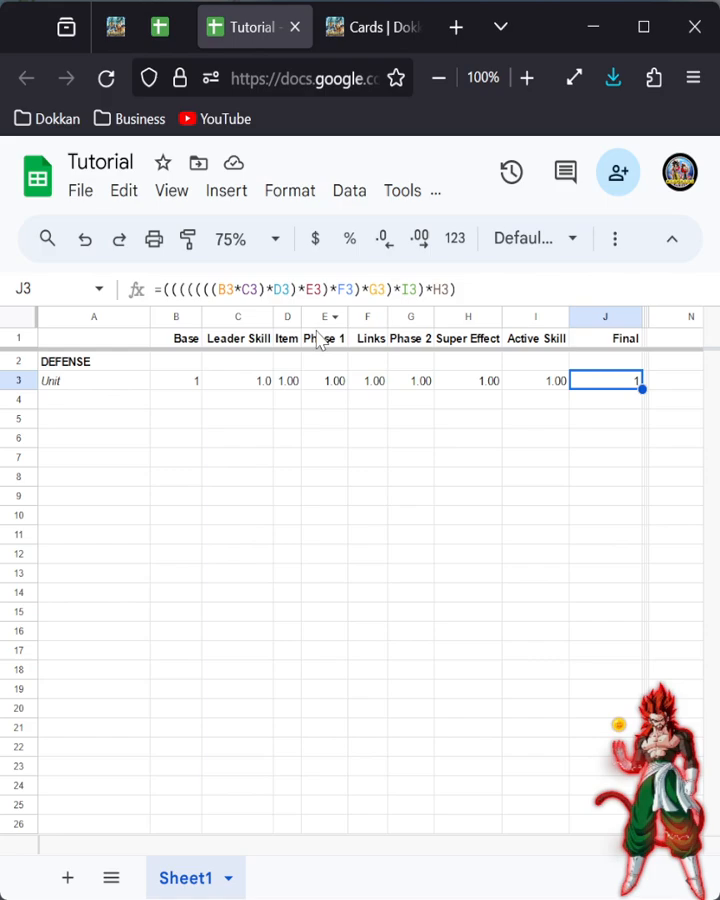
Step: Inspect the Phase 2 header and the Item, Phase 1, Super Effect and Active Skill multipliers
{"action": "left_click", "coordinate": [176, 475]}
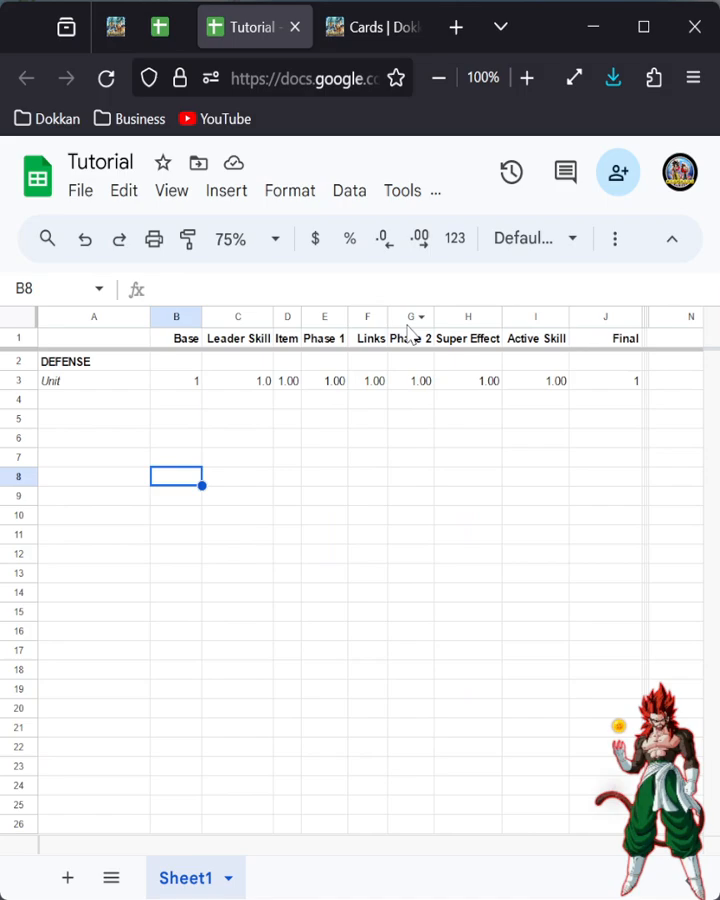
{"action": "left_click", "coordinate": [410, 317]}
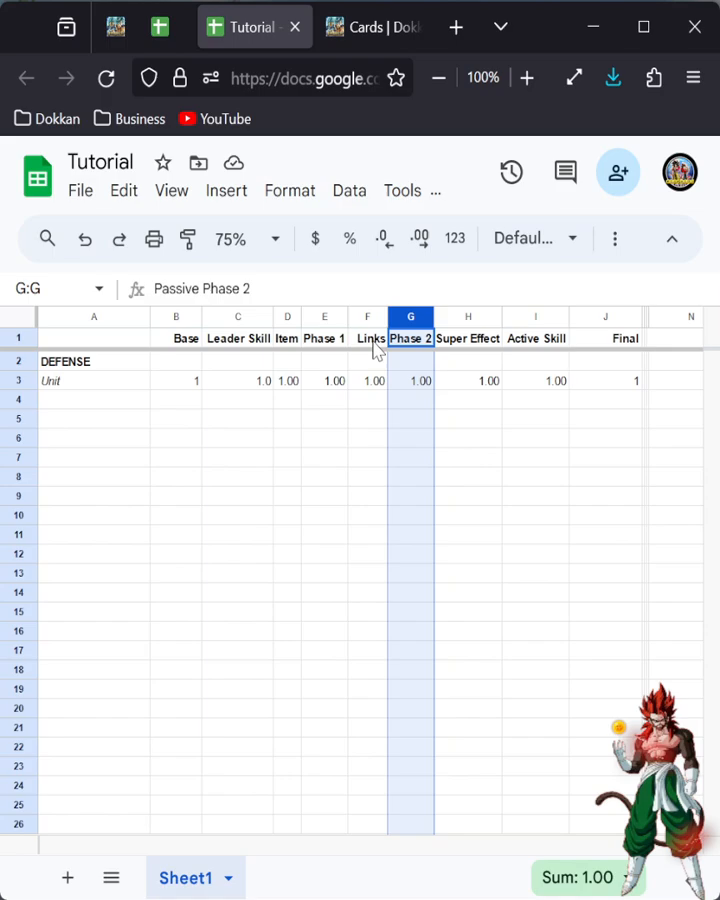
{"action": "left_click", "coordinate": [287, 380]}
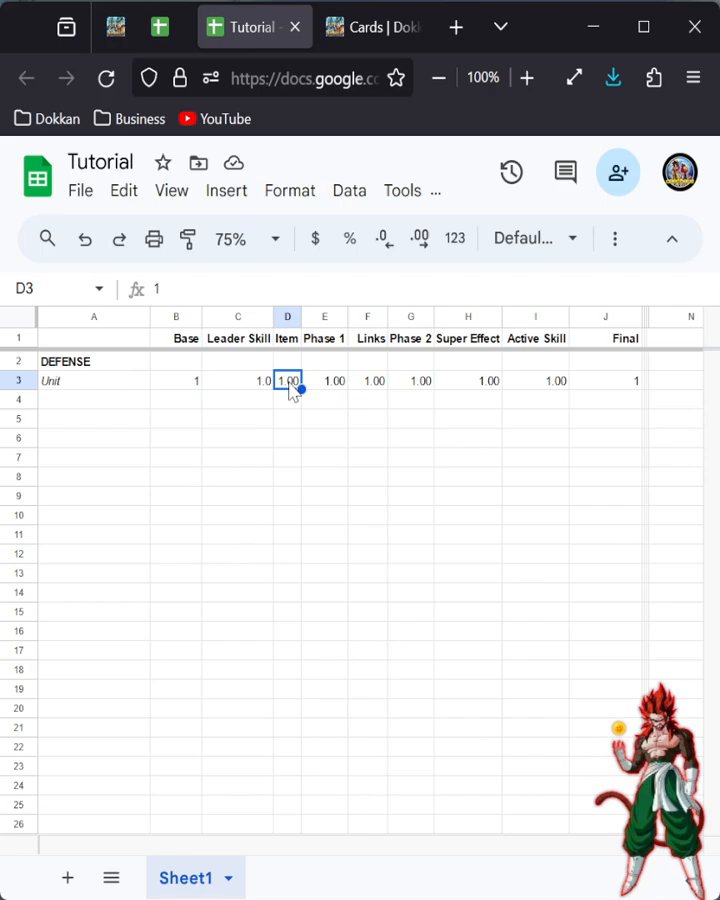
{"action": "left_click", "coordinate": [324, 380]}
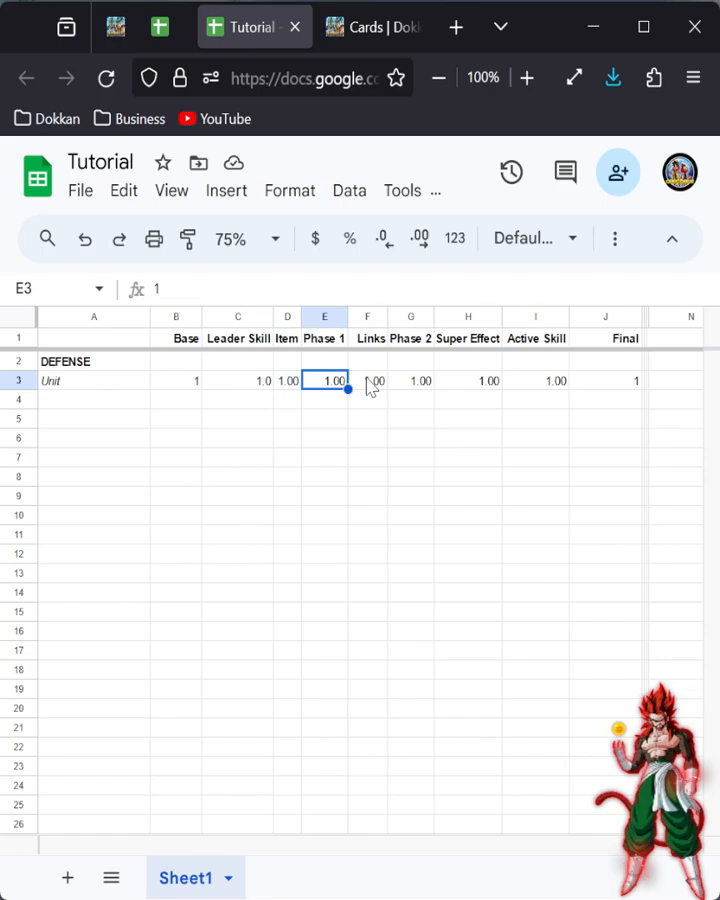
{"action": "left_click", "coordinate": [411, 380]}
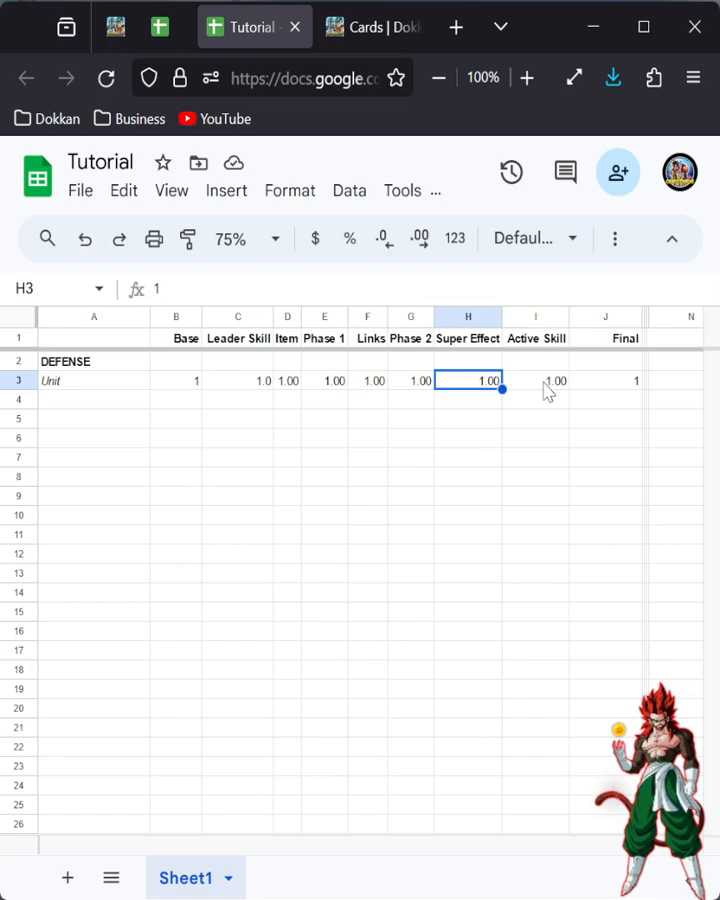
{"action": "left_click", "coordinate": [535, 380]}
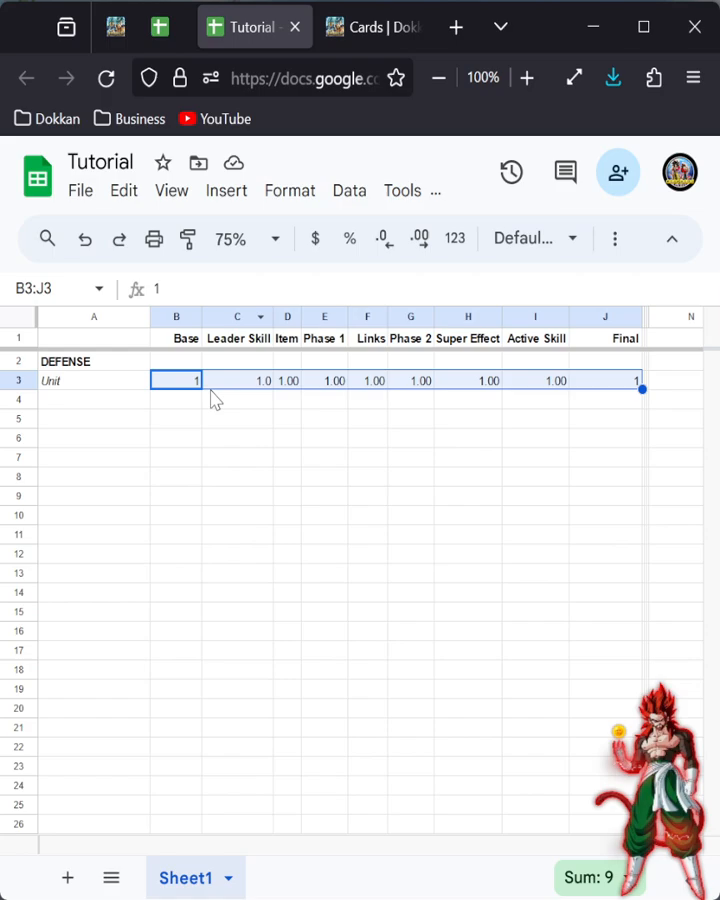
Step: Enter 5 as the Leader Skill multiplier, making the Final value 5
{"action": "left_click", "coordinate": [237, 380]}
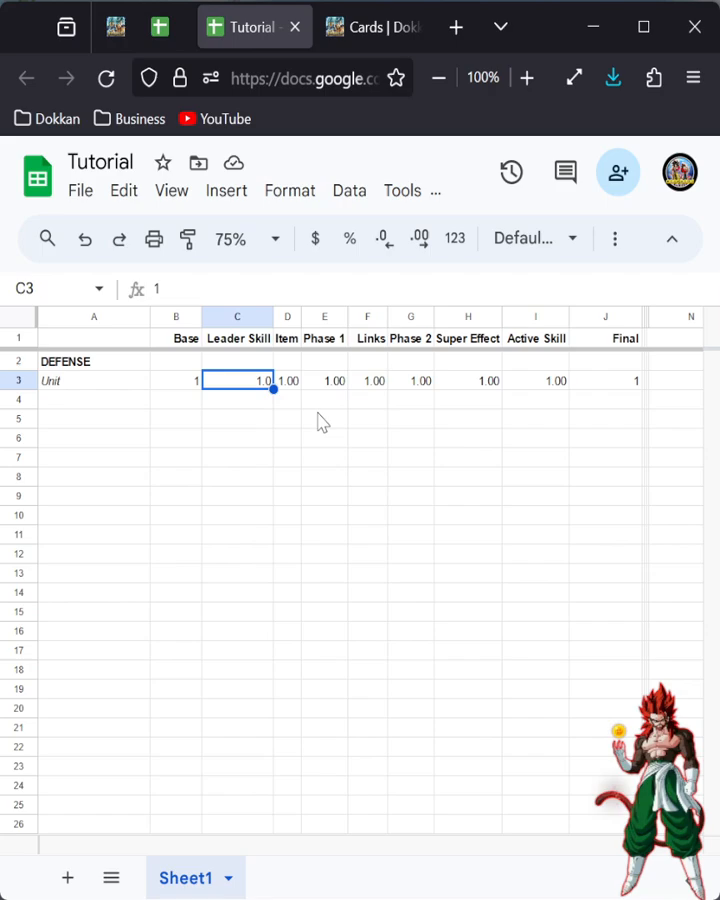
{"action": "type", "text": "5"}
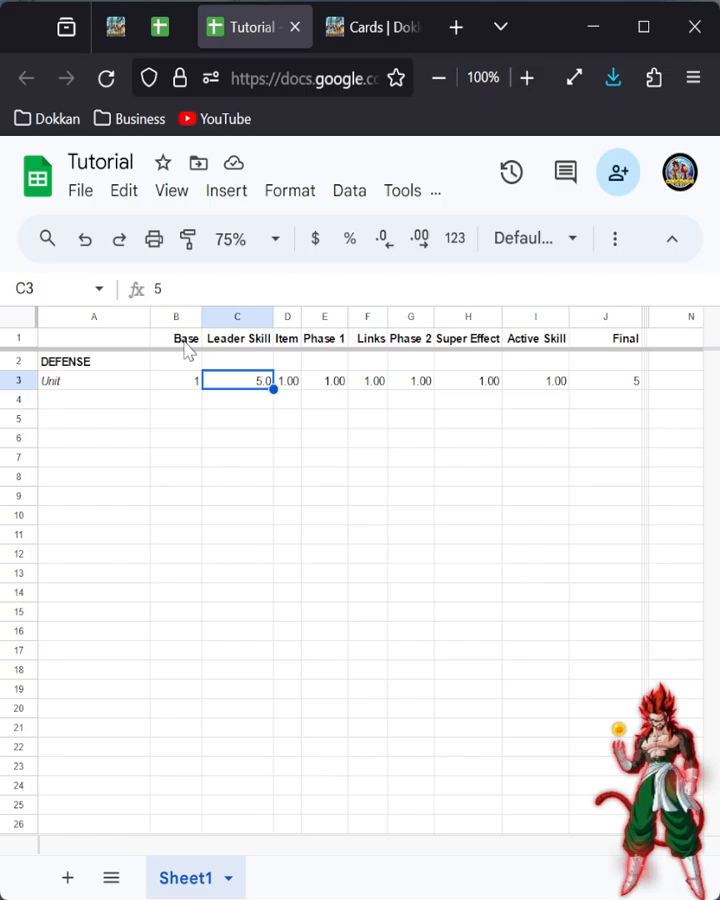
{"action": "left_click", "coordinate": [370, 27]}
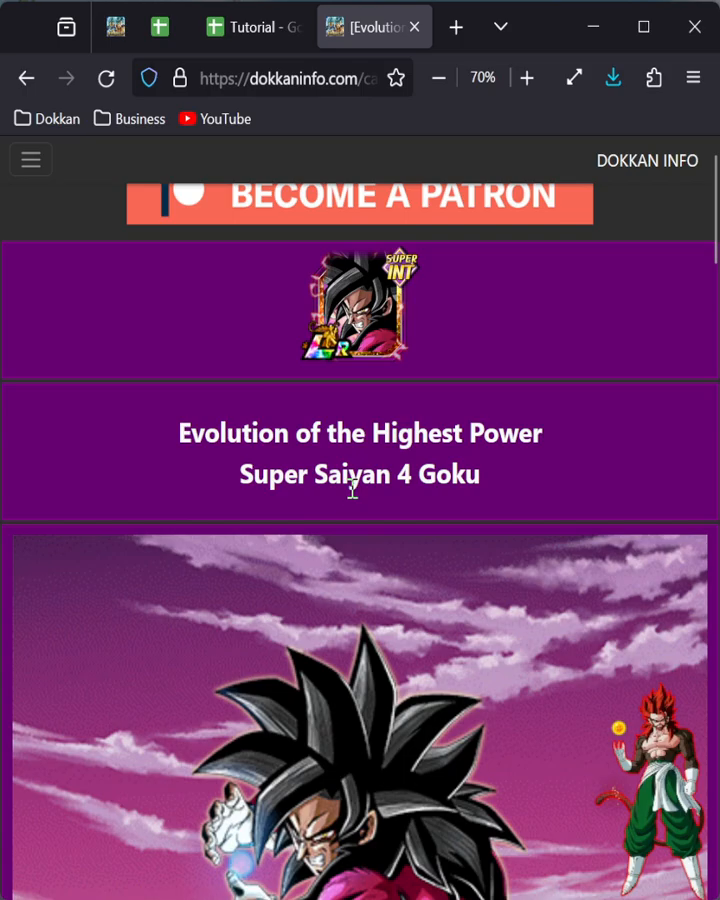
Step: View the Super Saiyan 4 Goku card's Leader Skill, then return to the calculator
{"action": "scroll", "scroll_direction": "down", "scroll_amount": 3}
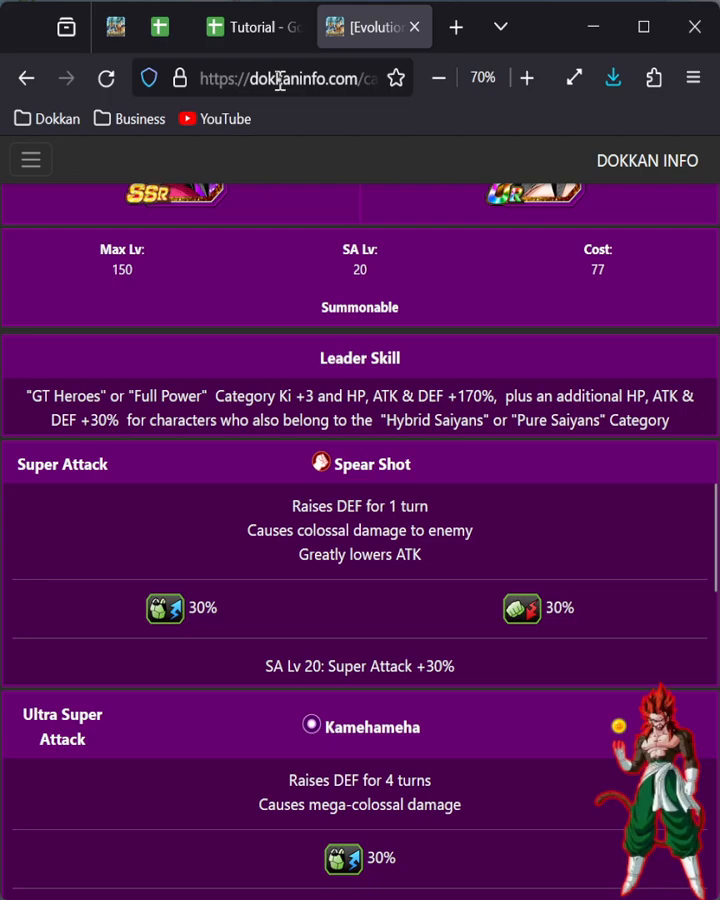
{"action": "left_click", "coordinate": [253, 26]}
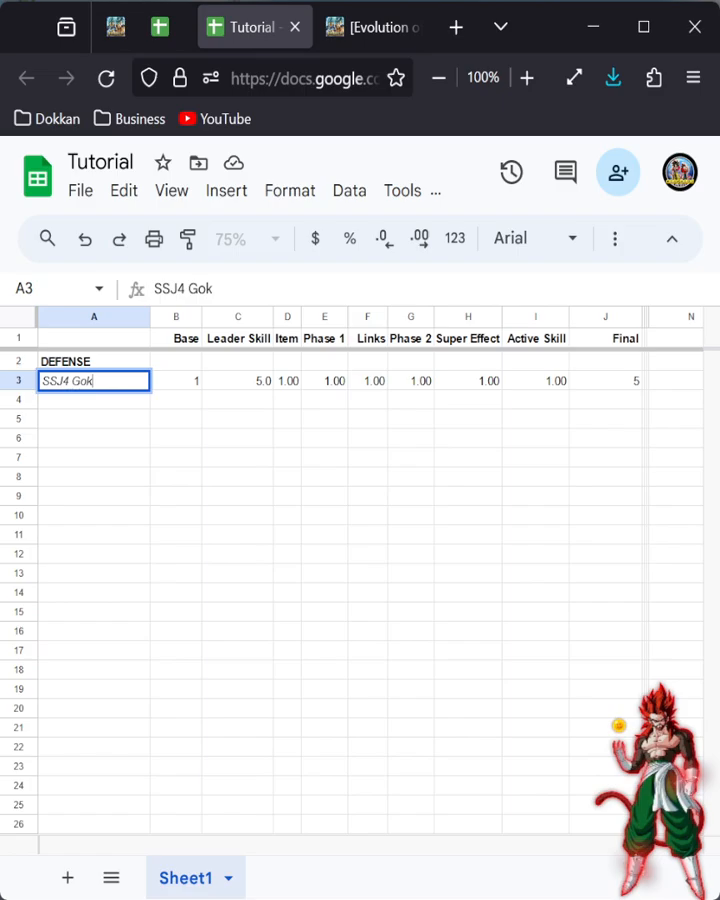
Step: Label the unit 'SSJ4 Goku' with base DEF 15506 from the card, giving Final 77530
{"action": "left_click", "coordinate": [373, 27]}
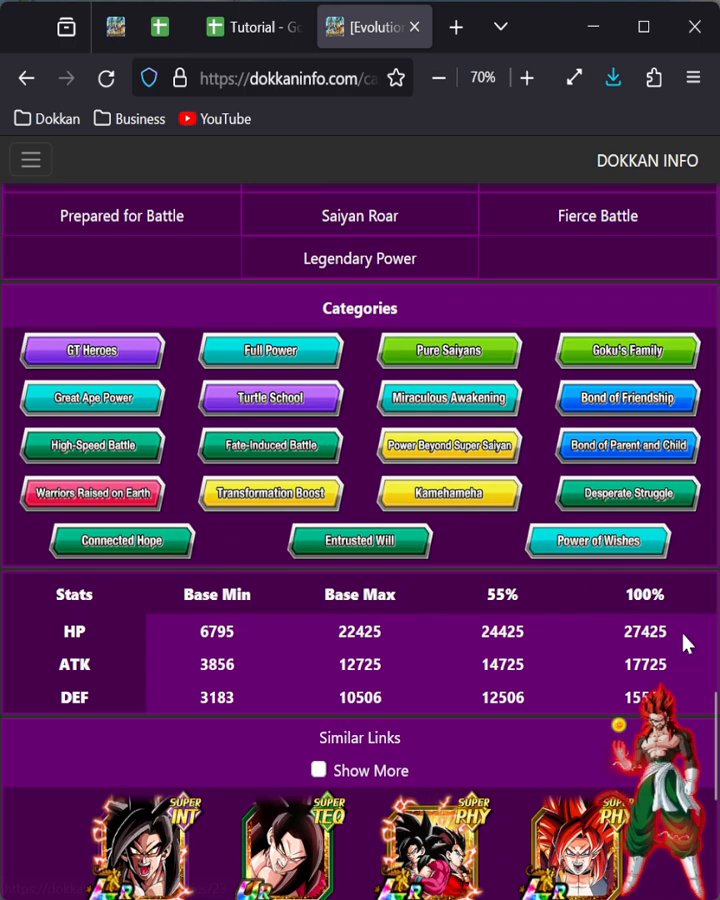
{"action": "left_click", "coordinate": [253, 27]}
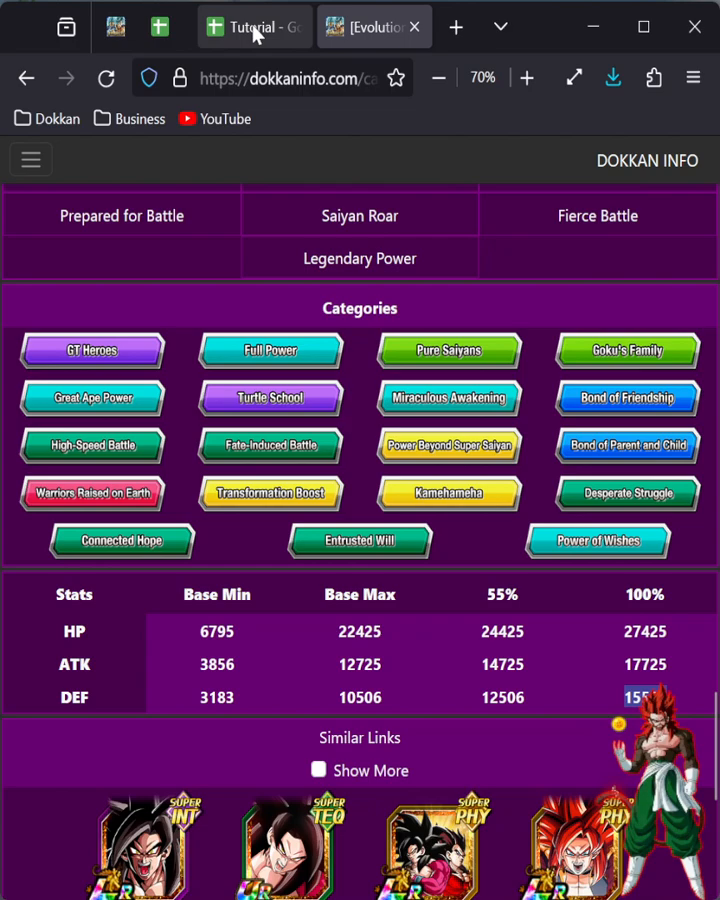
{"action": "left_click", "coordinate": [253, 26]}
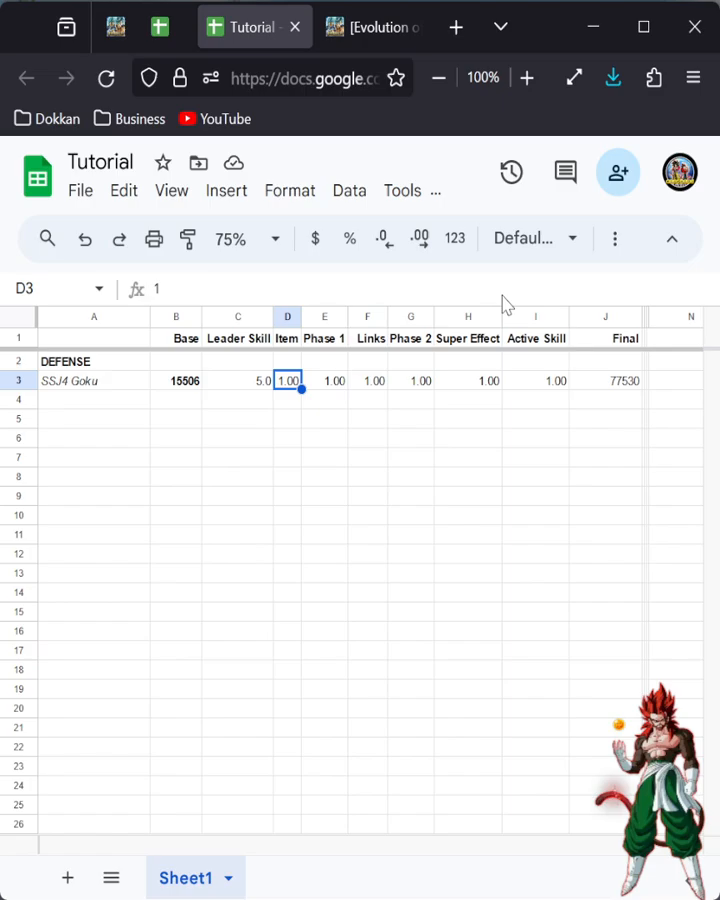
Step: Collapse the Item and Active Skill columns, then reopen the card's leader skill page
{"action": "left_click", "coordinate": [373, 27]}
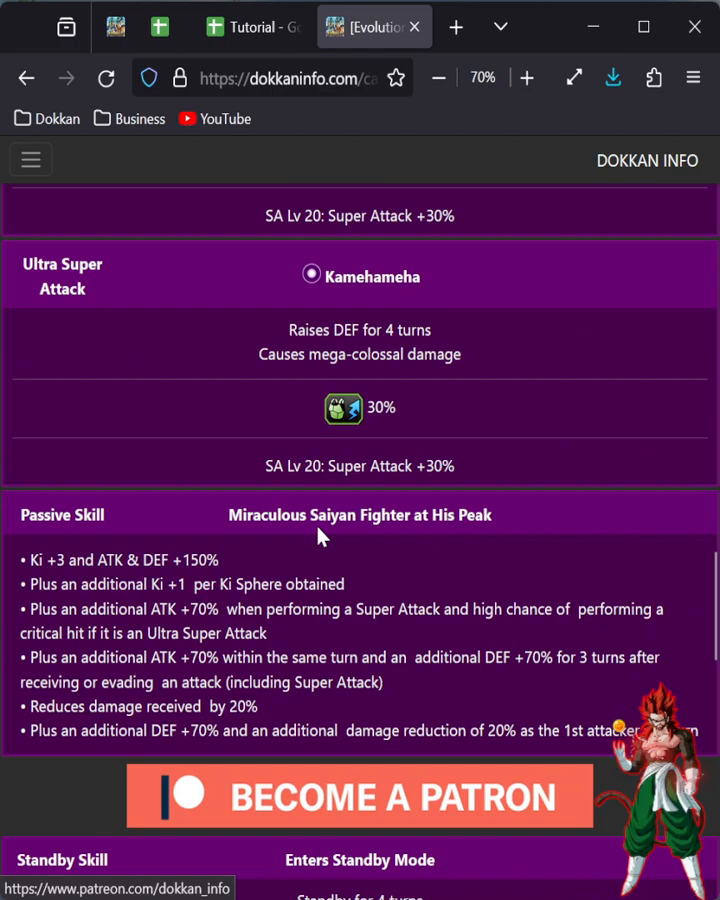
{"action": "left_click", "coordinate": [253, 27]}
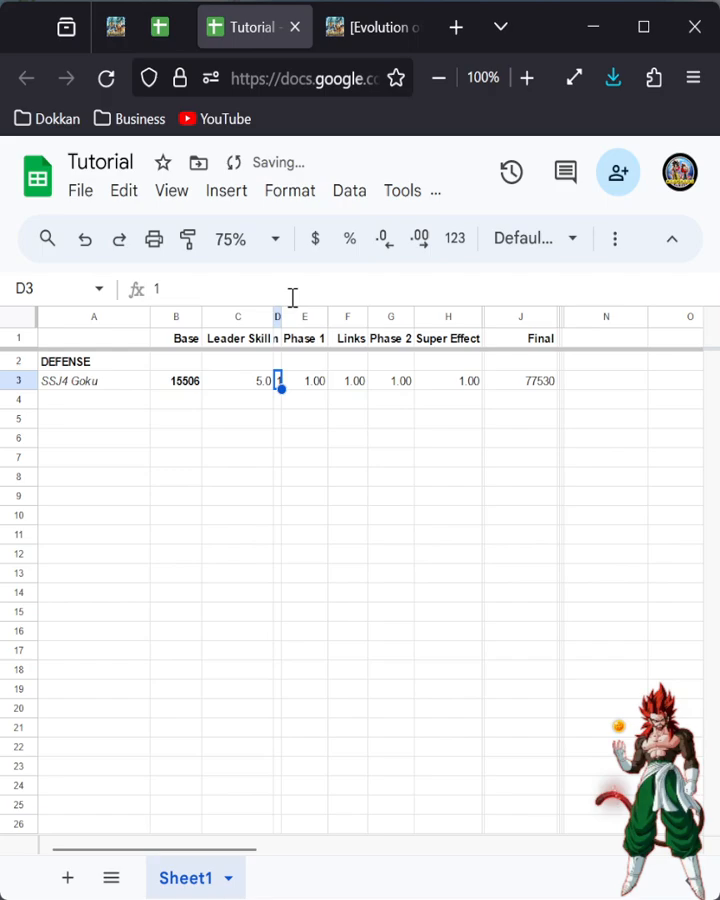
{"action": "left_click", "coordinate": [372, 27]}
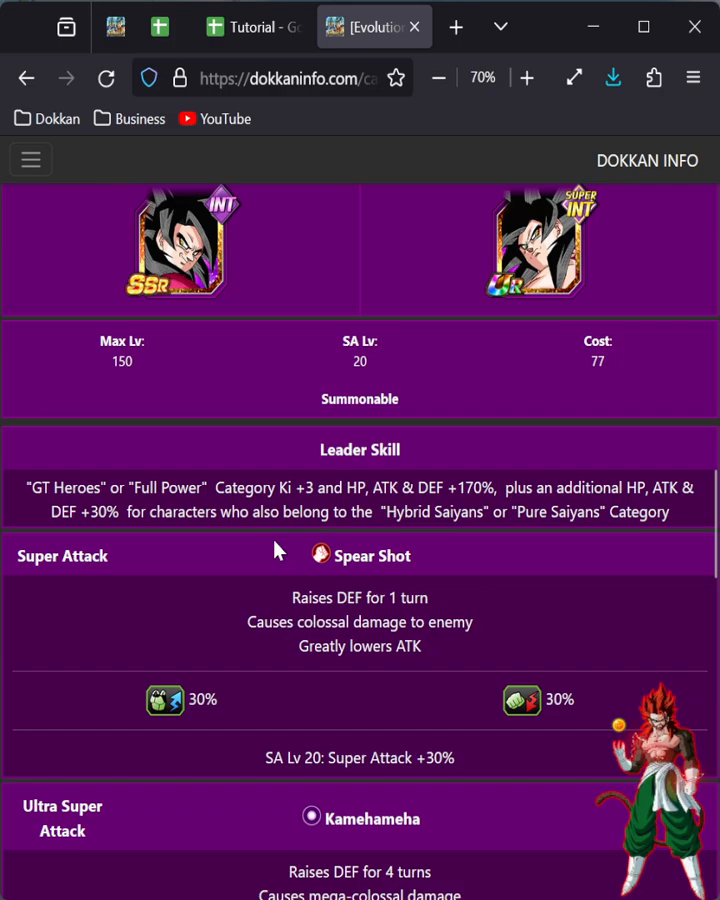
Step: Highlight the passive skill's first line, 'Ki +3 and ATK & DEF +150%'
{"action": "scroll", "scroll_direction": "down", "scroll_amount": 3}
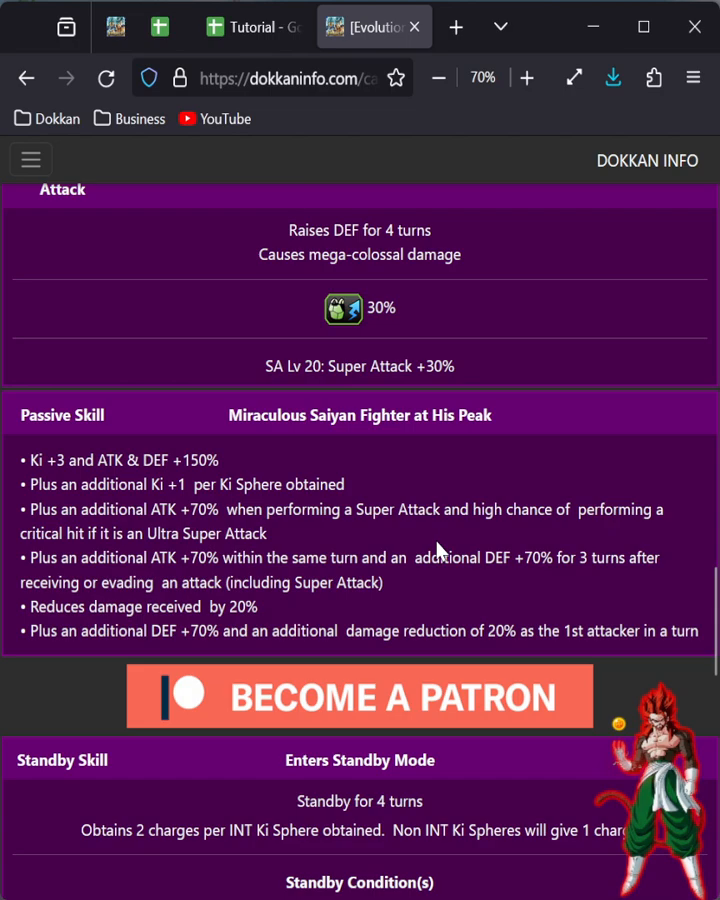
{"action": "mouse_move", "coordinate": [435, 583]}
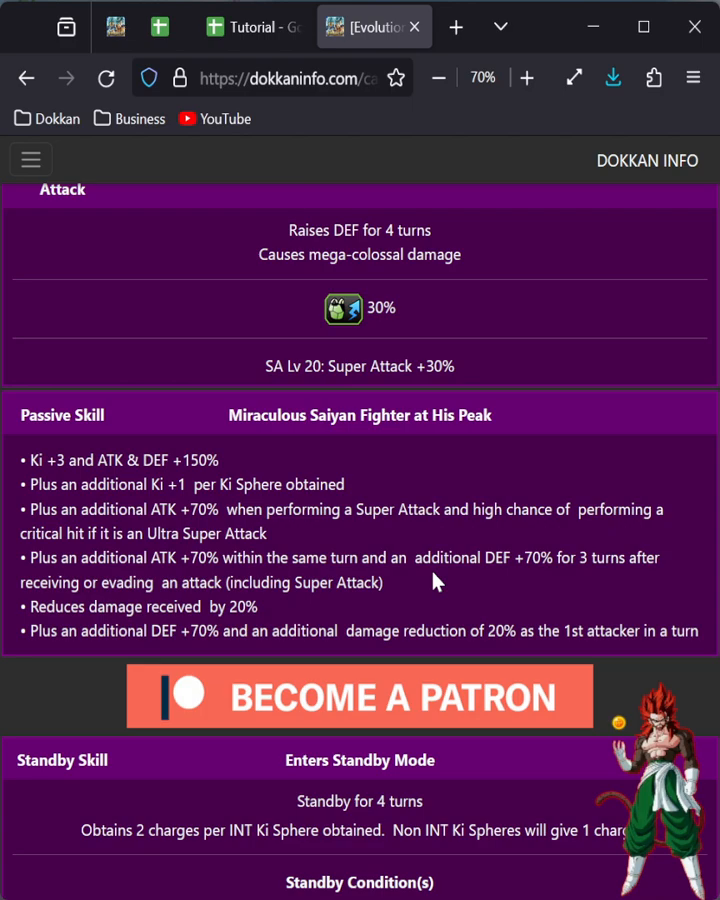
{"action": "scroll", "scroll_direction": "up", "scroll_amount": 3}
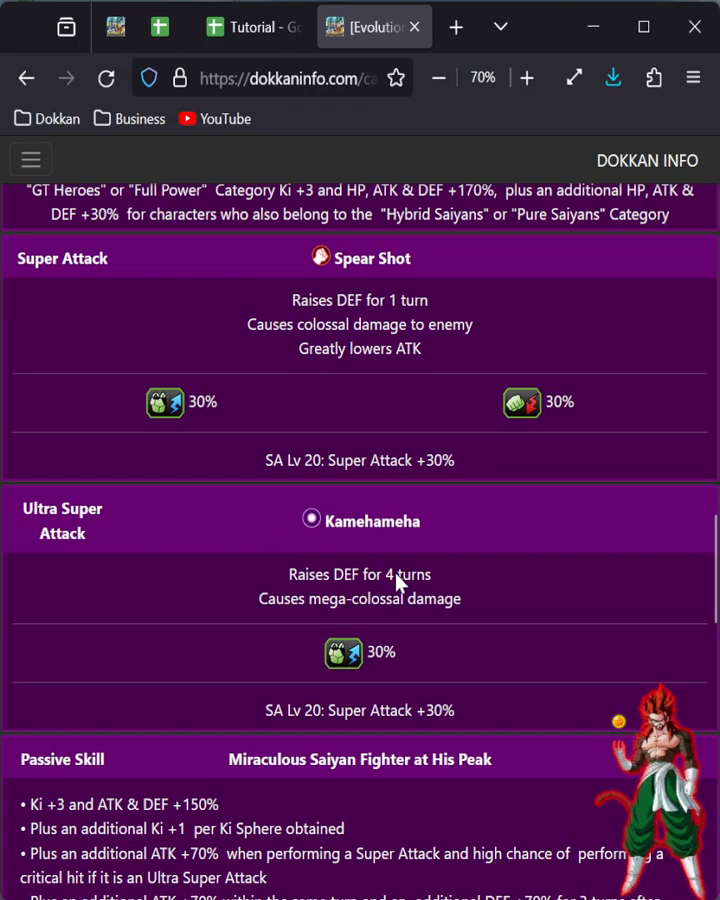
{"action": "scroll", "scroll_direction": "down", "scroll_amount": 3}
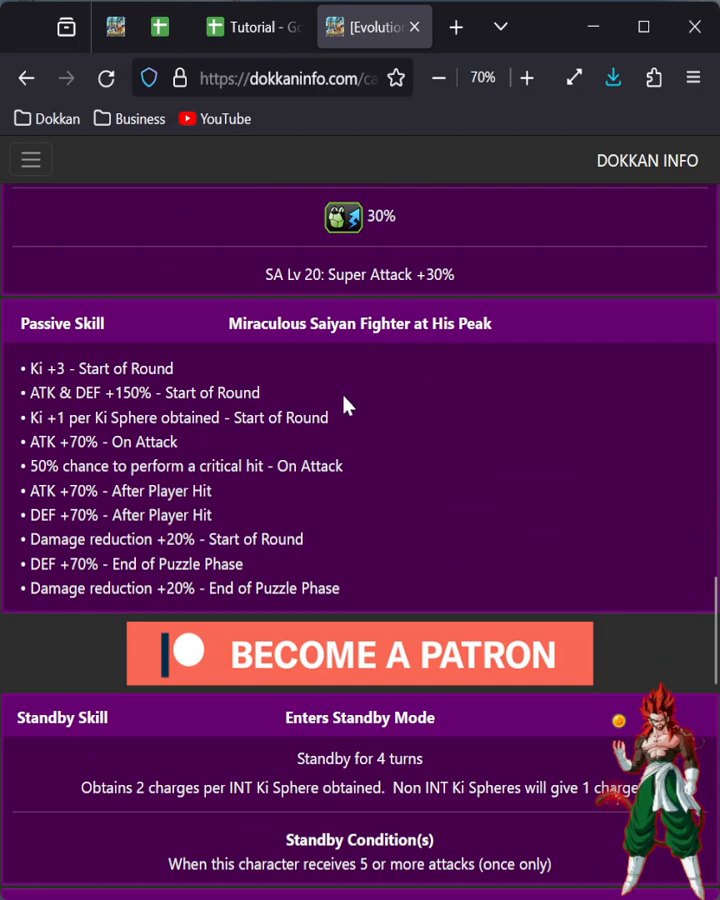
{"action": "left_click_drag", "start_coordinate": [100, 490], "coordinate": [185, 490]}
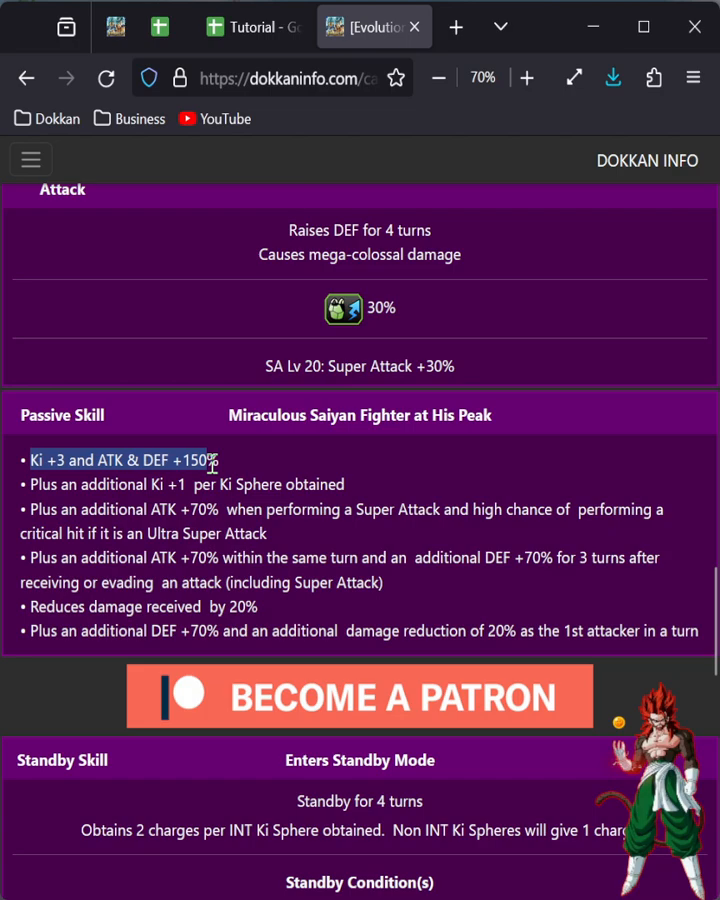
Step: Enter 2.5 as the Phase 1 multiplier, raising Final DEF to 193825
{"action": "left_click", "coordinate": [253, 27]}
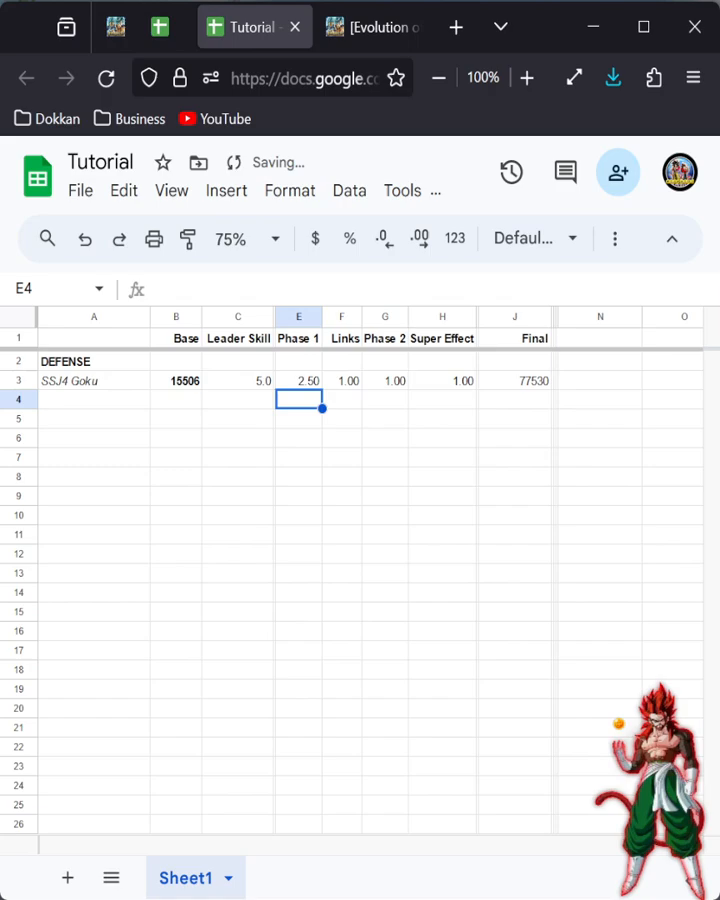
{"action": "left_click", "coordinate": [298, 380]}
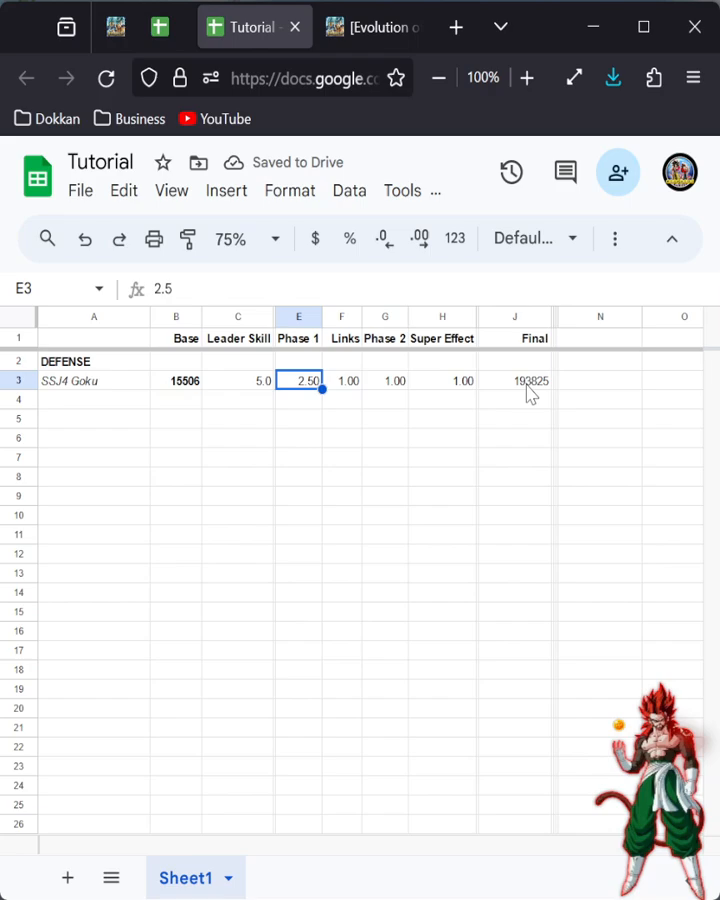
{"action": "left_click", "coordinate": [373, 26]}
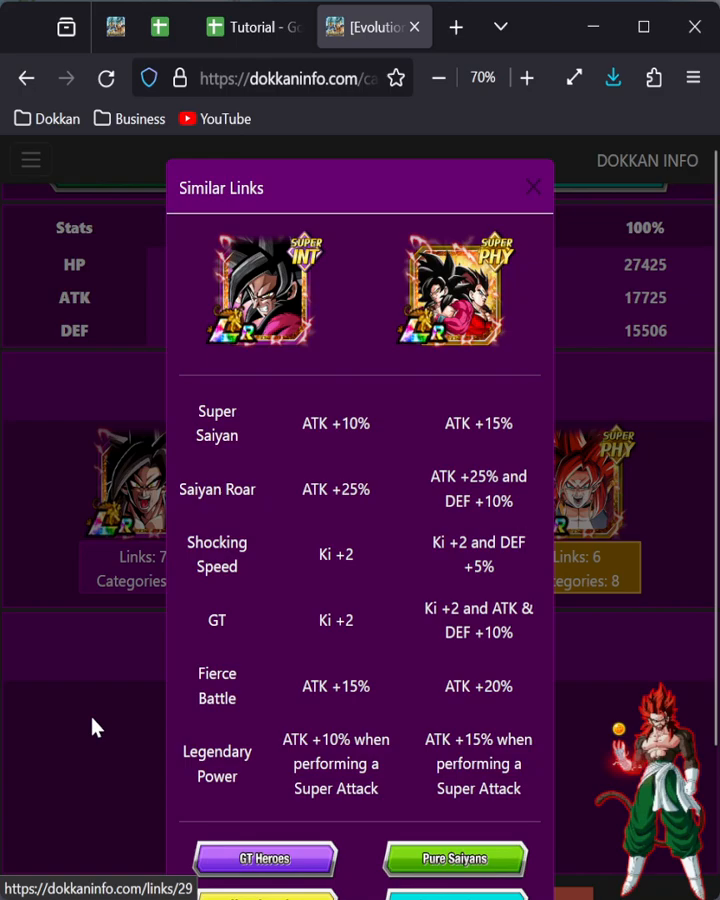
Step: Close Similar Links, check the GT link skill, and set Links to 1.25 (Final 242281)
{"action": "left_click", "coordinate": [534, 187]}
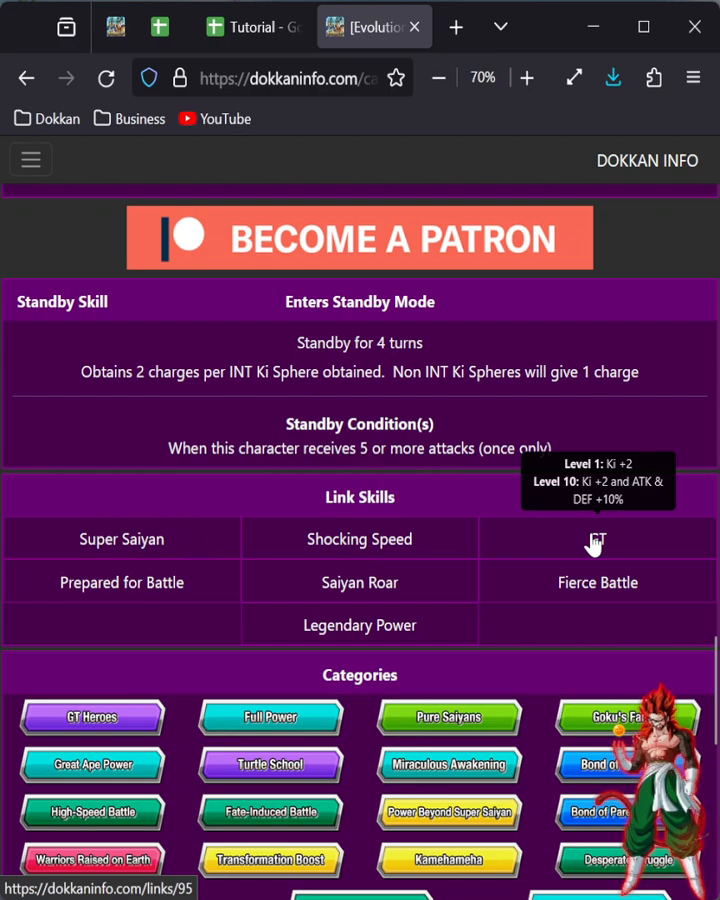
{"action": "mouse_move", "coordinate": [540, 526]}
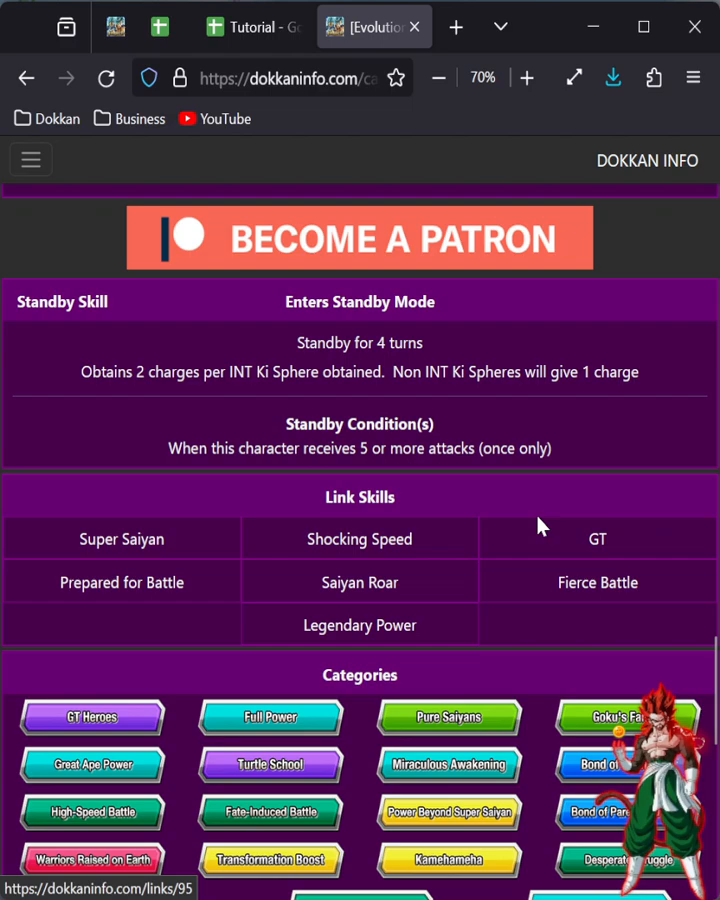
{"action": "left_click", "coordinate": [253, 26]}
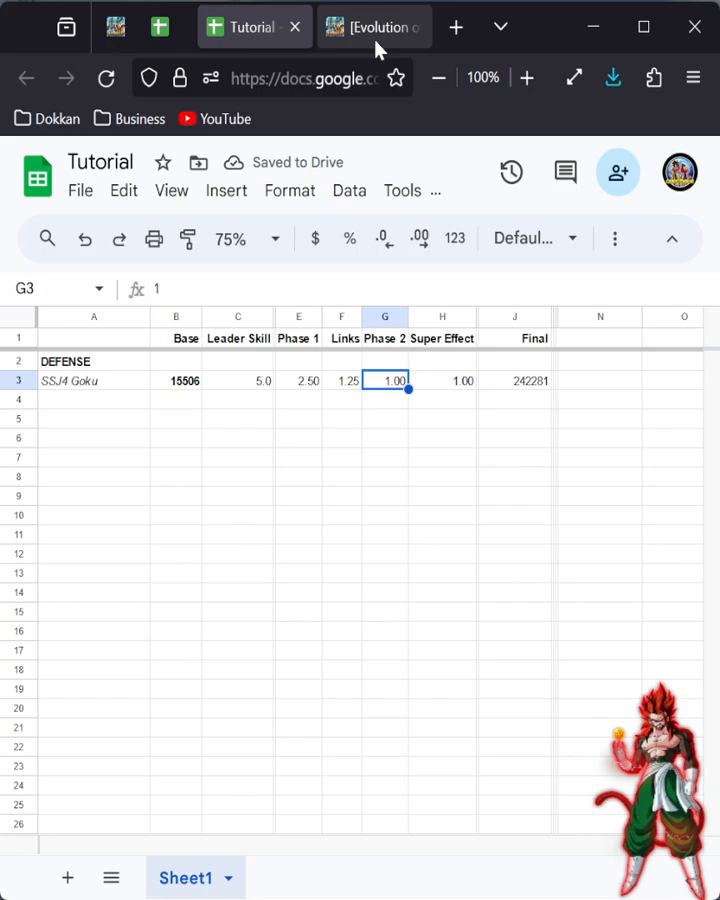
Step: Highlight the passive line 'DEF +70% and an additional damage reduction' on Dokkan Info
{"action": "left_click", "coordinate": [375, 26]}
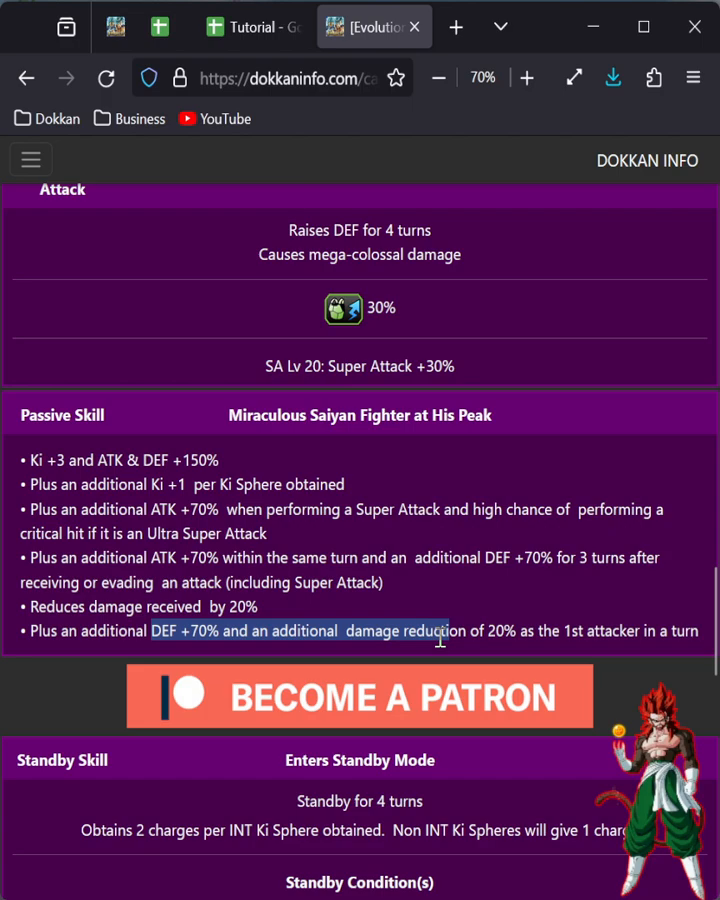
Step: Change Phase 1 from 2.5 to 3.20 and check the Final DEF formula, now 310120
{"action": "left_click", "coordinate": [252, 27]}
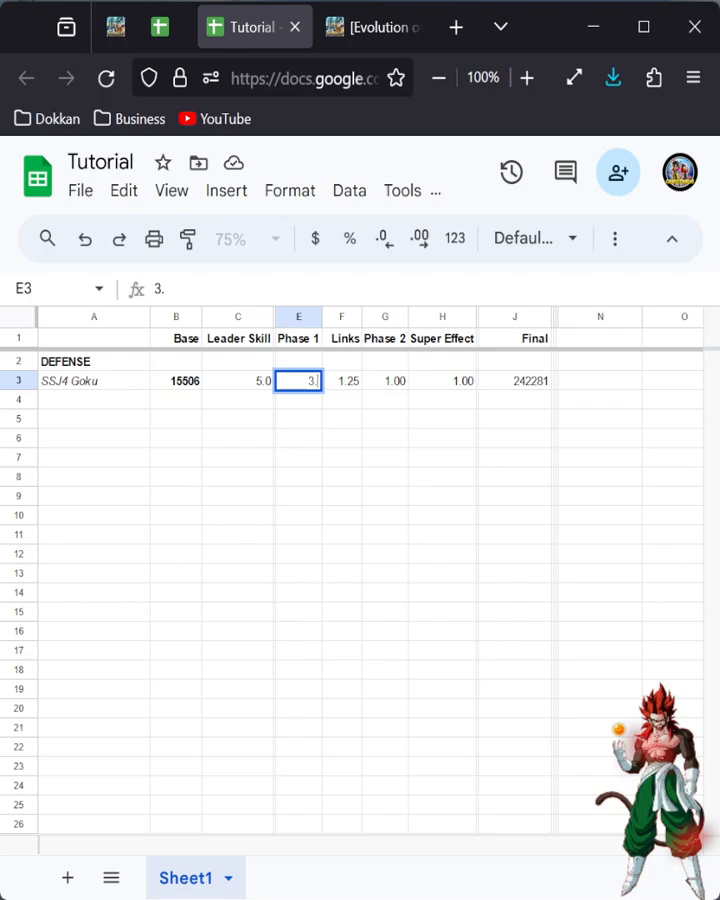
{"action": "type", "text": "2.50"}
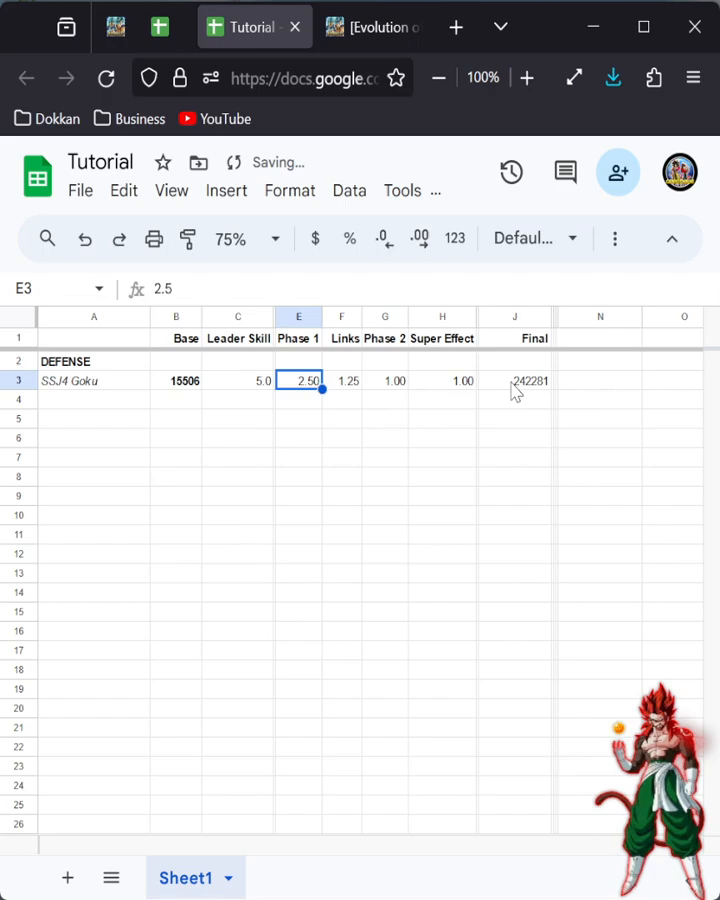
{"action": "left_click", "coordinate": [514, 380]}
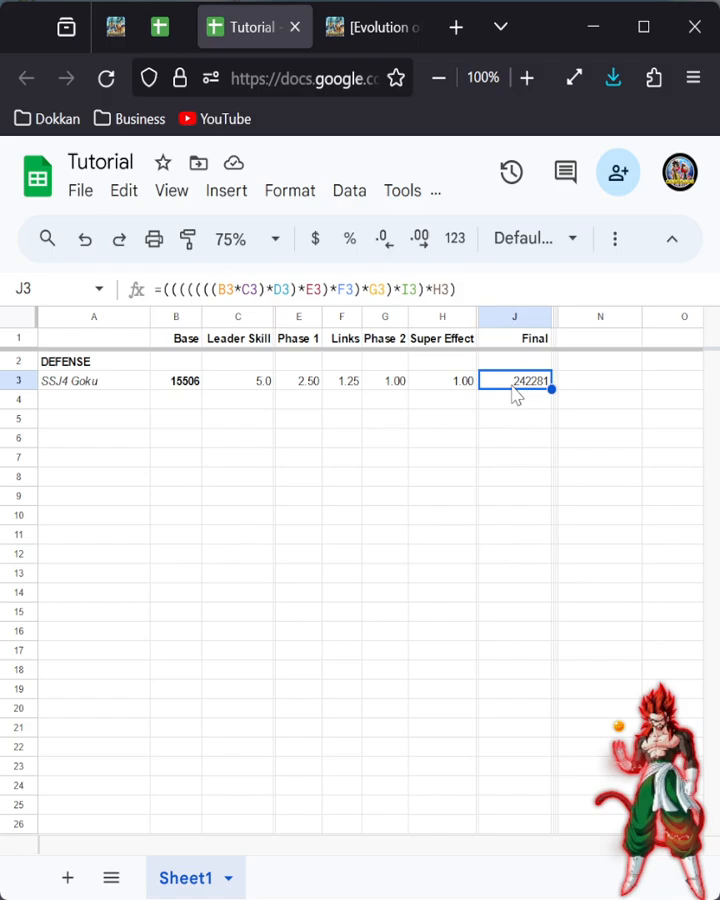
{"action": "type", "text": "3.20"}
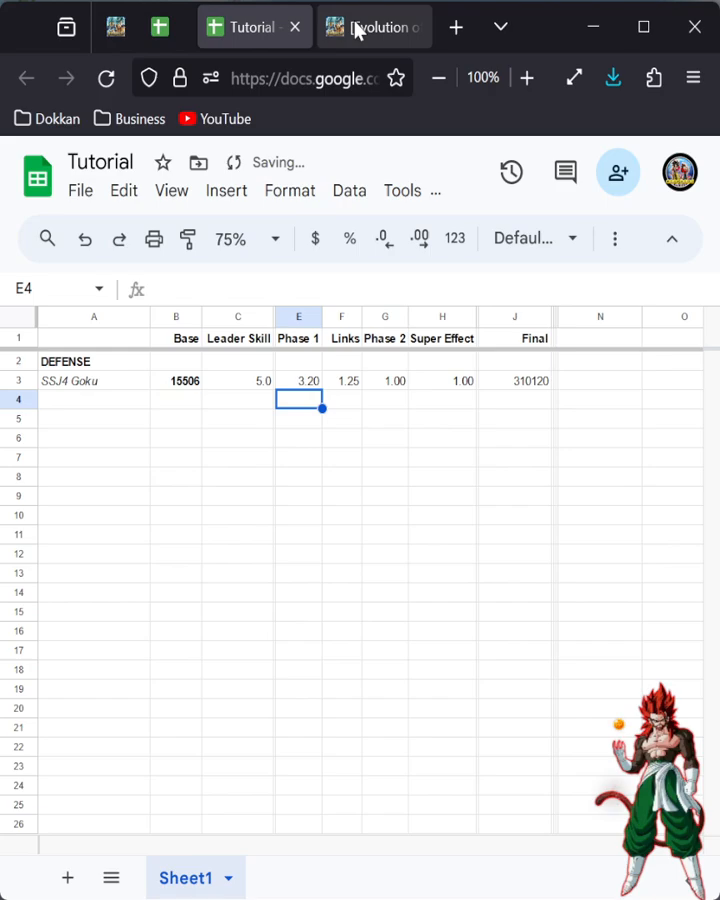
Step: Review the passive skill's trigger breakdown, including the DEF +70% after-receiving-attack clause
{"action": "left_click", "coordinate": [373, 26]}
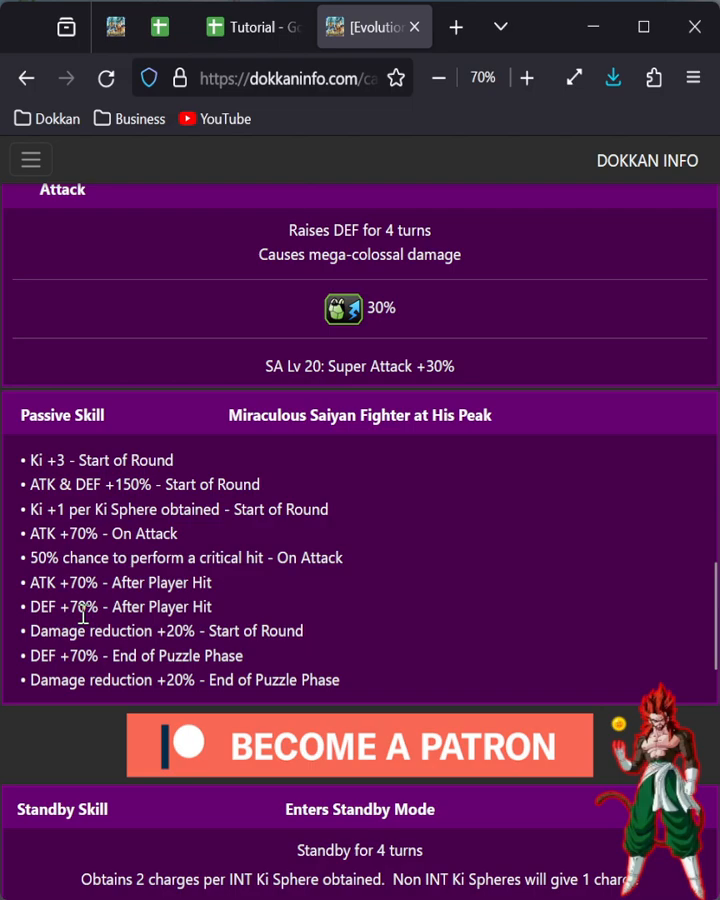
{"action": "mouse_move", "coordinate": [115, 600]}
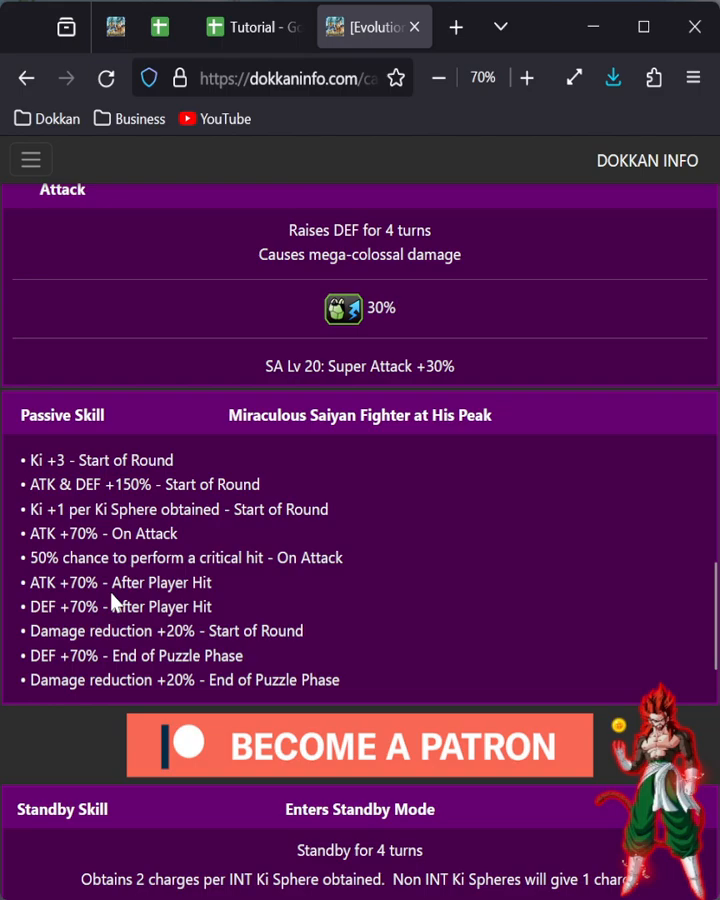
{"action": "scroll", "scroll_direction": "up", "scroll_amount": 3}
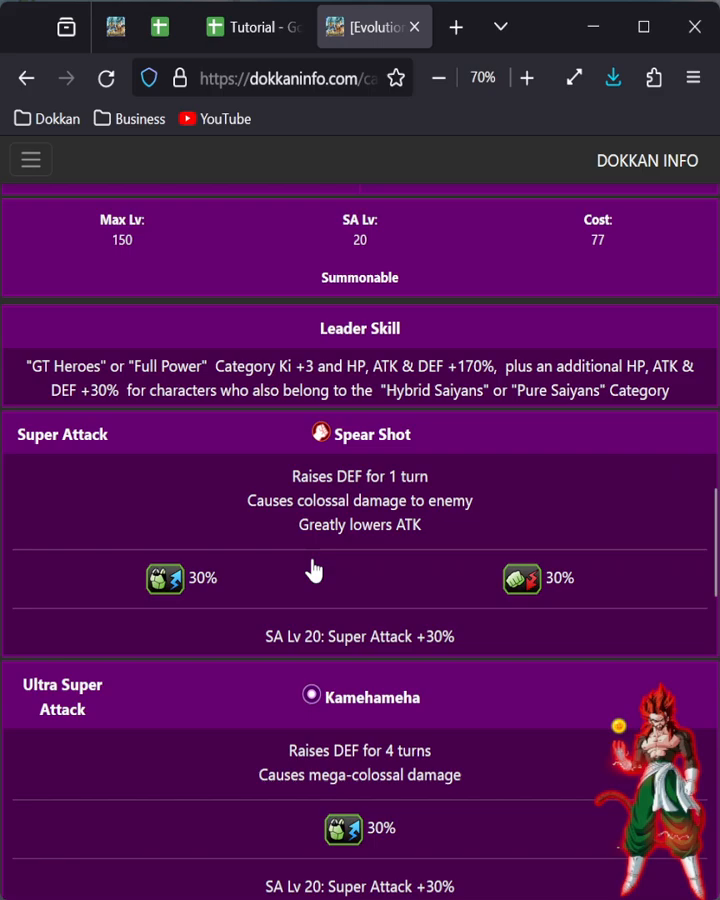
{"action": "scroll", "scroll_direction": "down", "scroll_amount": 3}
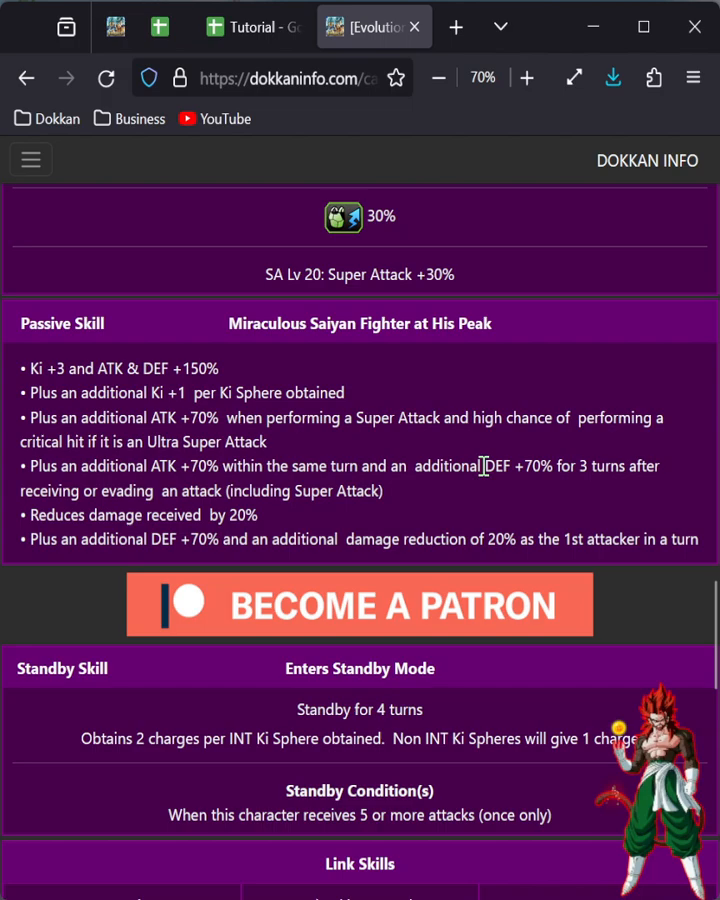
Step: Enter 1.70 as SSJ4 Goku's Phase 2 multiplier in the calculator
{"action": "left_click", "coordinate": [253, 26]}
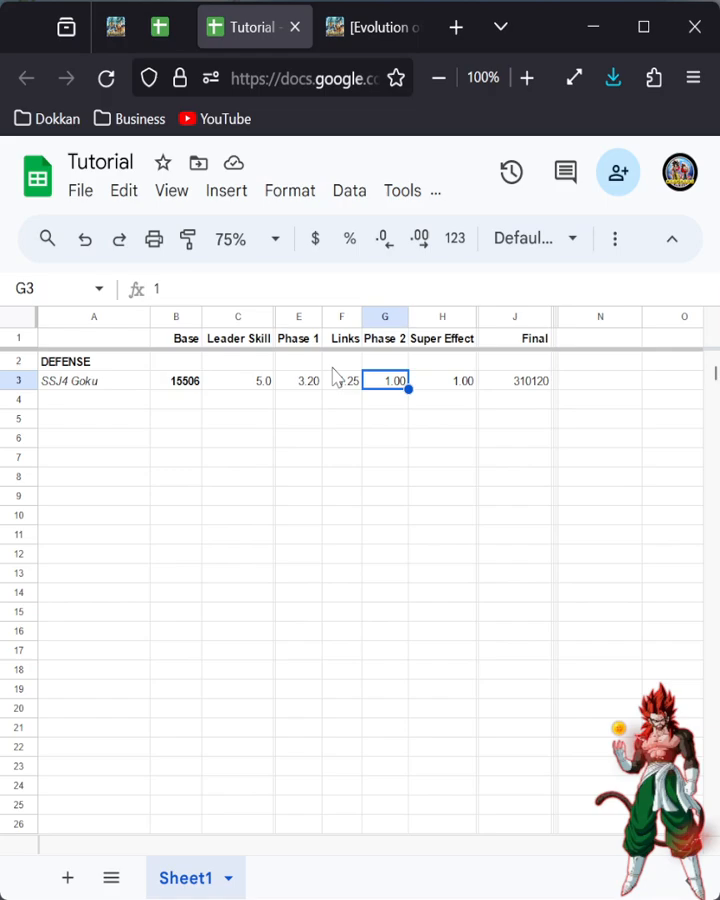
{"action": "type", "text": "1.25"}
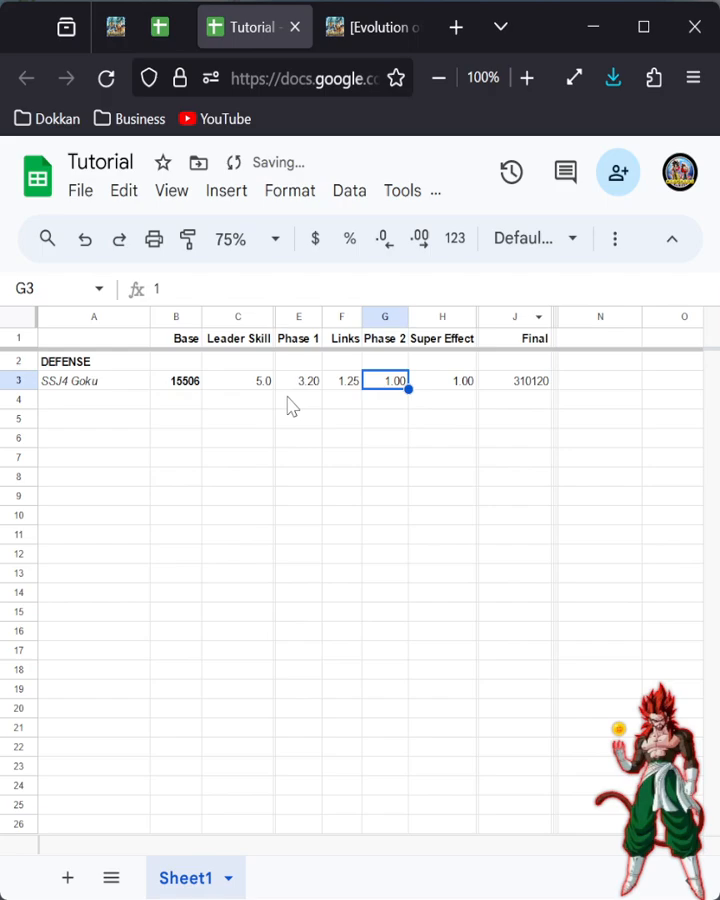
{"action": "left_click", "coordinate": [298, 380]}
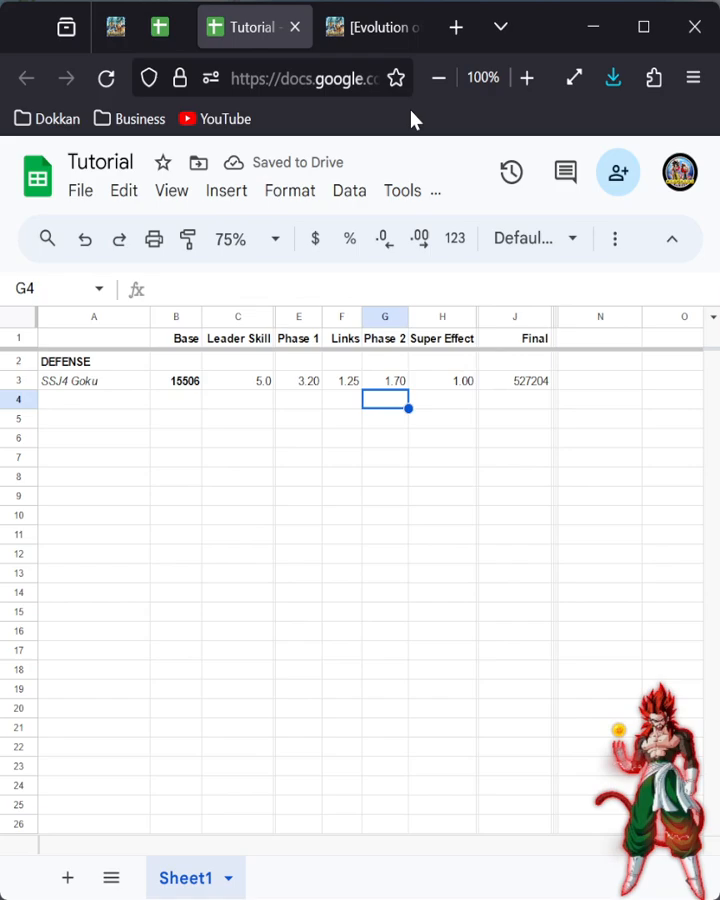
Step: Check the Ultra Super Attack's +30% level bonus on Dokkan Info and return to the calculator
{"action": "left_click", "coordinate": [372, 27]}
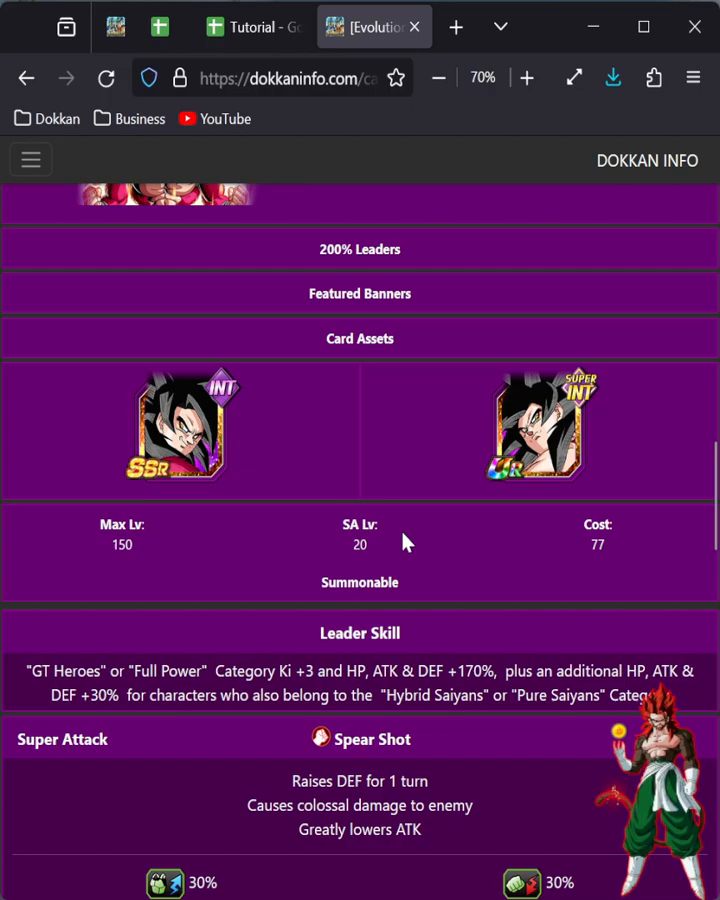
{"action": "left_click", "coordinate": [250, 27]}
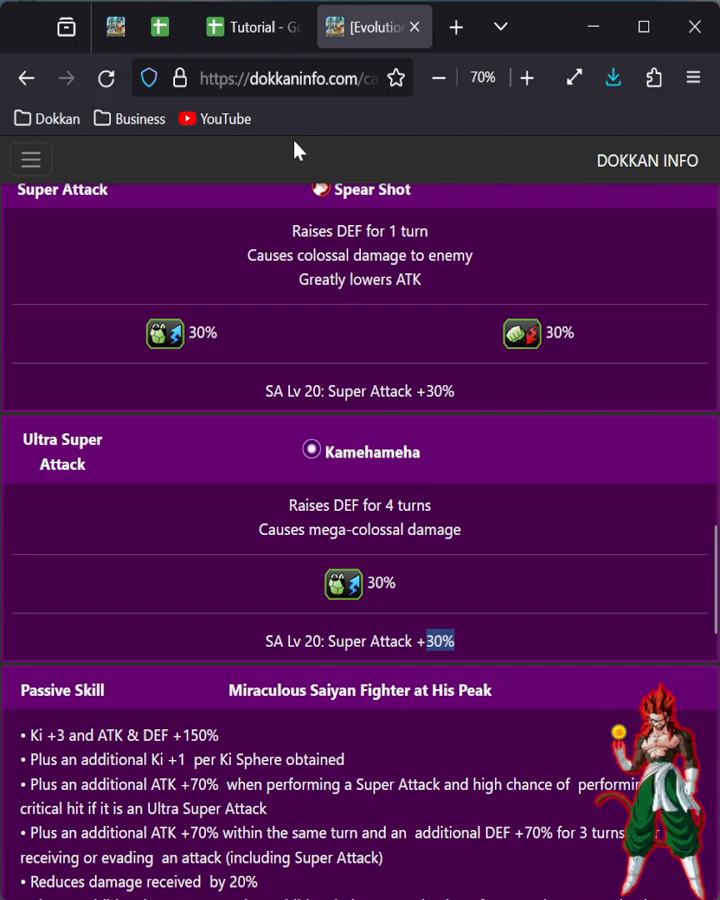
{"action": "left_click", "coordinate": [253, 27]}
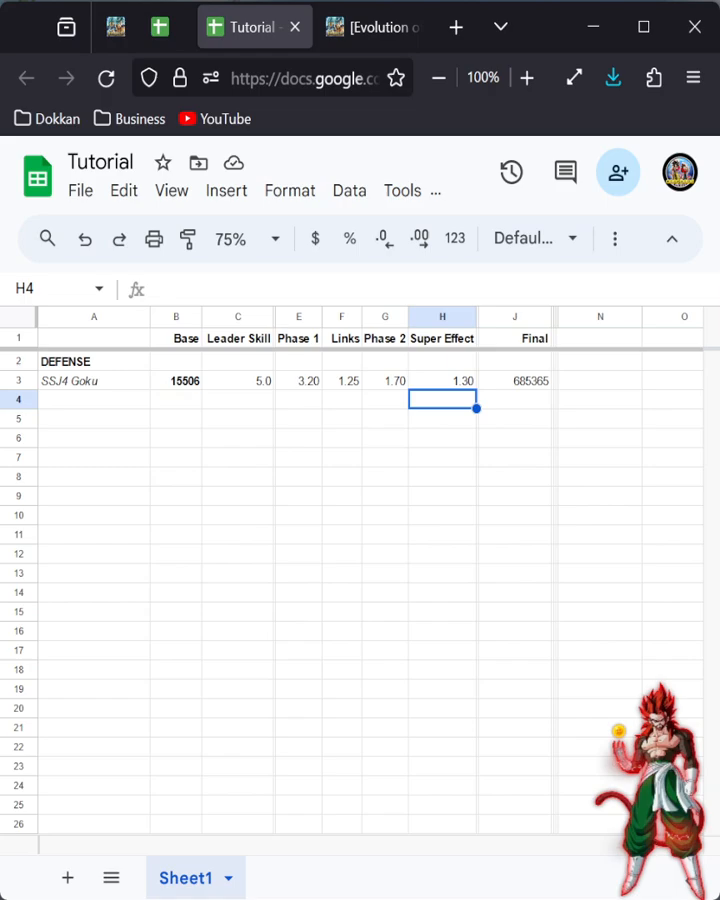
Step: Try Super Effect 1.60, revert it to 1.30 after rechecking Dokkan Info, and restore Phase 1 to 2.50
{"action": "left_click", "coordinate": [514, 380]}
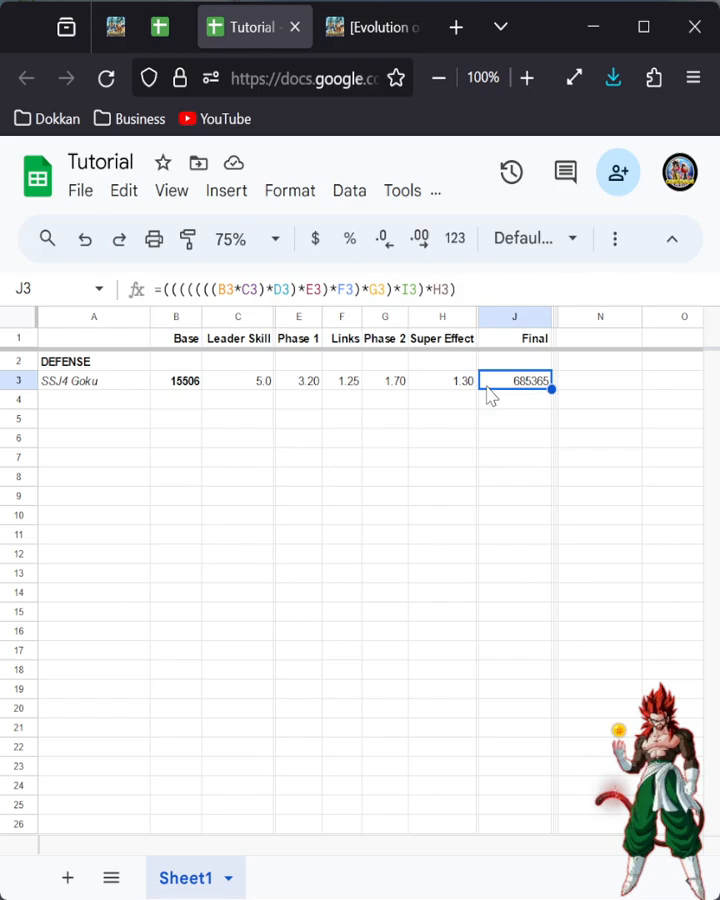
{"action": "left_click", "coordinate": [373, 26]}
{"action": "type", "text": "1.6"}
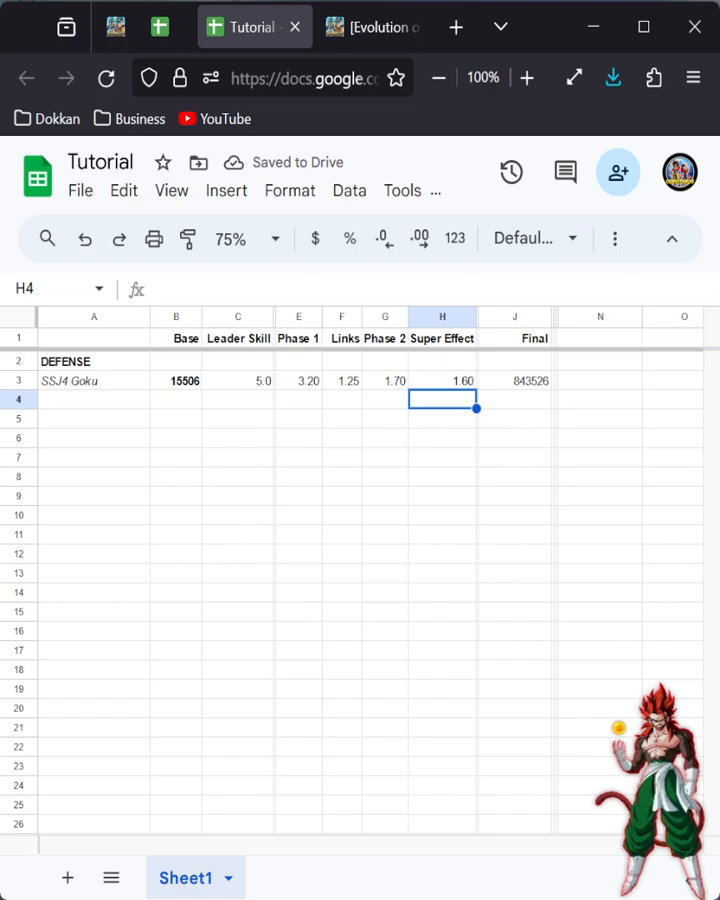
{"action": "left_click", "coordinate": [375, 27]}
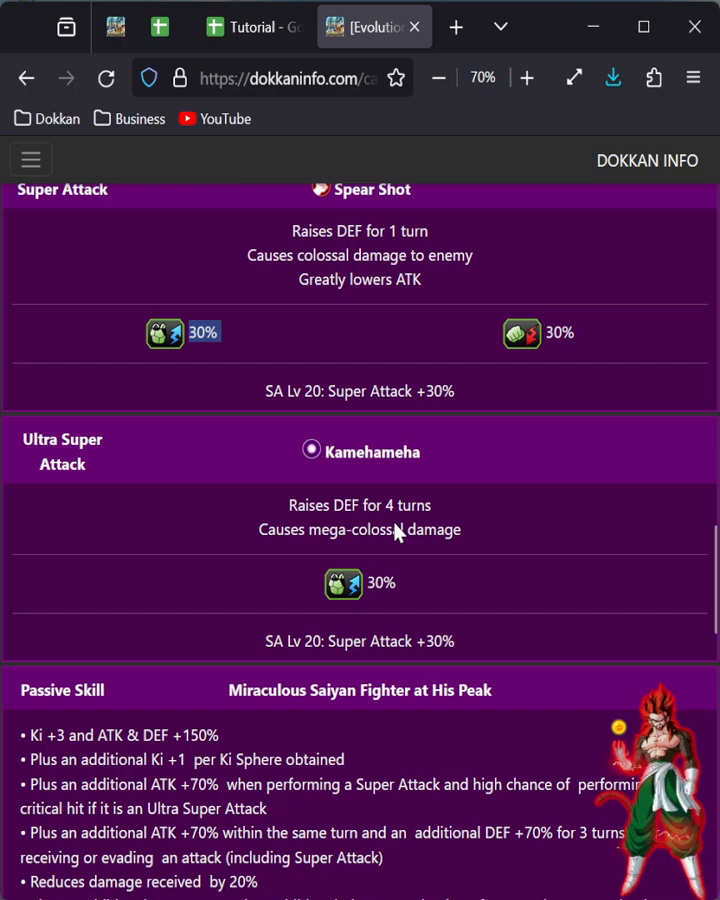
{"action": "left_click", "coordinate": [254, 27]}
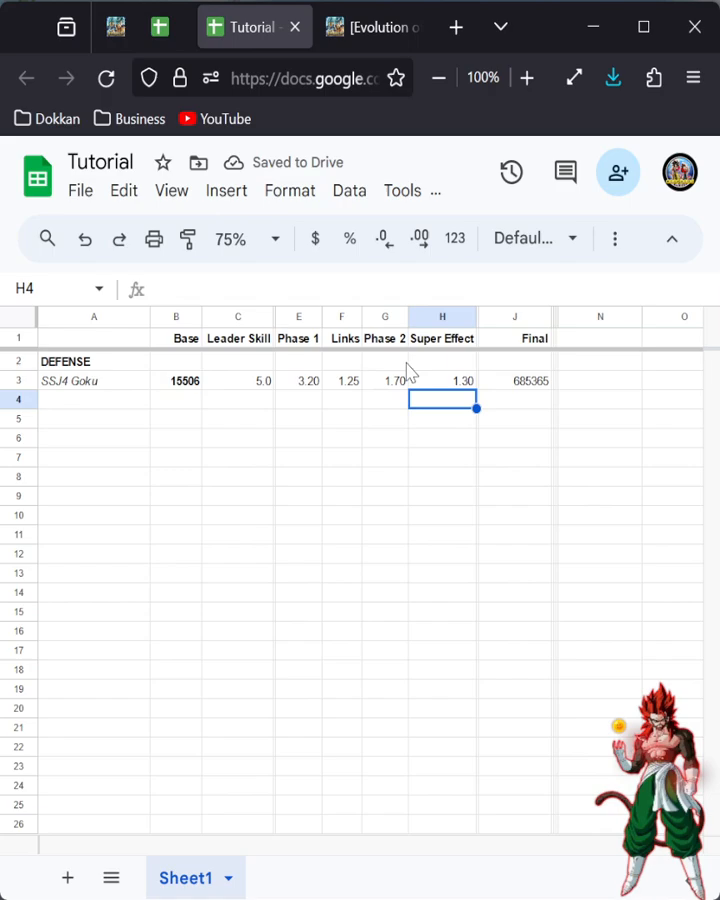
{"action": "left_click", "coordinate": [373, 27]}
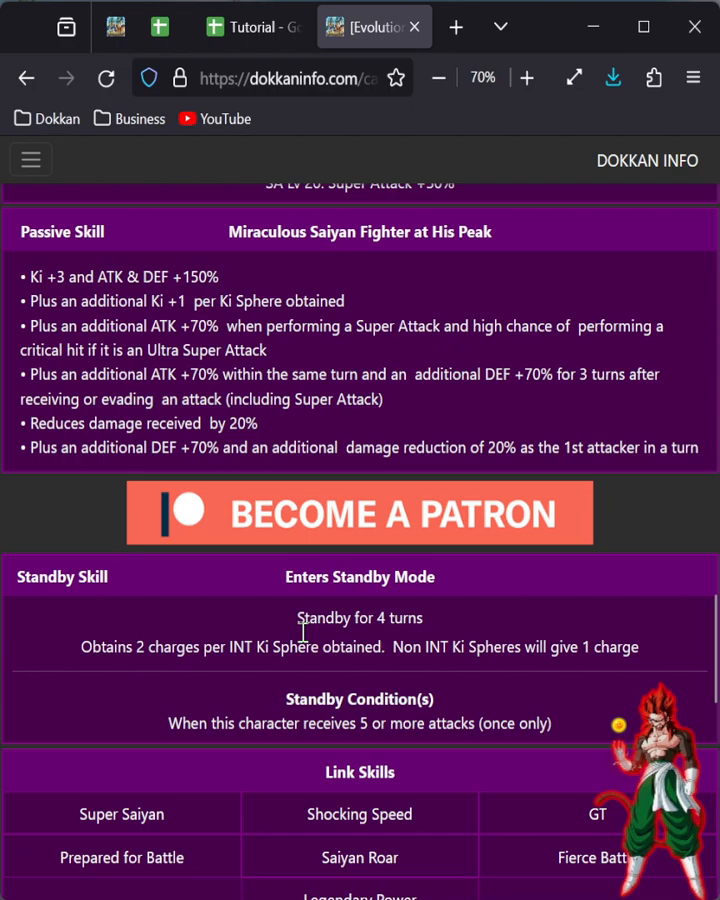
{"action": "left_click", "coordinate": [253, 27]}
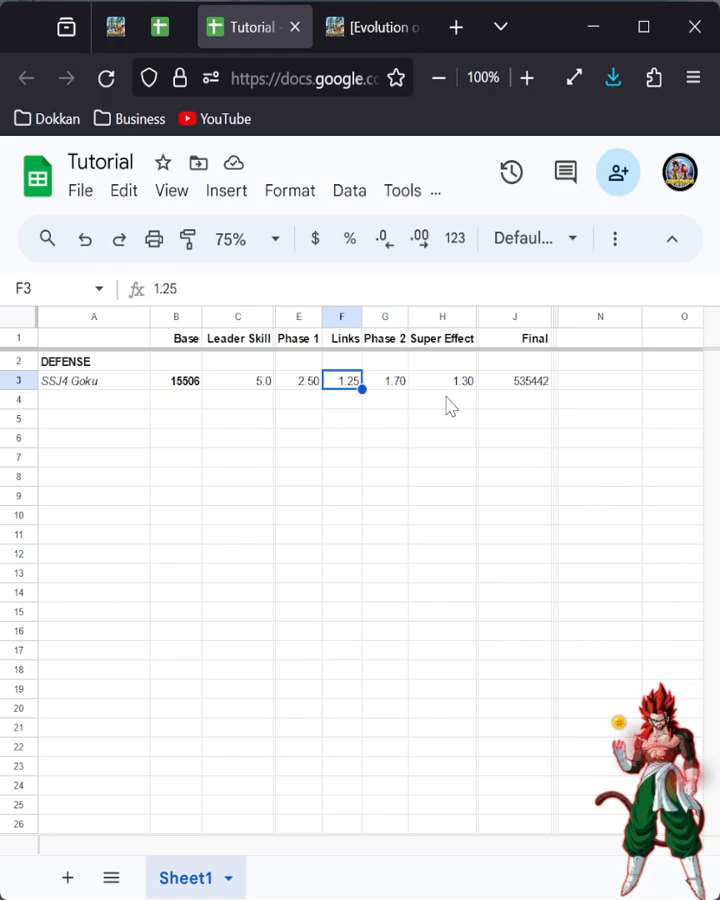
Step: Show 843526 with Phase 1 at 3.2, then type 1 into C3, E3, F3, G3 and H3
{"action": "left_click", "coordinate": [514, 380]}
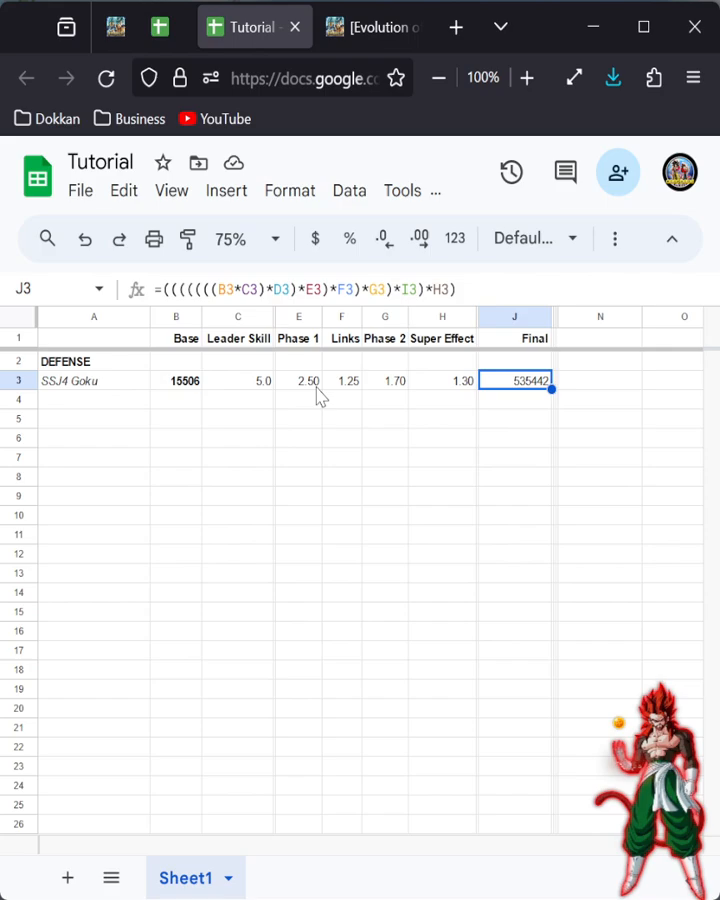
{"action": "left_click", "coordinate": [298, 380]}
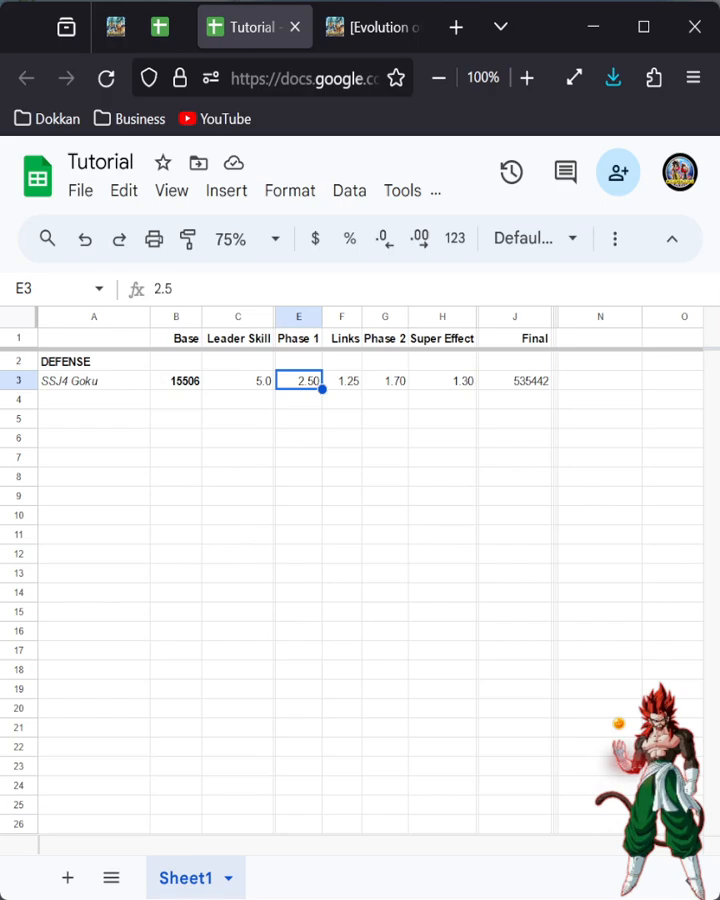
{"action": "type", "text": "3.2"}
{"action": "left_click", "coordinate": [442, 380]}
{"action": "type", "text": "1.6"}
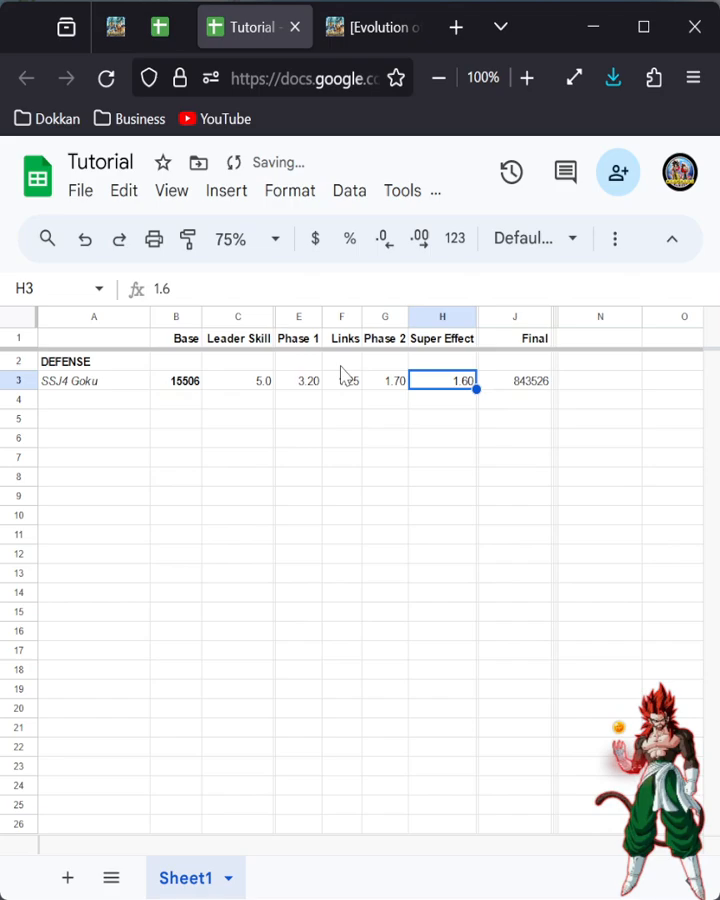
{"action": "type", "text": "1"}
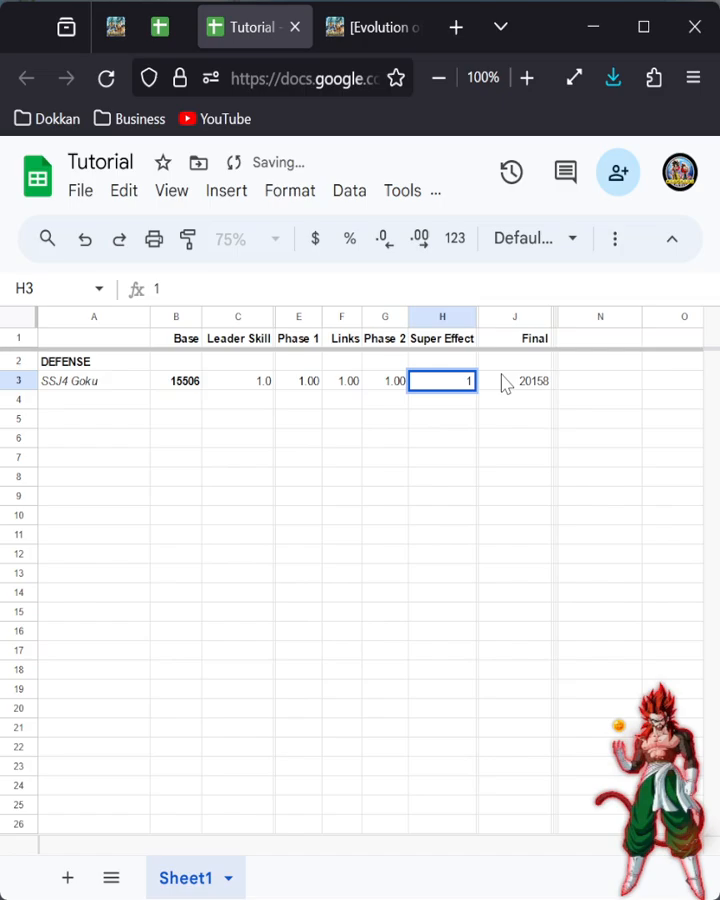
Step: Browse another page of Dokkan Info's card list
{"action": "left_click", "coordinate": [372, 27]}
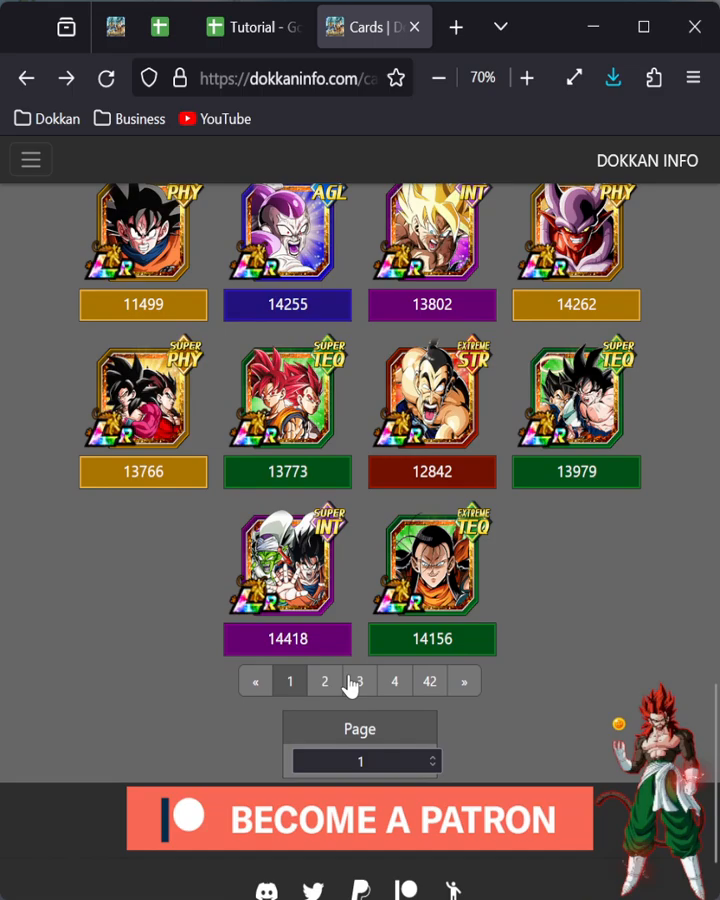
{"action": "left_click", "coordinate": [359, 680]}
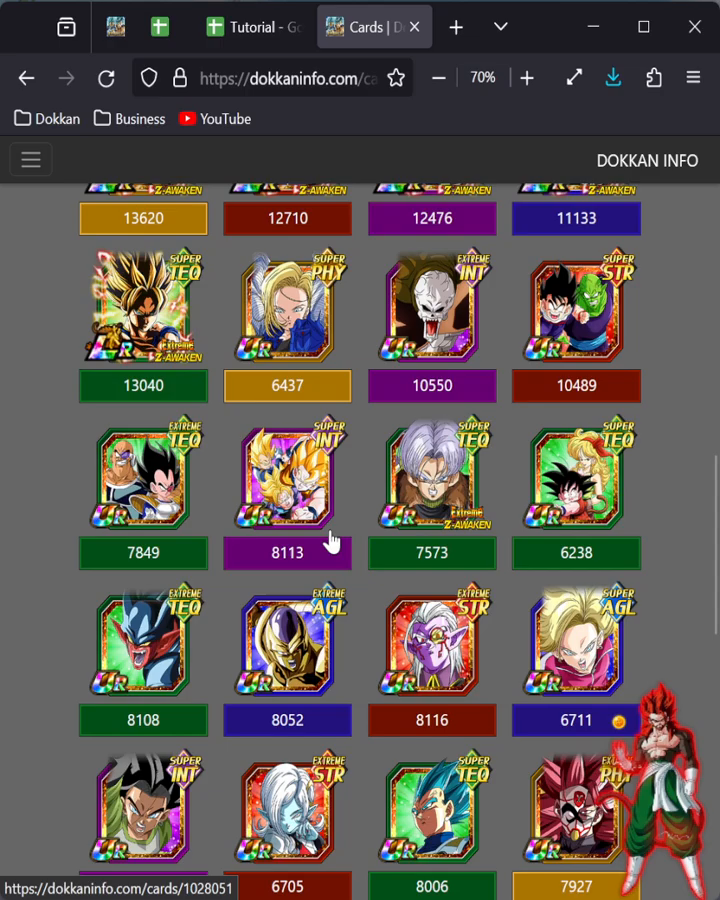
{"action": "scroll", "scroll_direction": "down", "scroll_amount": 3}
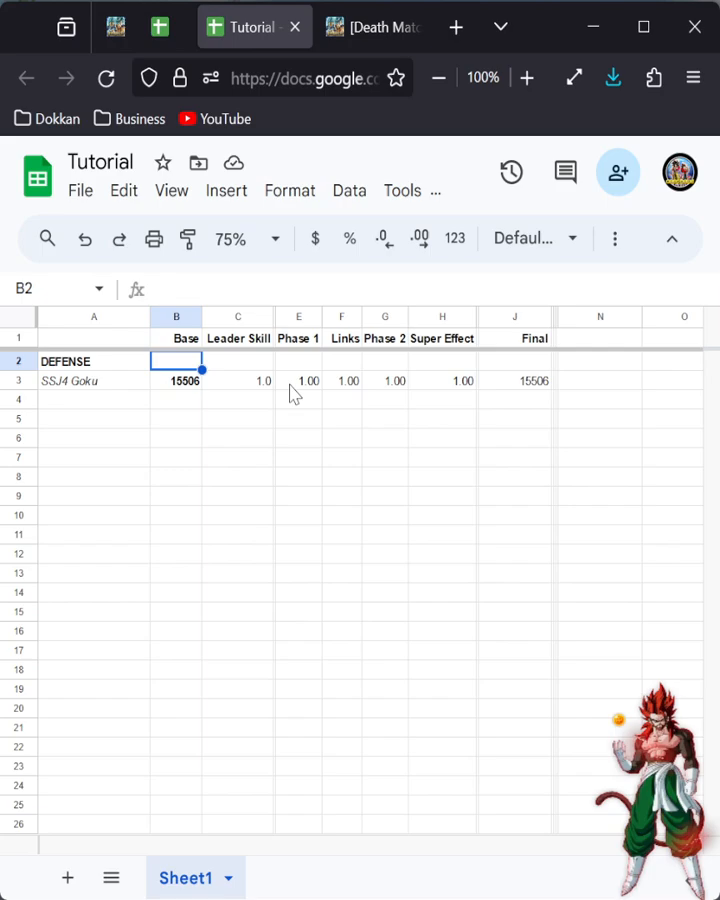
{"action": "mouse_move", "coordinate": [303, 387]}
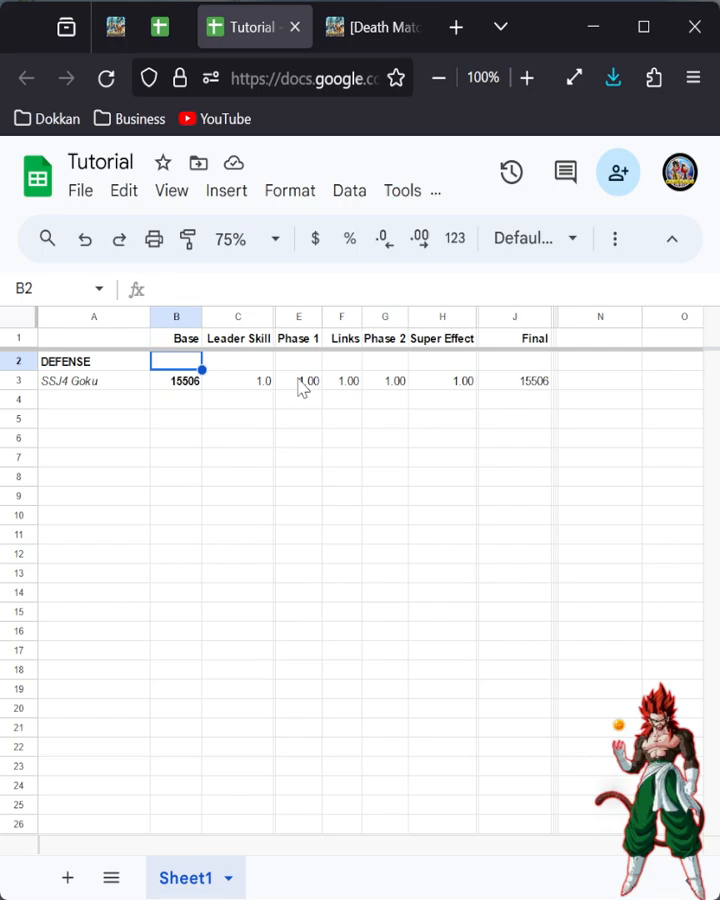
Step: Review SSJ4 Goku's row at base 15506 with 1.00 multipliers, then return to the card grid
{"action": "left_click", "coordinate": [298, 380]}
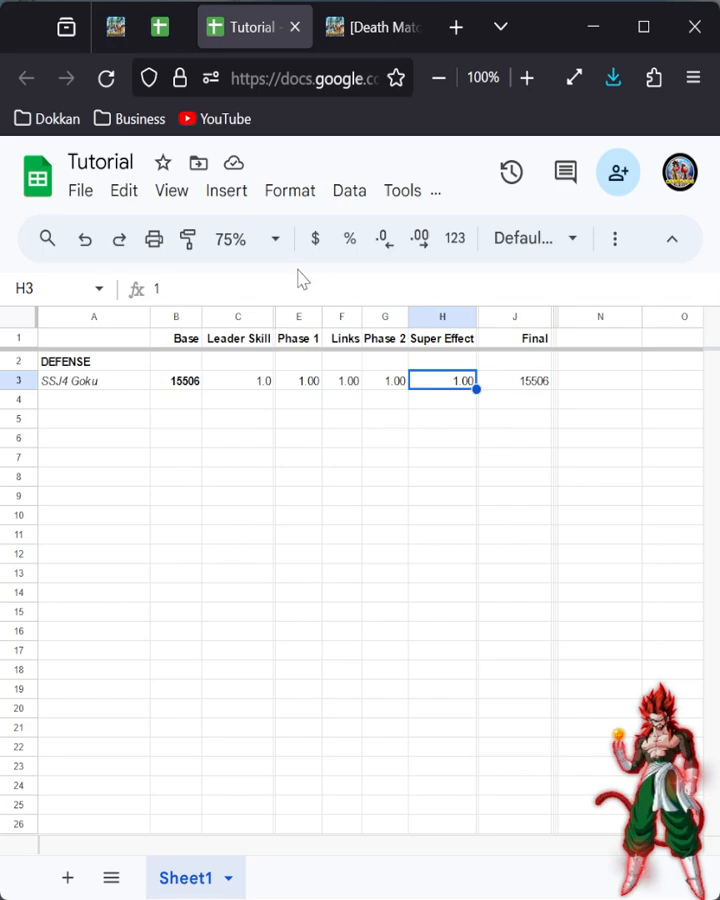
{"action": "mouse_move", "coordinate": [315, 238]}
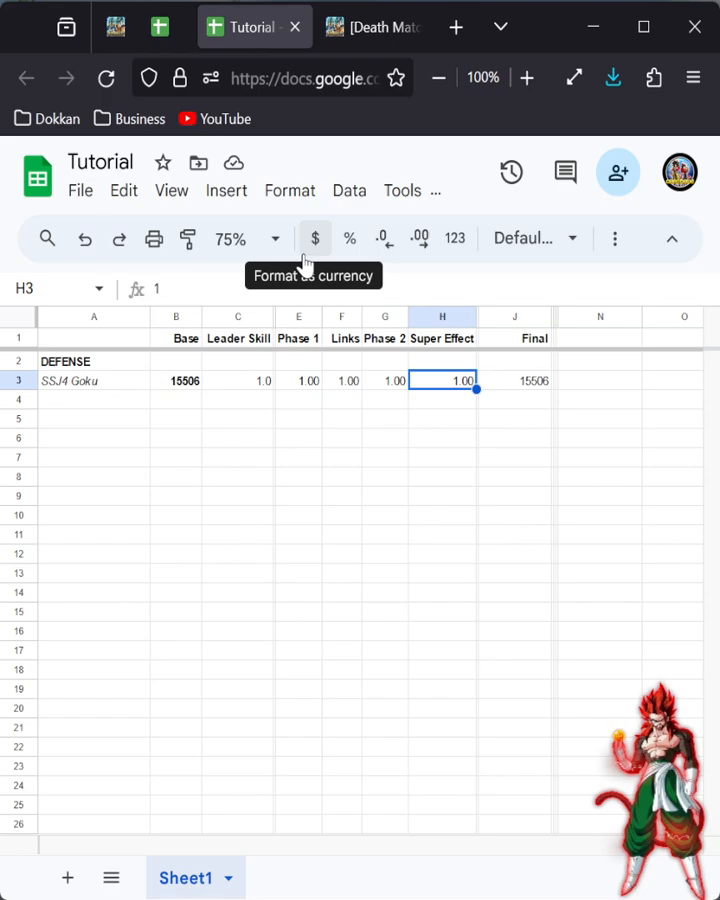
{"action": "left_click", "coordinate": [372, 26]}
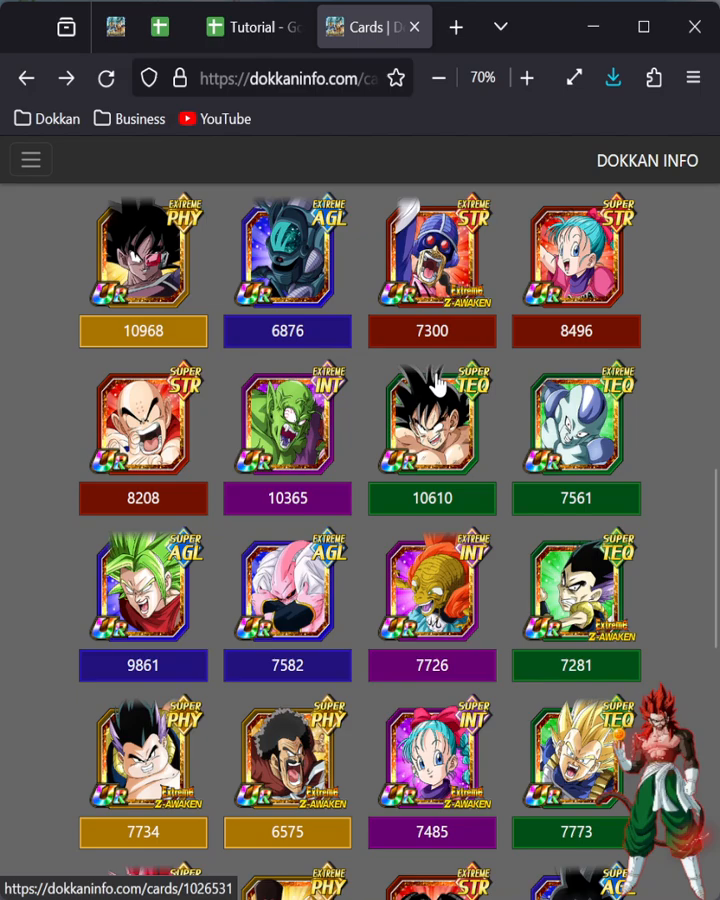
Step: Rename the row to God Goku and enter his 100% DEF of 13490 as base
{"action": "scroll", "scroll_direction": "down", "scroll_amount": 3}
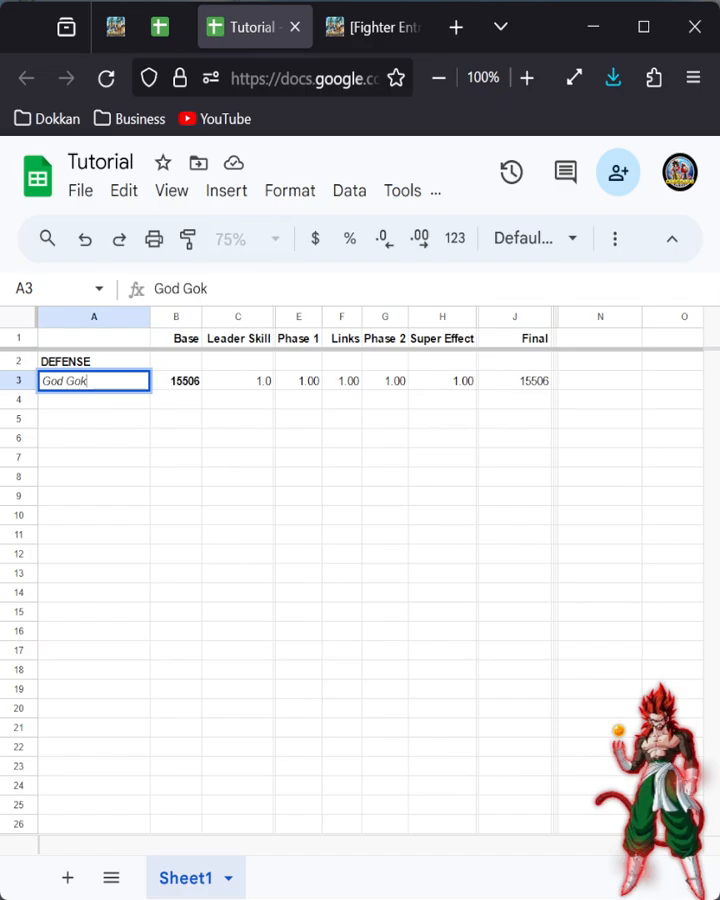
{"action": "left_click", "coordinate": [370, 27]}
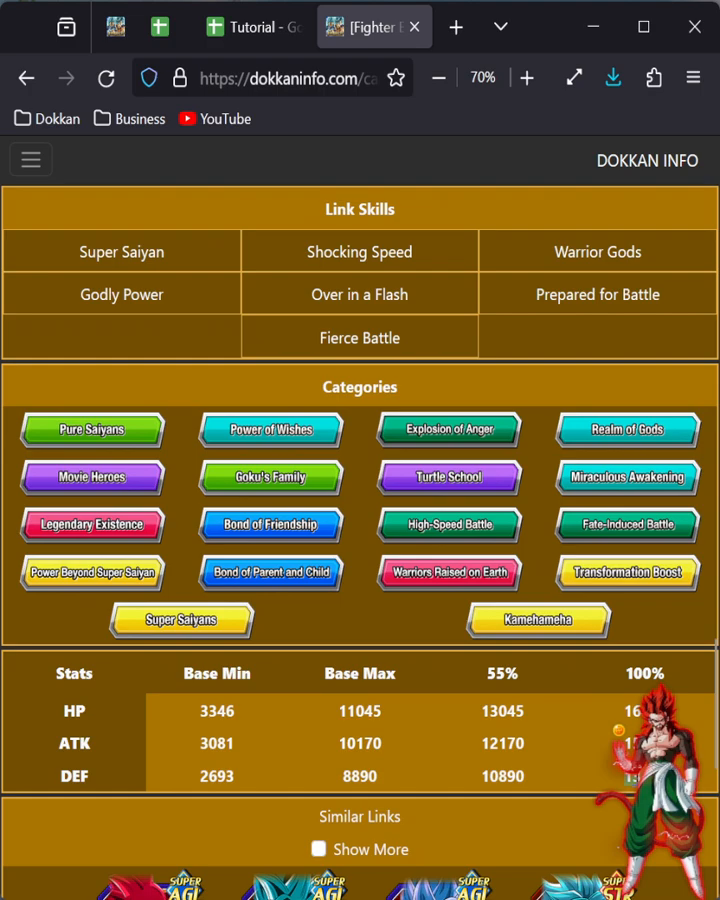
{"action": "left_click", "coordinate": [253, 27]}
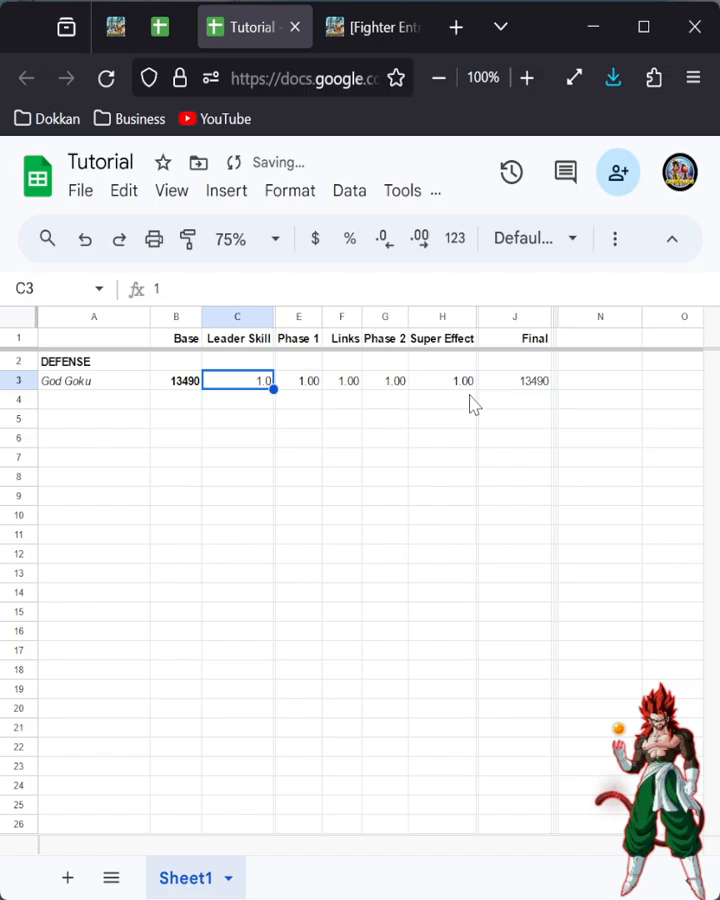
Step: Enter leader skill 5 and links 1.1 for God Goku, giving final defense 67450
{"action": "left_click", "coordinate": [374, 27]}
{"action": "type", "text": "5"}
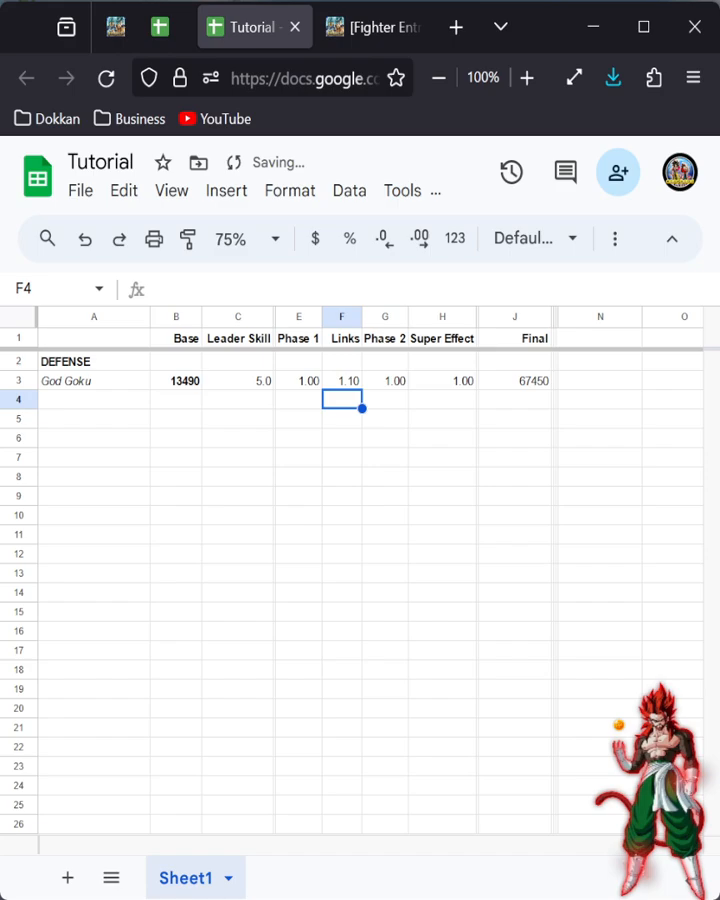
{"action": "left_click", "coordinate": [372, 26]}
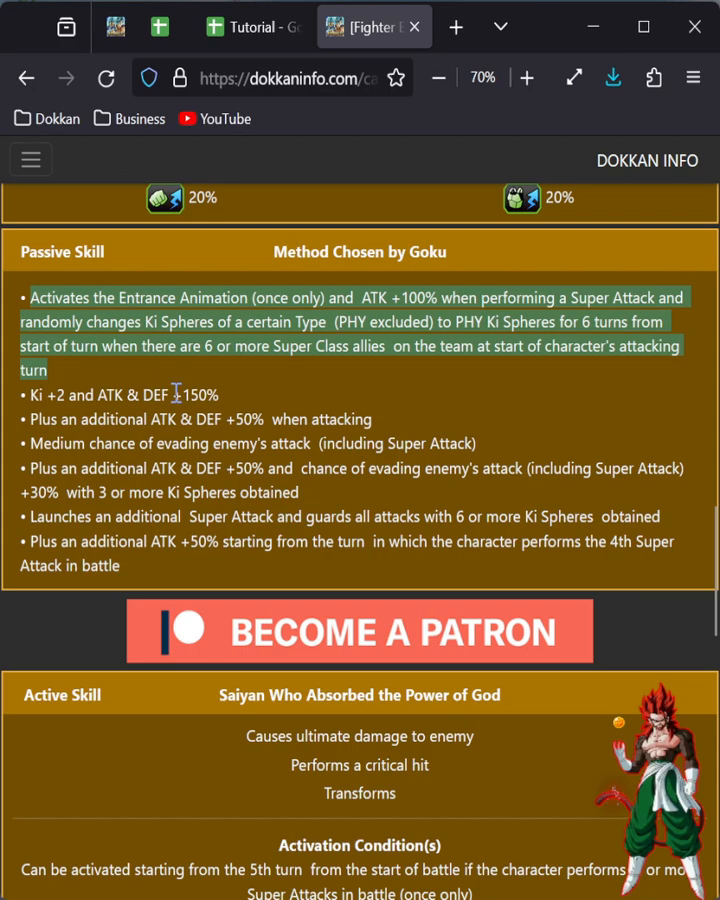
Step: Read God Goku's passive skill DEF +150% boost on the card page
{"action": "left_click", "coordinate": [253, 26]}
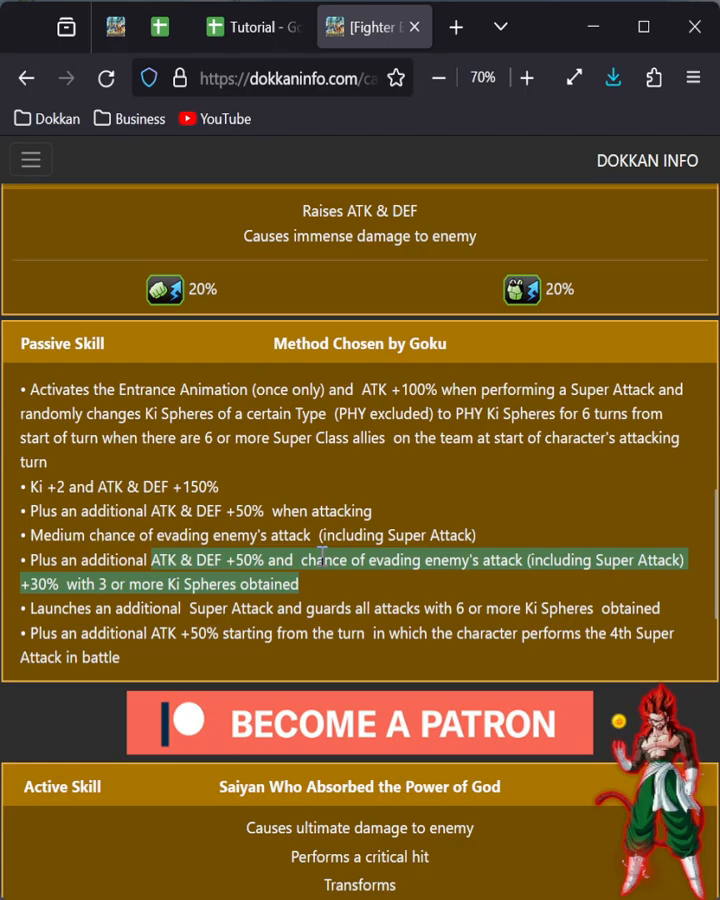
{"action": "scroll", "scroll_direction": "down", "scroll_amount": 3}
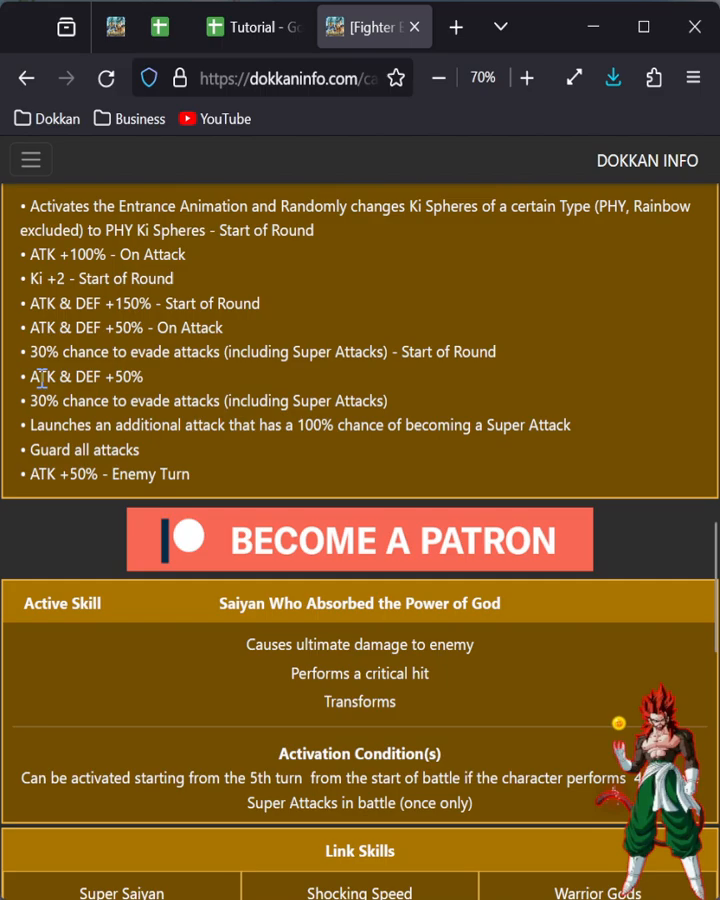
{"action": "scroll", "scroll_direction": "down", "scroll_amount": 3}
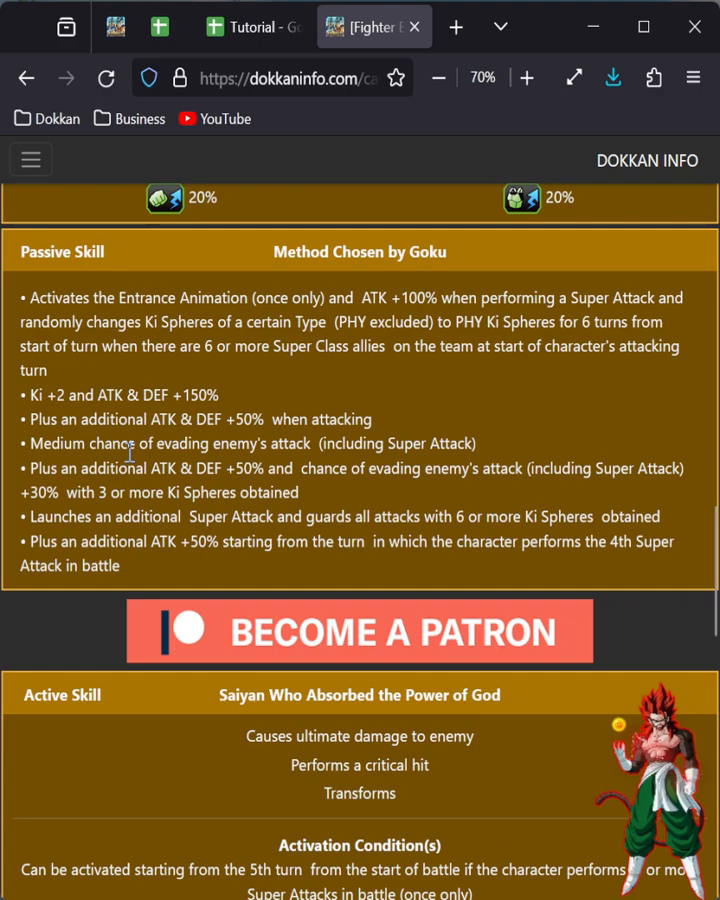
Step: Set God Goku's Phase 1 to 3.00 and verify the Final DEF formula gives 222585
{"action": "left_click", "coordinate": [253, 26]}
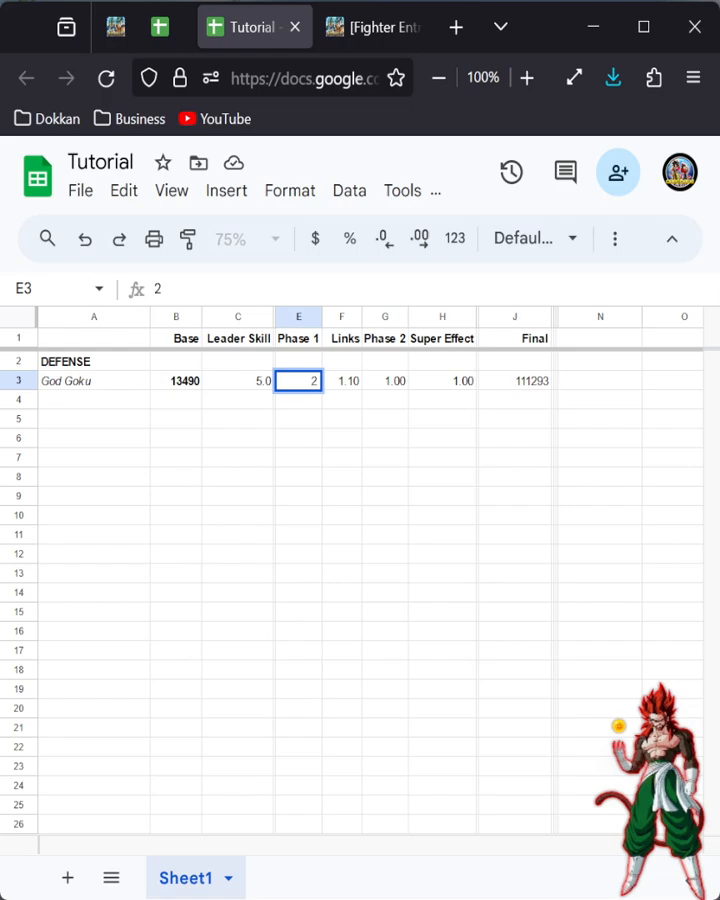
{"action": "left_click", "coordinate": [374, 27]}
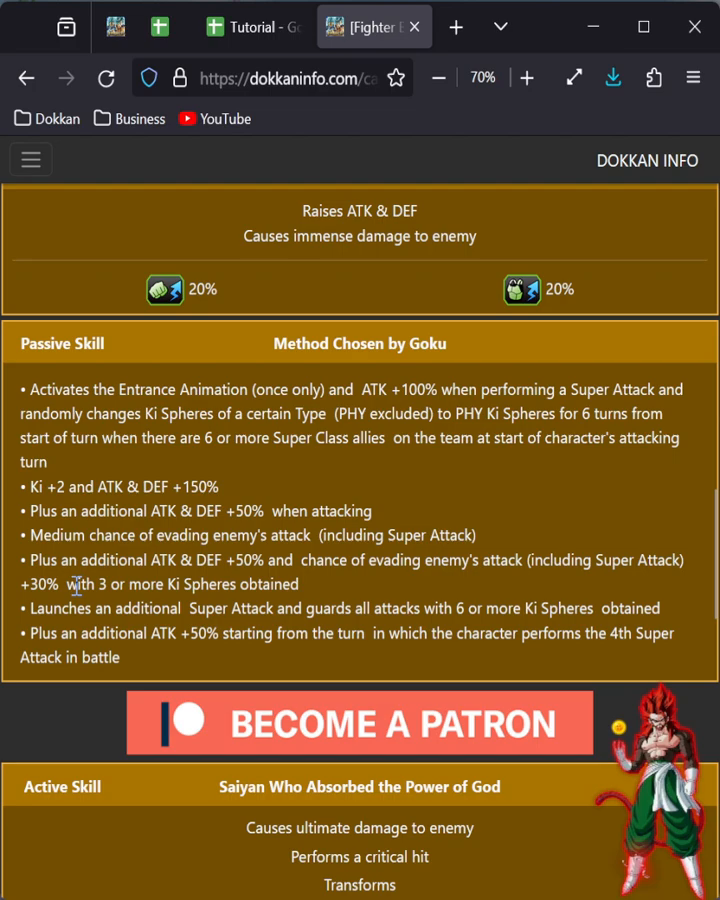
{"action": "left_click", "coordinate": [253, 27]}
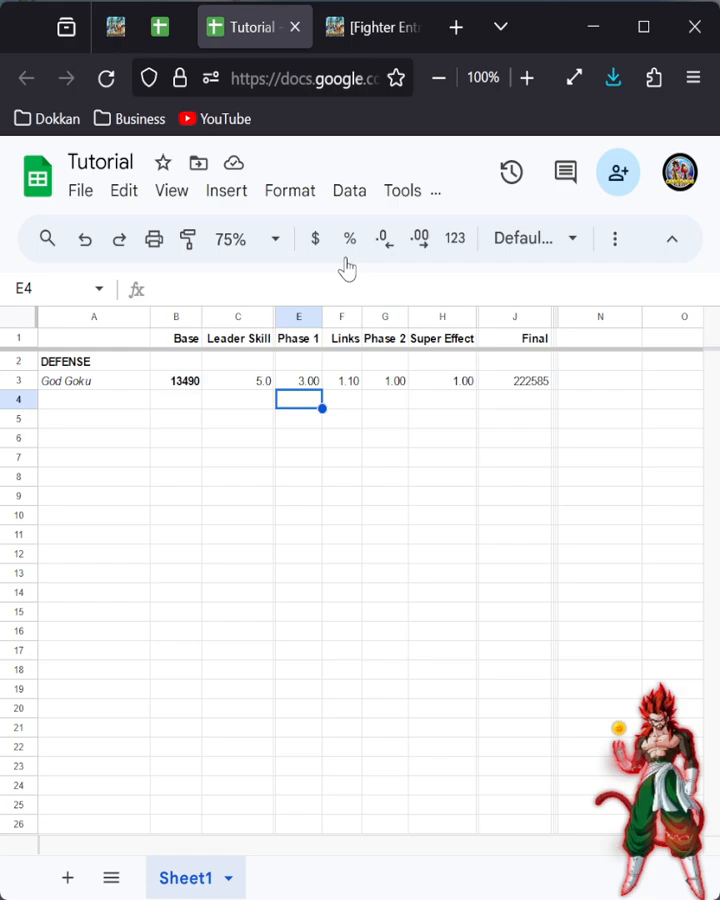
{"action": "left_click", "coordinate": [298, 380]}
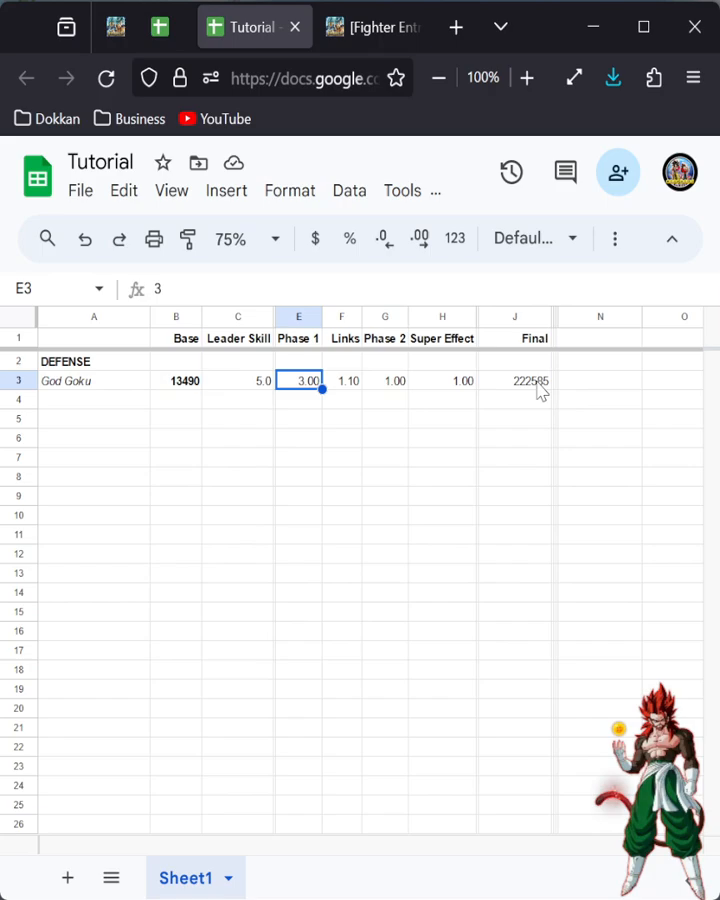
{"action": "left_click", "coordinate": [514, 380]}
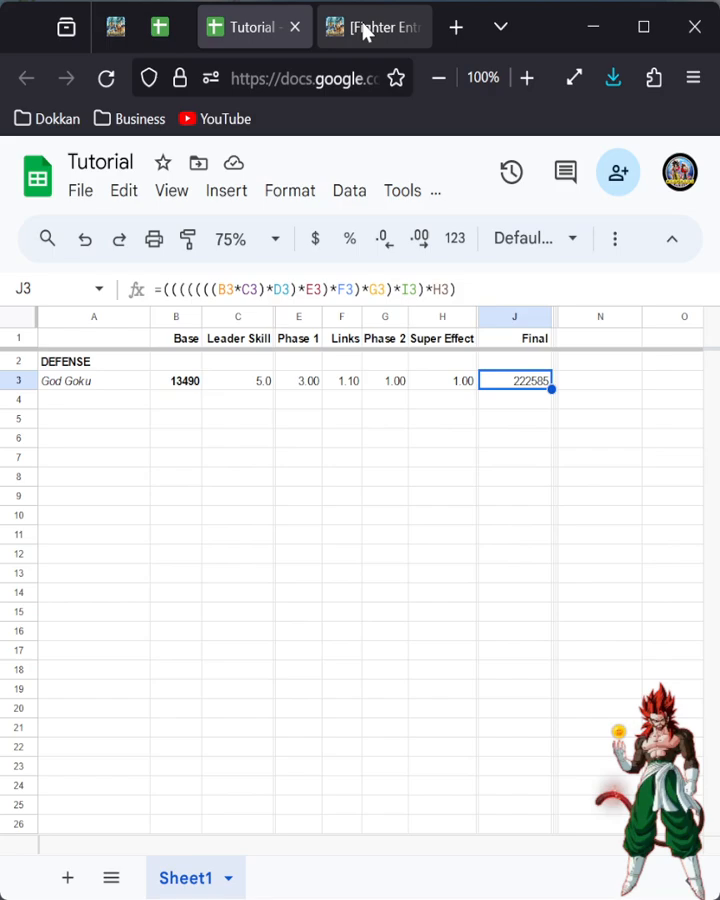
{"action": "left_click", "coordinate": [373, 27]}
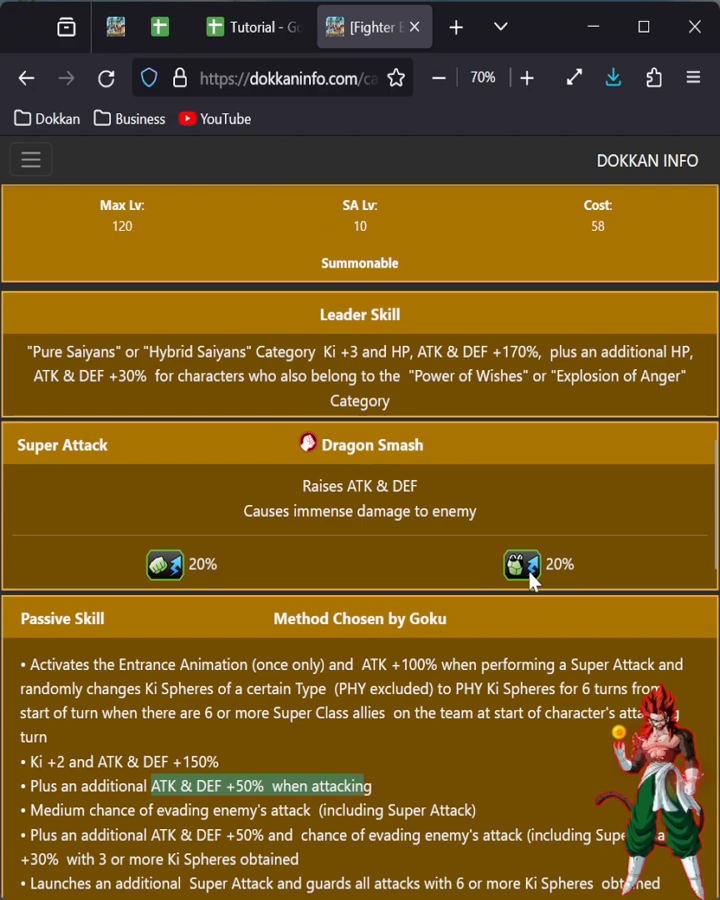
Step: Give row 3 Phase 2 1.50 and Super Effect 1.60, then duplicate it with Phase 2 1.00
{"action": "left_click", "coordinate": [253, 26]}
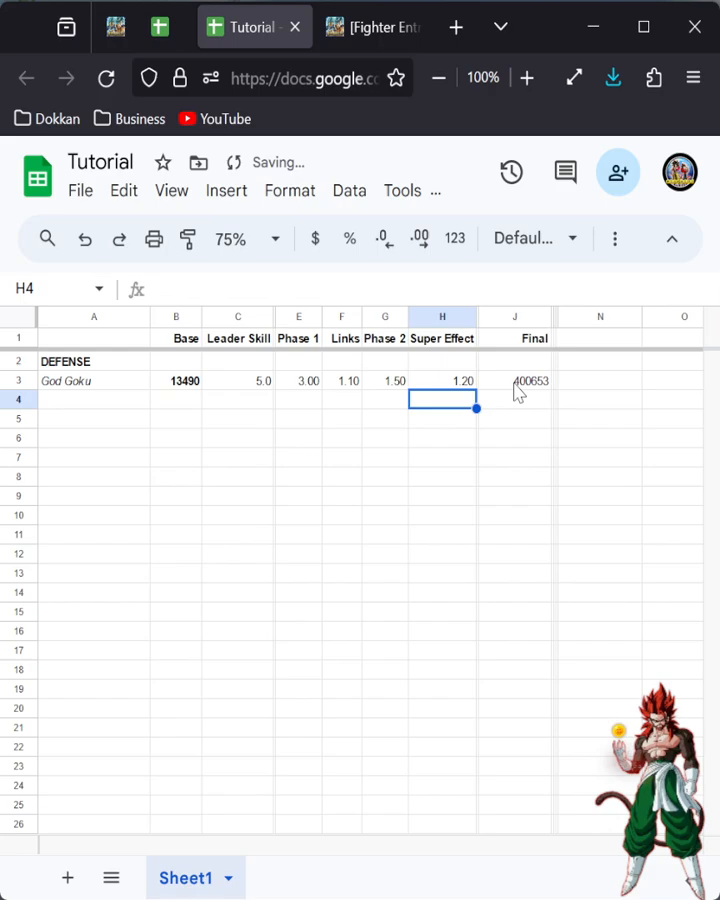
{"action": "left_click", "coordinate": [442, 380]}
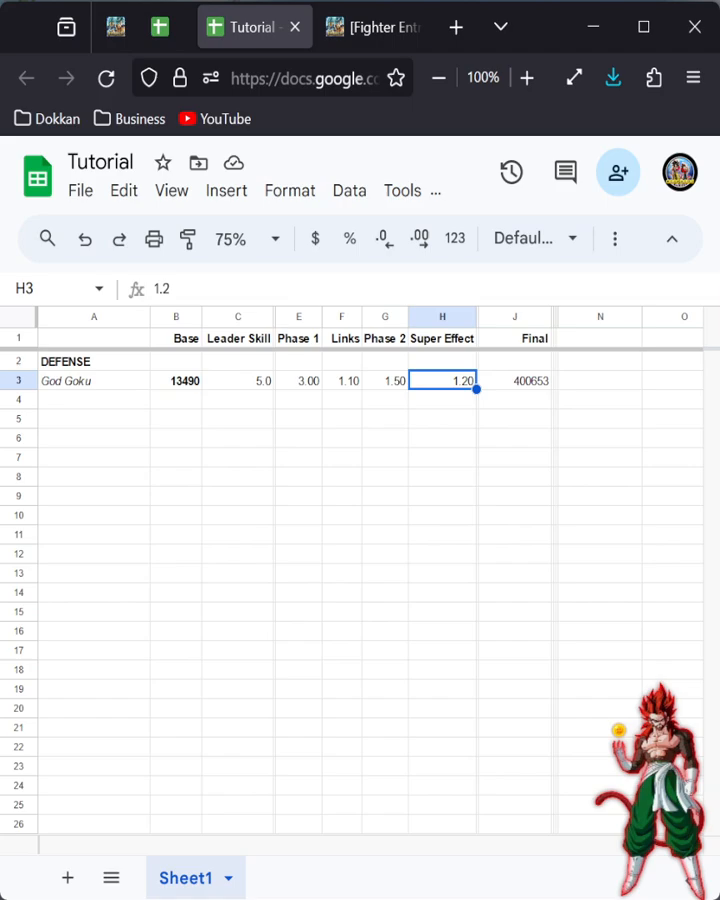
{"action": "type", "text": "1.4"}
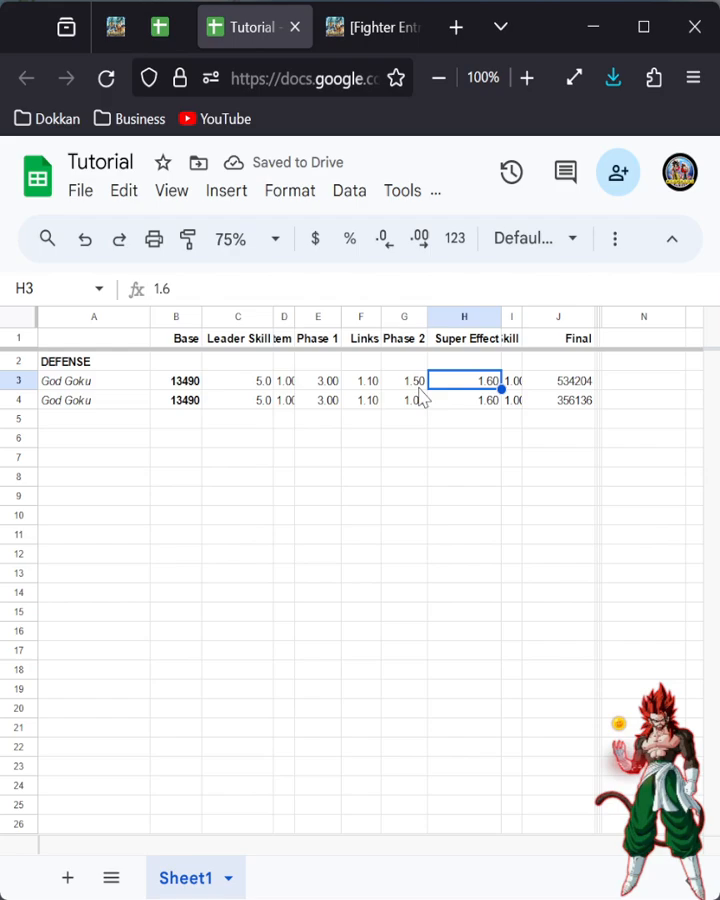
Step: Enter Phase 2 1.5 and Super Effect 2.2 in the second God Goku row, checking its links
{"action": "left_click", "coordinate": [404, 380]}
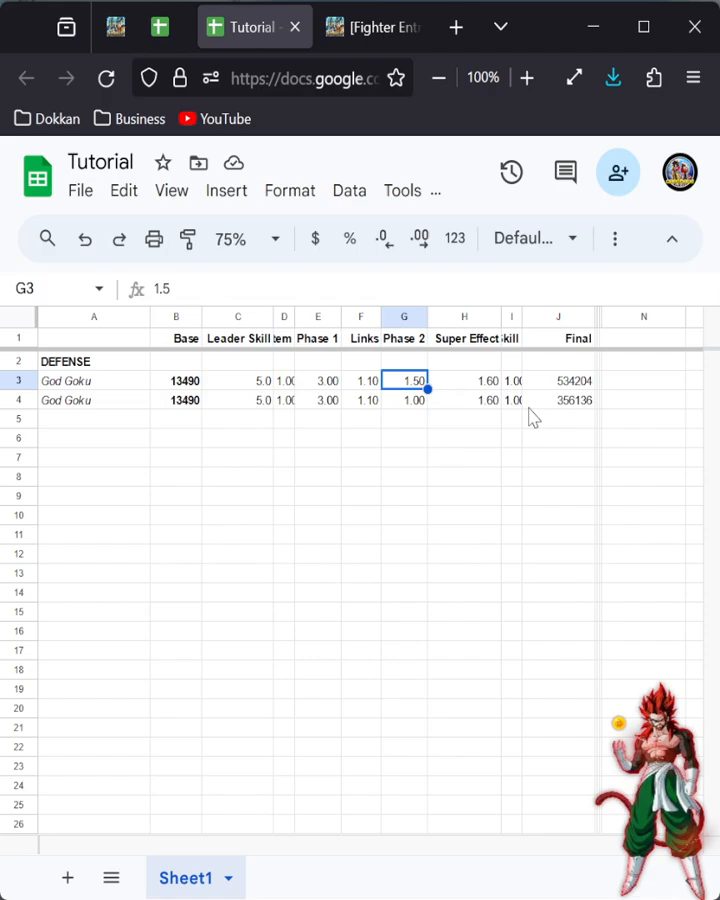
{"action": "left_click", "coordinate": [558, 400]}
{"action": "type", "text": "1.5"}
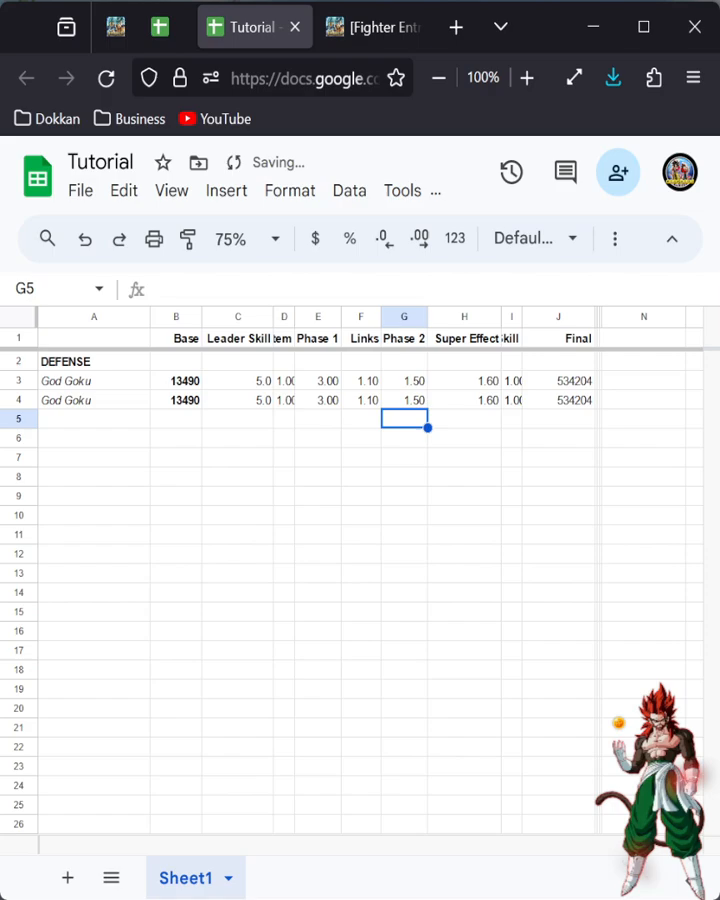
{"action": "left_click", "coordinate": [464, 418]}
{"action": "type", "text": "2.2"}
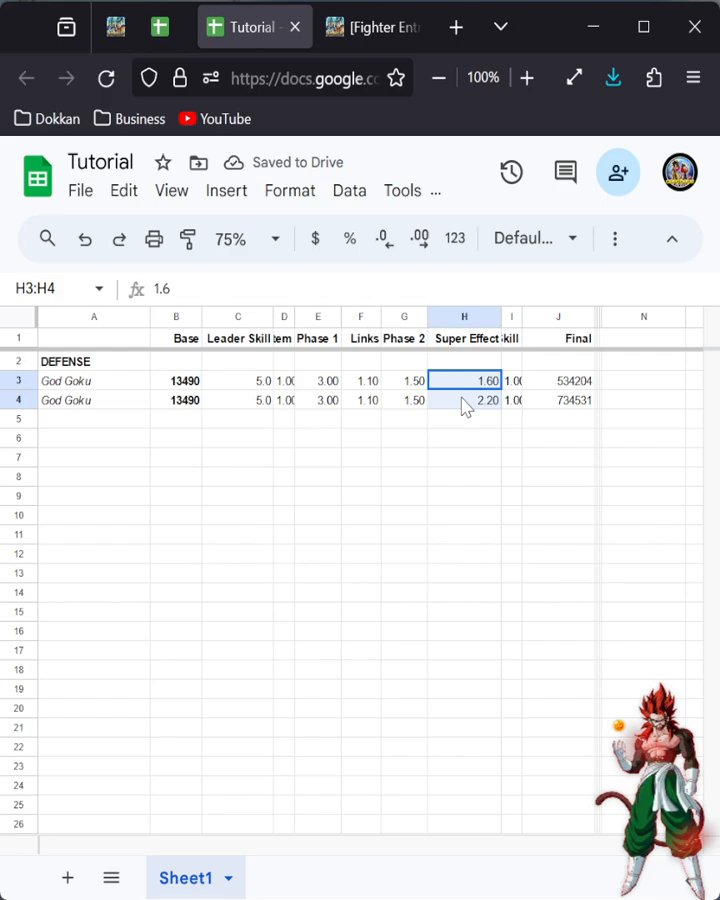
{"action": "left_click", "coordinate": [361, 400]}
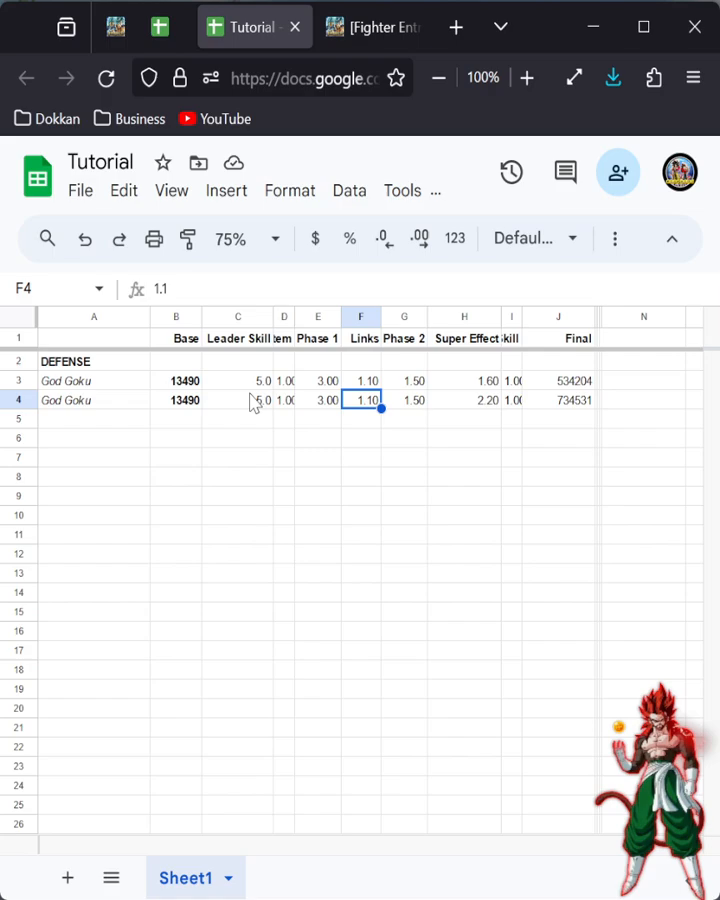
{"action": "left_click", "coordinate": [463, 317]}
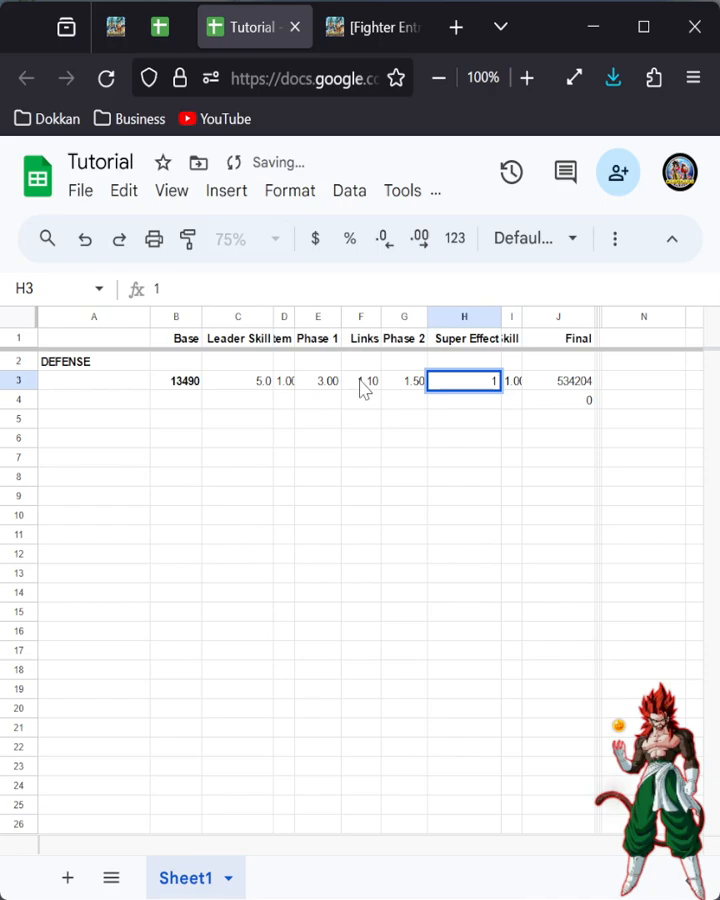
Step: Enter Piccolo Jr's base defense 13425 in row 3 with every multiplier at 1.00
{"action": "type", "text": "P"}
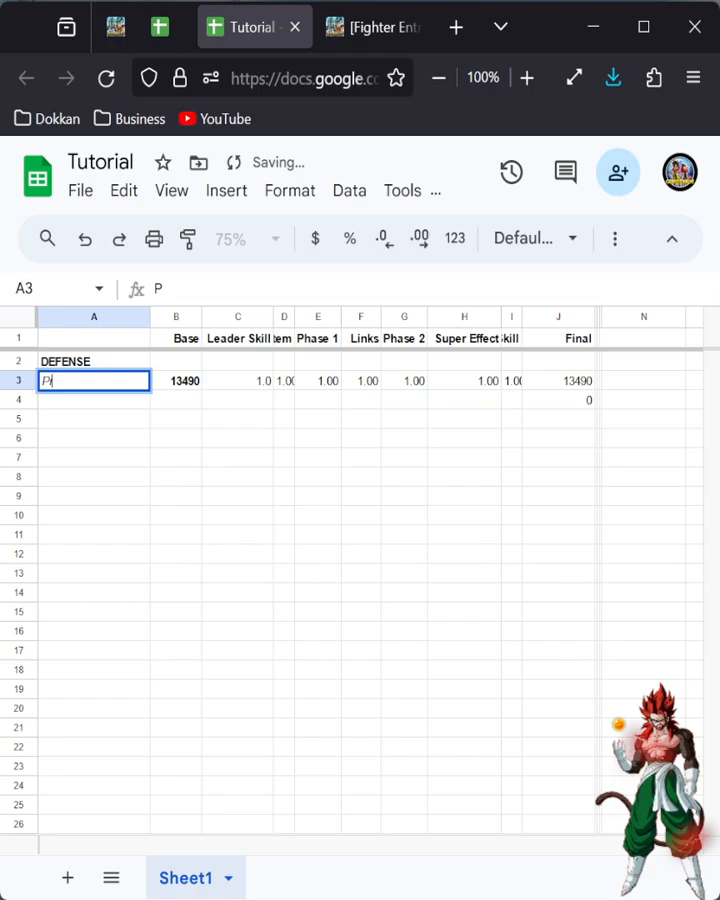
{"action": "left_click", "coordinate": [373, 26]}
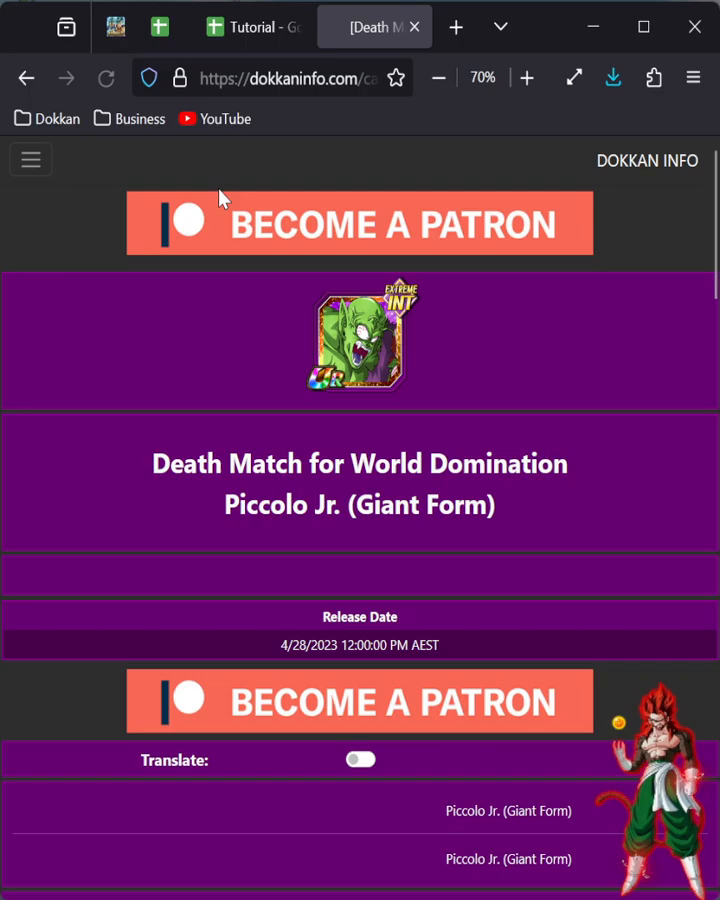
{"action": "scroll", "scroll_direction": "down", "scroll_amount": 3}
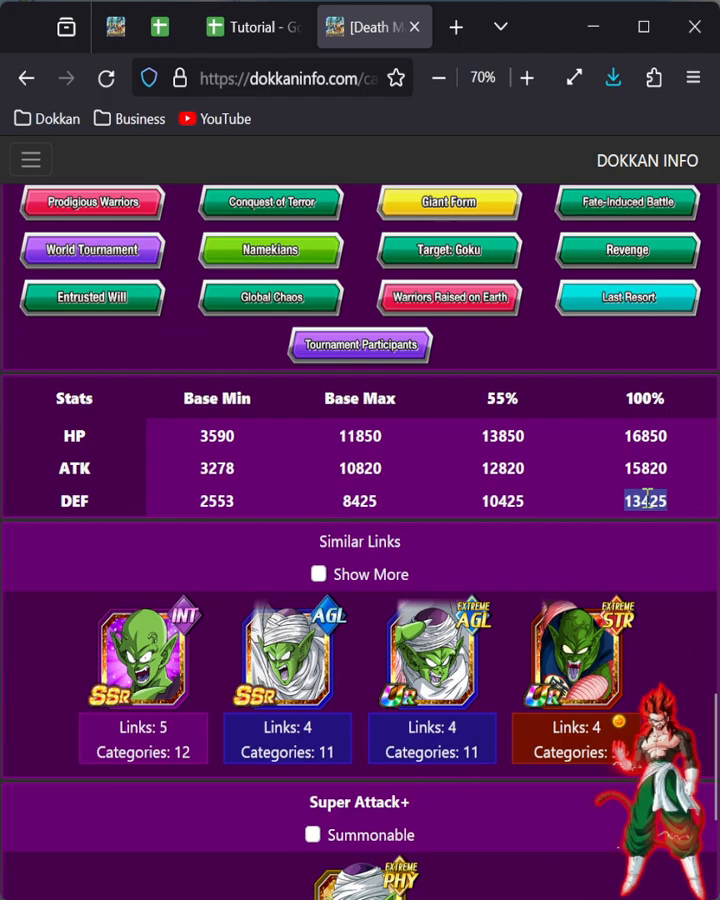
{"action": "mouse_move", "coordinate": [375, 505]}
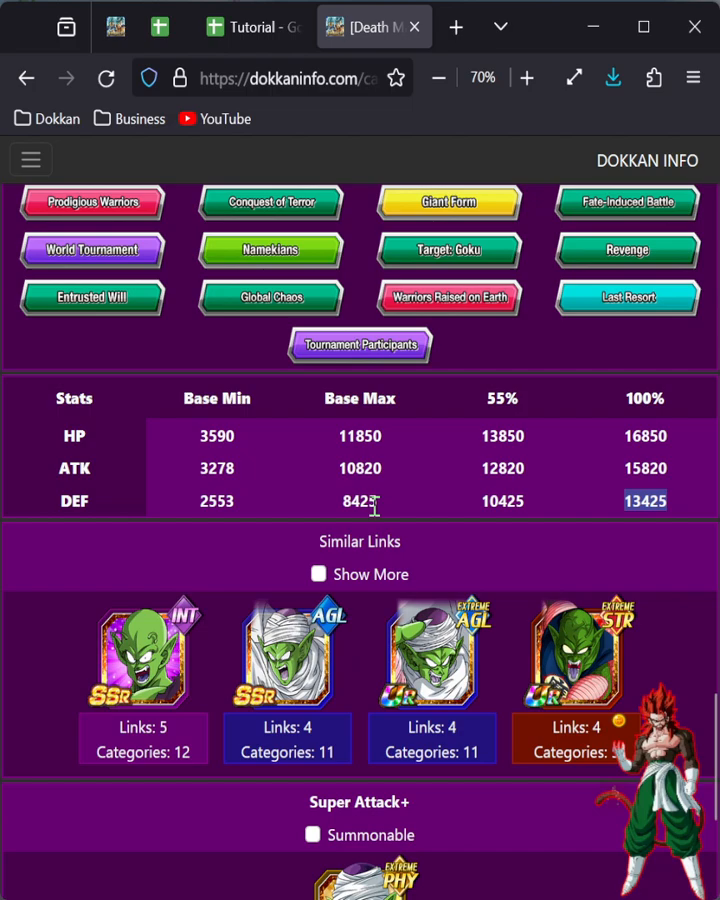
{"action": "left_click", "coordinate": [253, 27]}
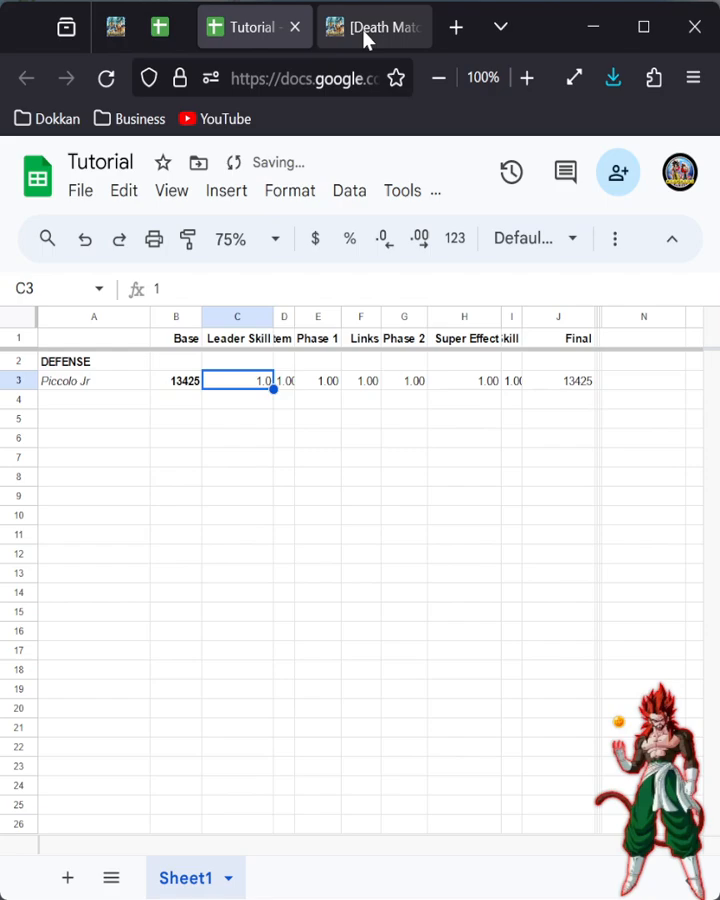
Step: Check the Ki and ATK & DEF boost lines and enter leader skill 5.0
{"action": "left_click", "coordinate": [372, 27]}
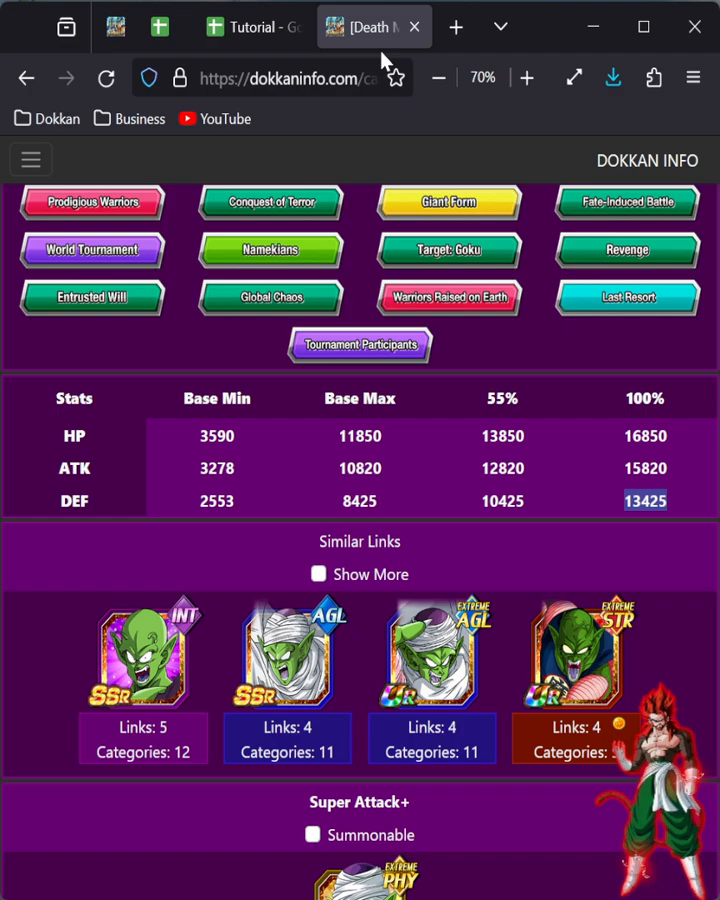
{"action": "scroll", "scroll_direction": "down", "scroll_amount": 3}
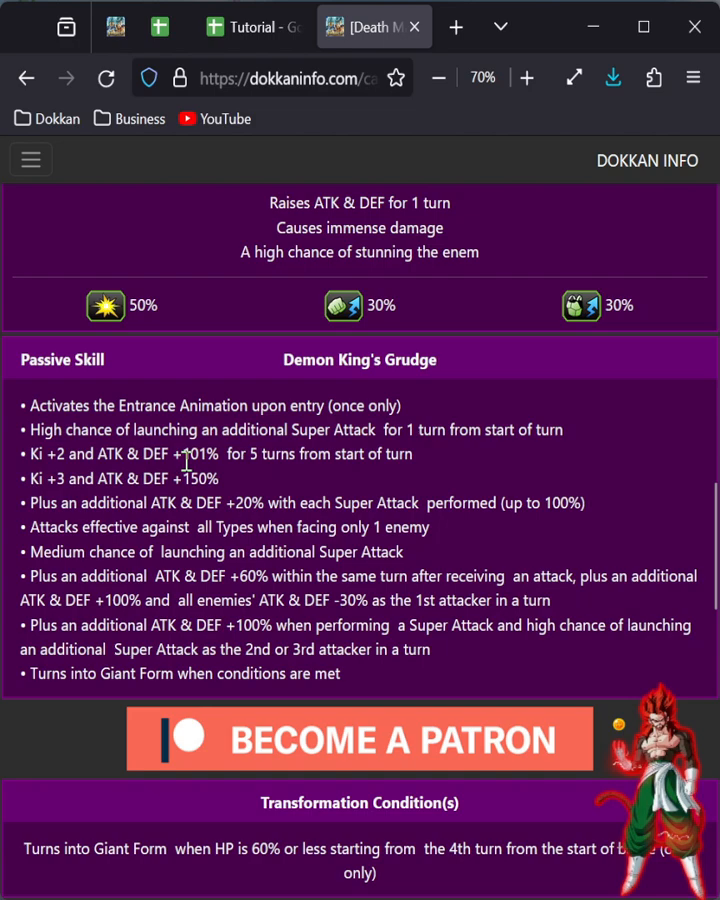
{"action": "left_click_drag", "start_coordinate": [25, 453], "coordinate": [230, 478]}
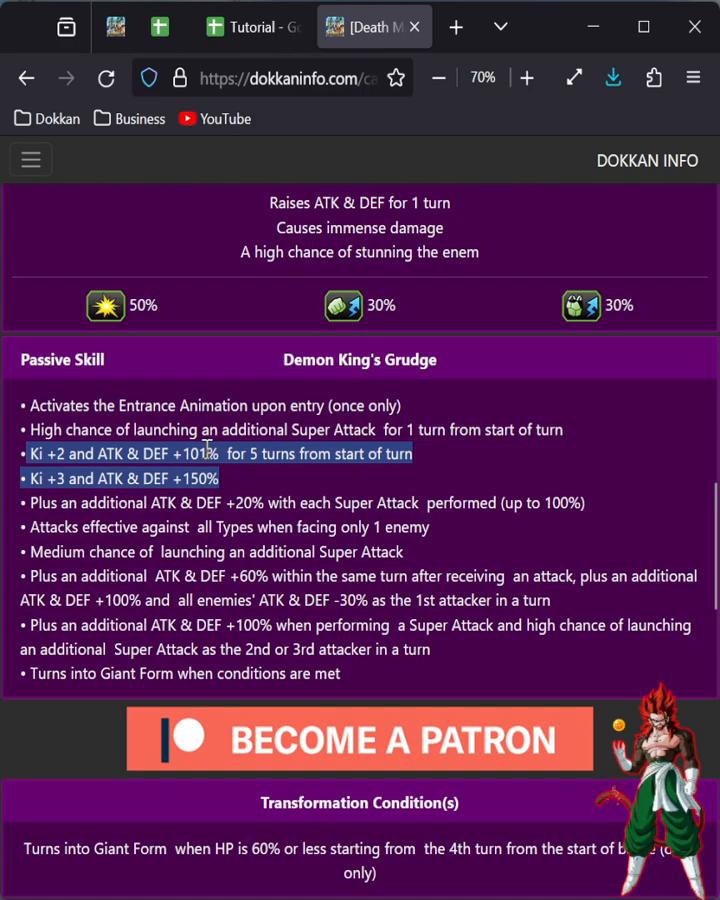
{"action": "left_click", "coordinate": [253, 27]}
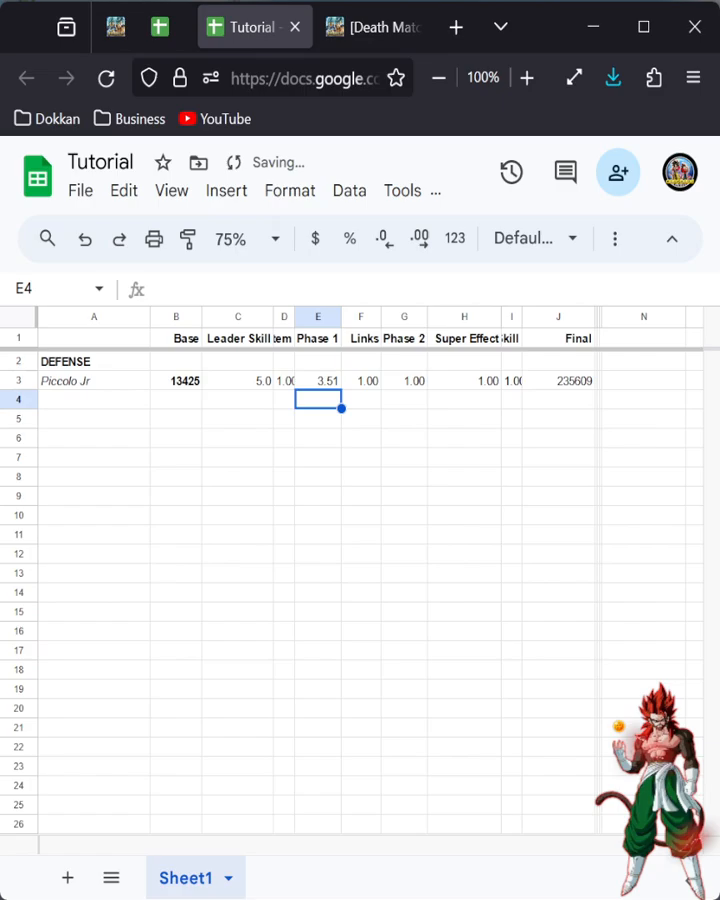
Step: Enter Phase 1 3.51 and Links 1.25 from the Dokkan Info page, giving Final 294511
{"action": "left_click", "coordinate": [373, 27]}
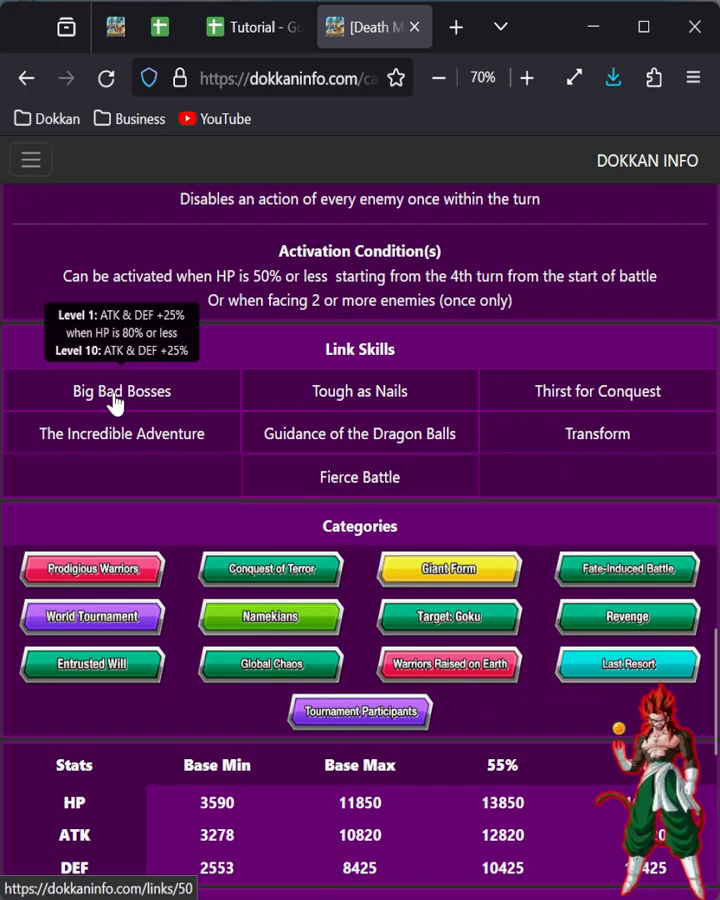
{"action": "mouse_move", "coordinate": [147, 403]}
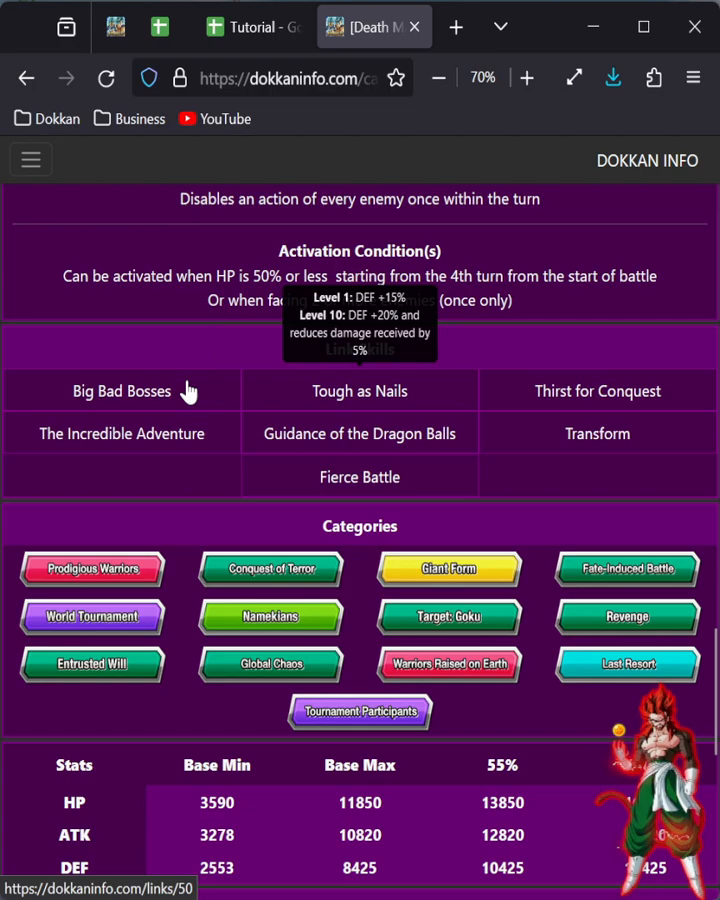
{"action": "left_click", "coordinate": [252, 26]}
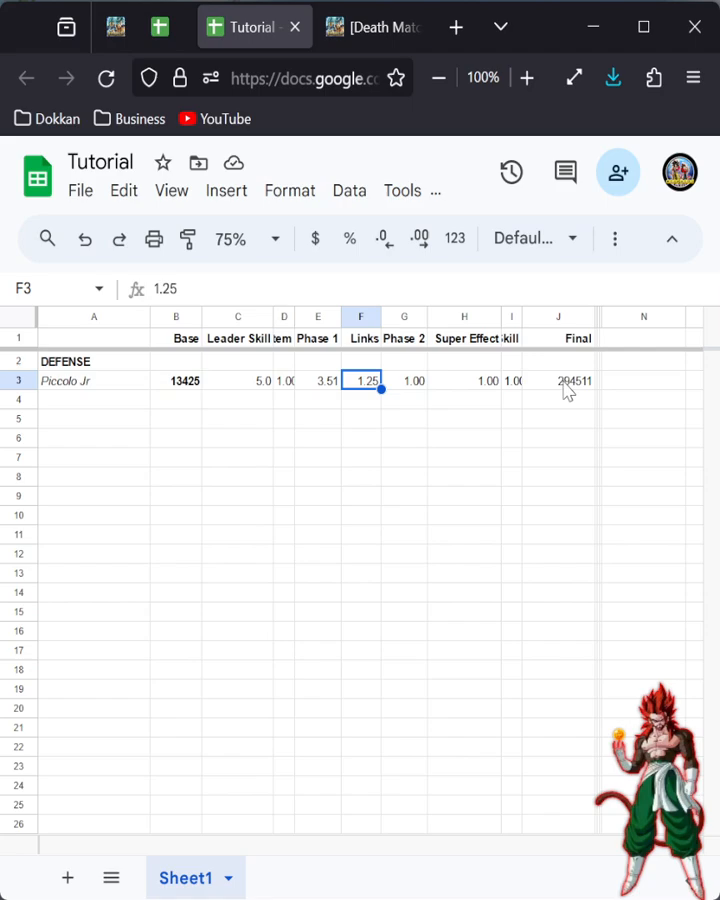
{"action": "left_click", "coordinate": [374, 26]}
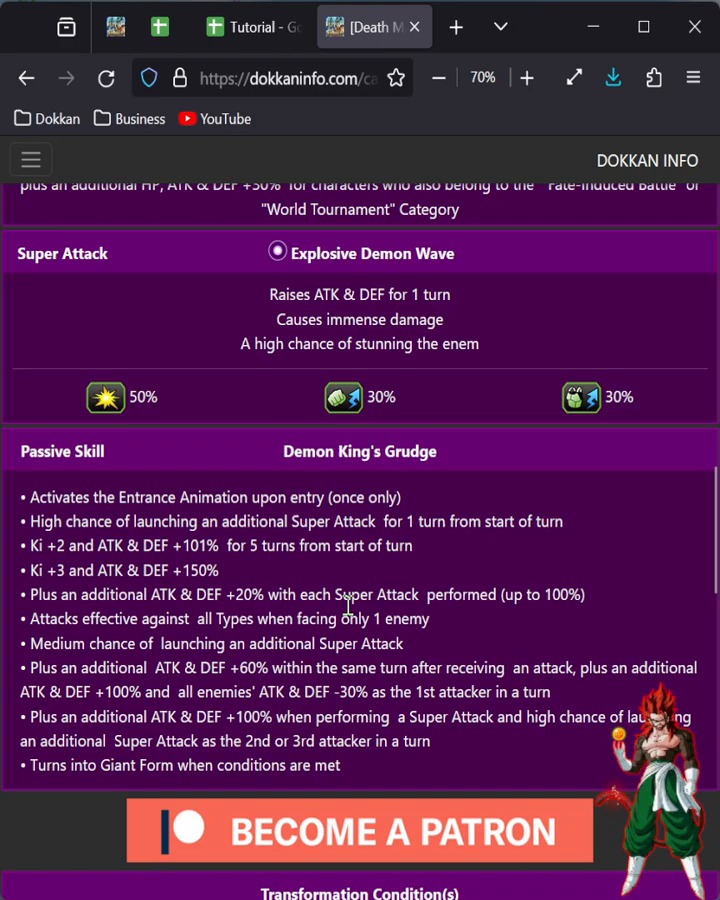
Step: Note the passive's +20% per Super Attack and set Phase 2 in G3 to 1.8
{"action": "double_click", "coordinate": [245, 594]}
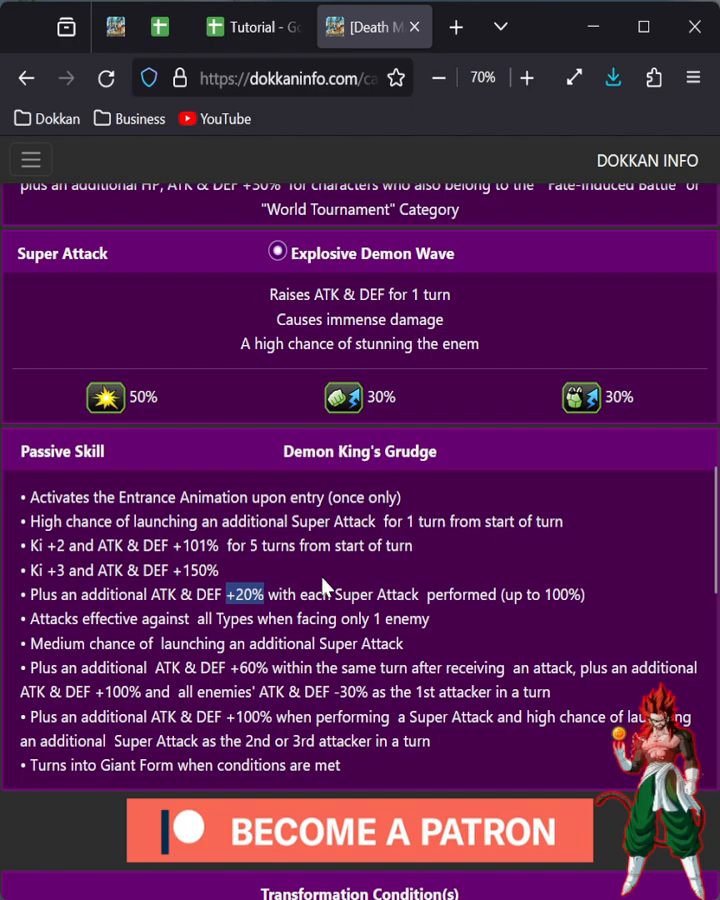
{"action": "scroll", "scroll_direction": "down", "scroll_amount": 3}
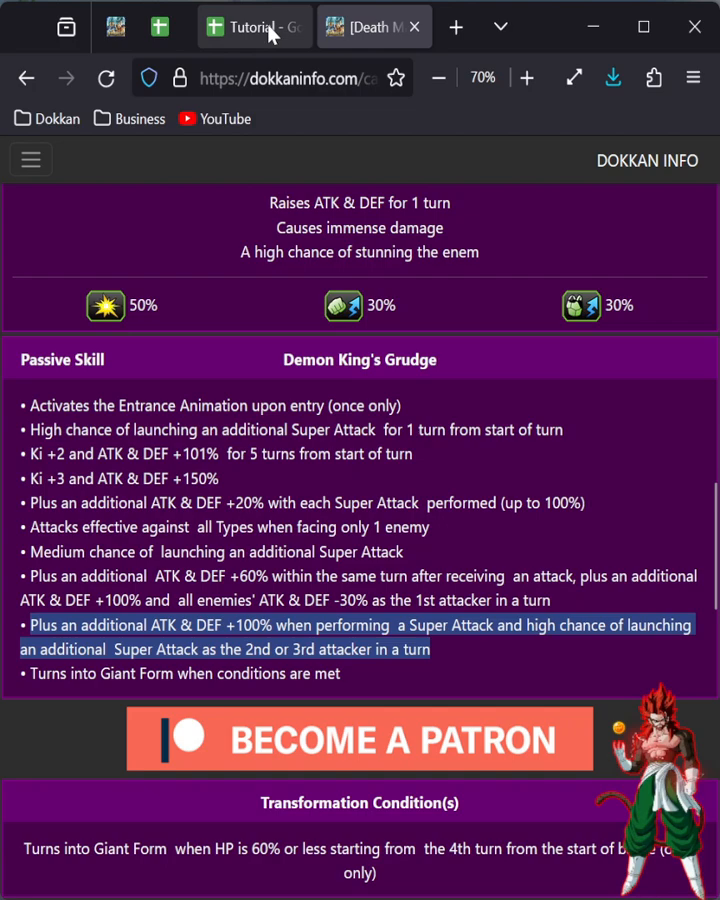
{"action": "left_click", "coordinate": [253, 27]}
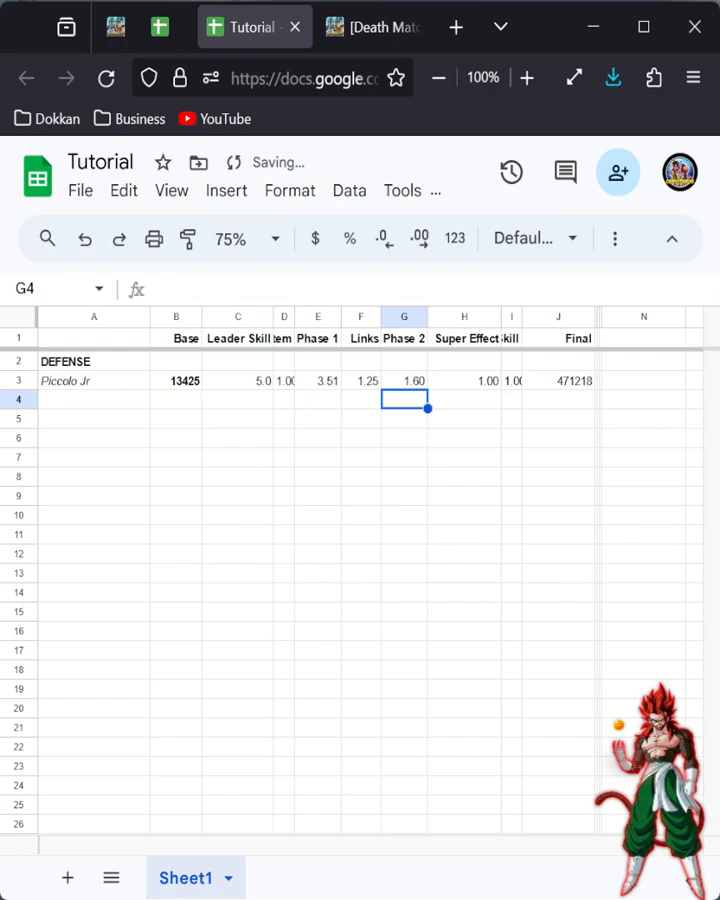
{"action": "left_click", "coordinate": [404, 380]}
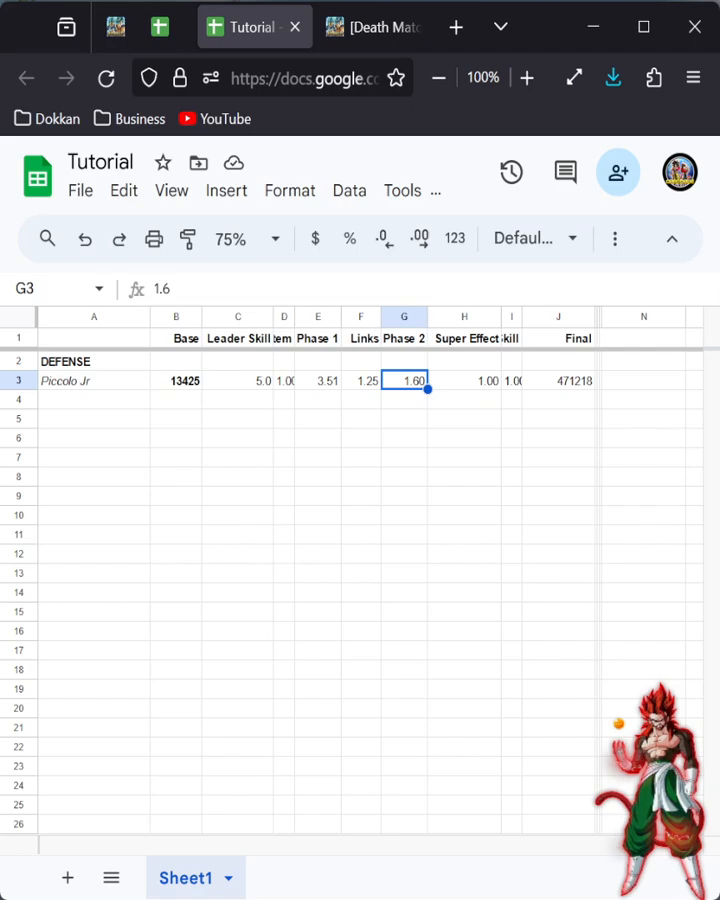
{"action": "type", "text": "1.8"}
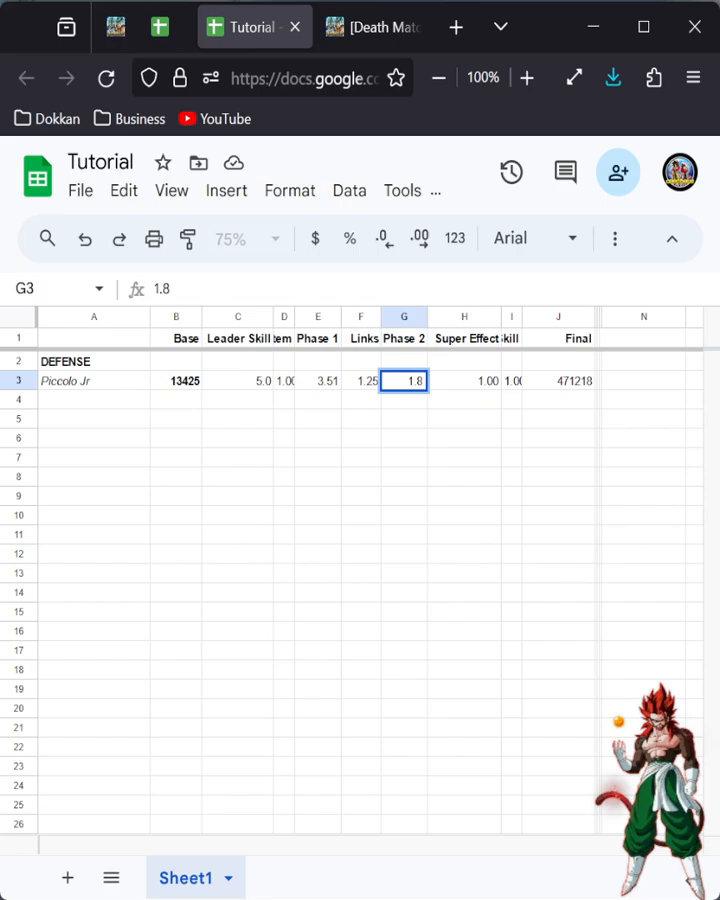
{"action": "left_click", "coordinate": [373, 26]}
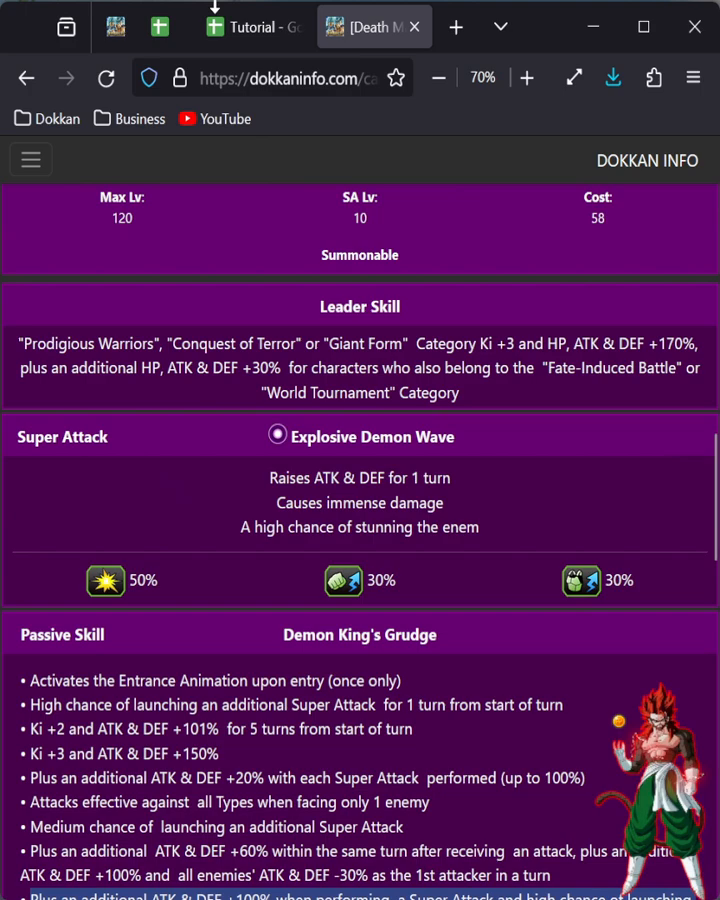
{"action": "left_click", "coordinate": [253, 27]}
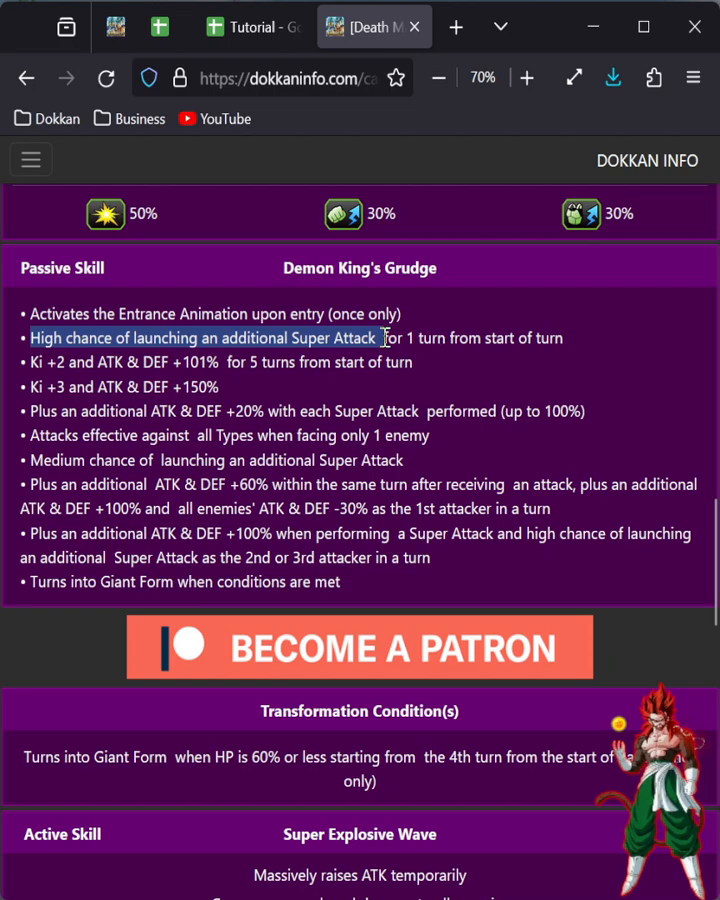
Step: Raise row 3 to Phase 1 4.51, Phase 2 2.40 and Super Effect 2.20 (Final 1998043)
{"action": "left_click", "coordinate": [253, 27]}
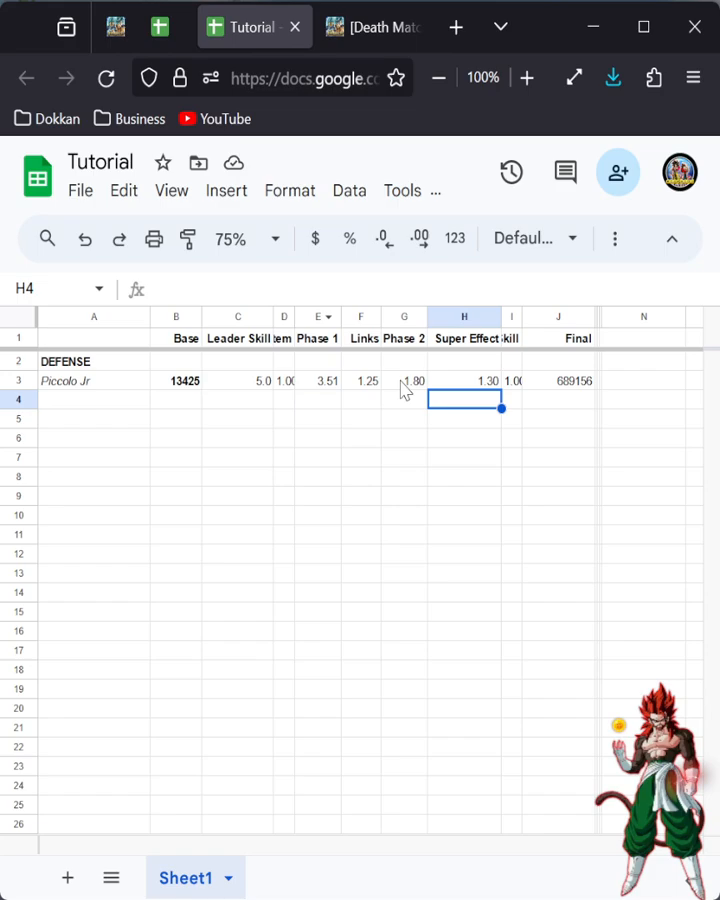
{"action": "left_click", "coordinate": [374, 27]}
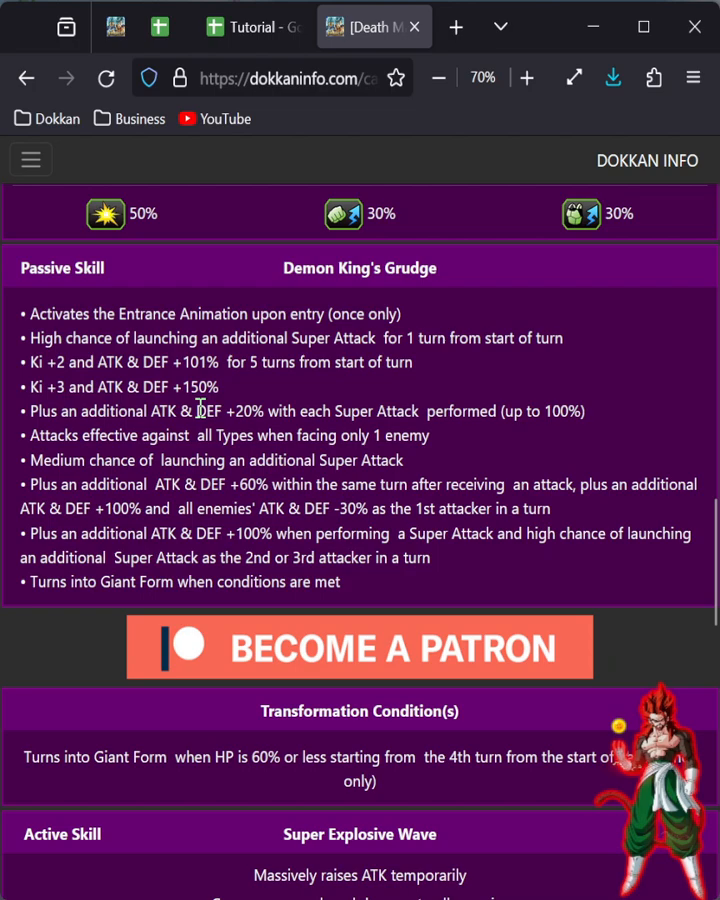
{"action": "left_click", "coordinate": [252, 27]}
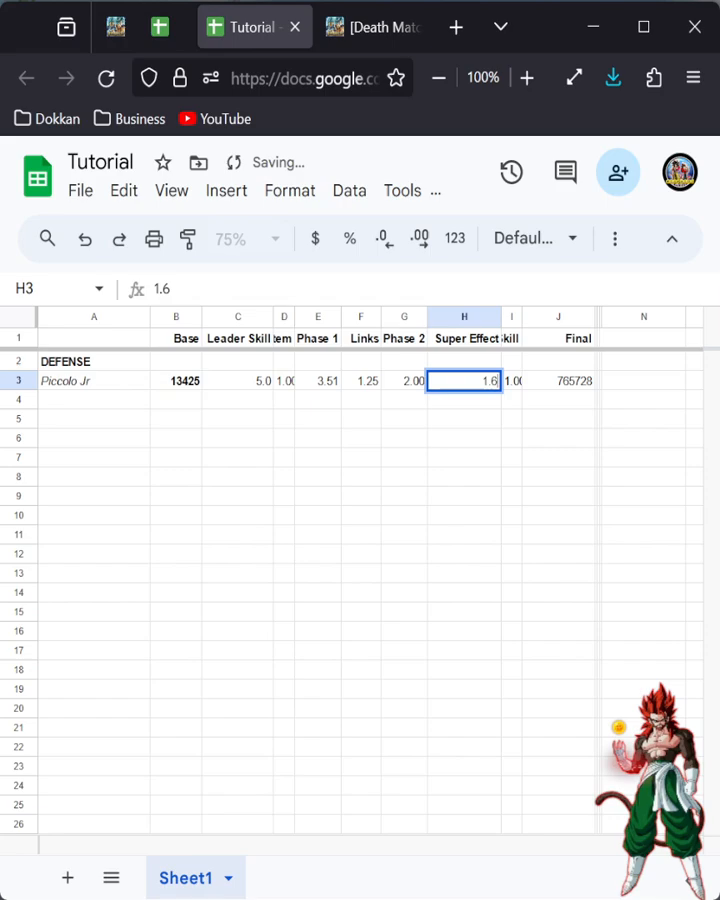
{"action": "left_click", "coordinate": [360, 27]}
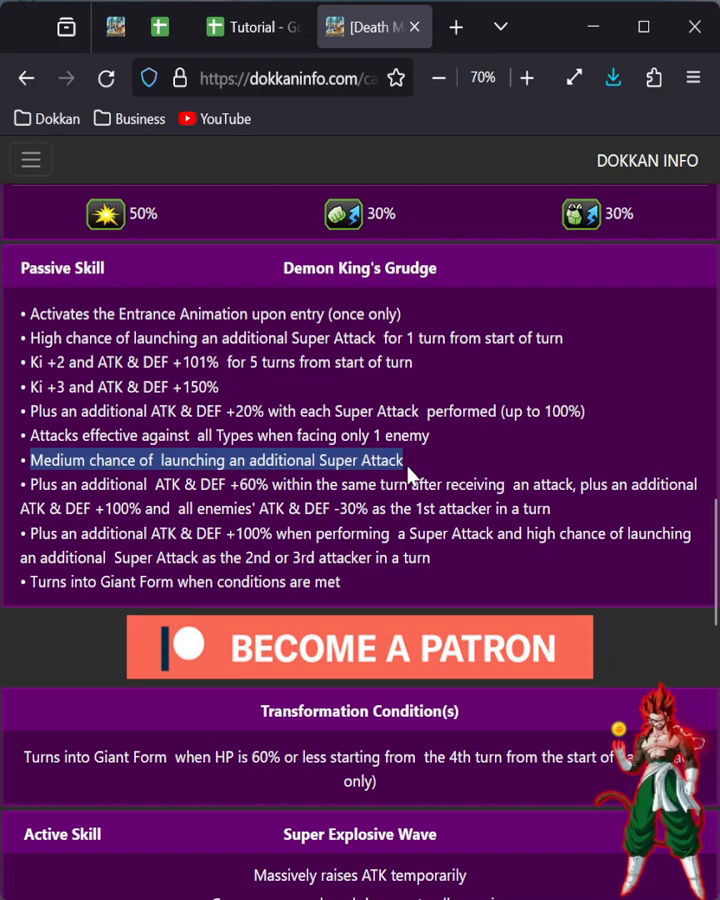
{"action": "left_click", "coordinate": [253, 27]}
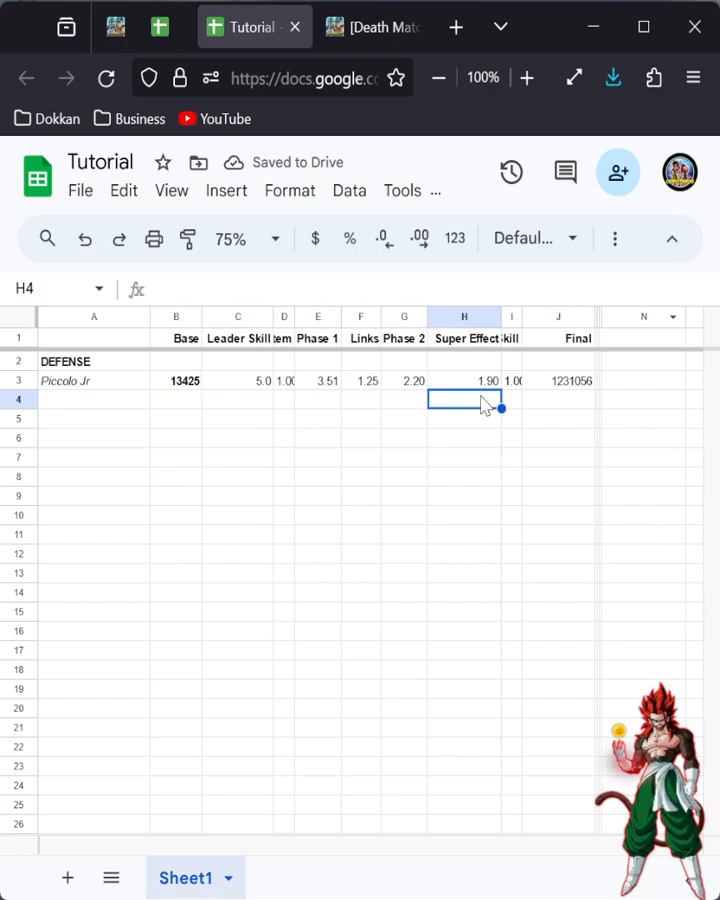
{"action": "left_click", "coordinate": [363, 27]}
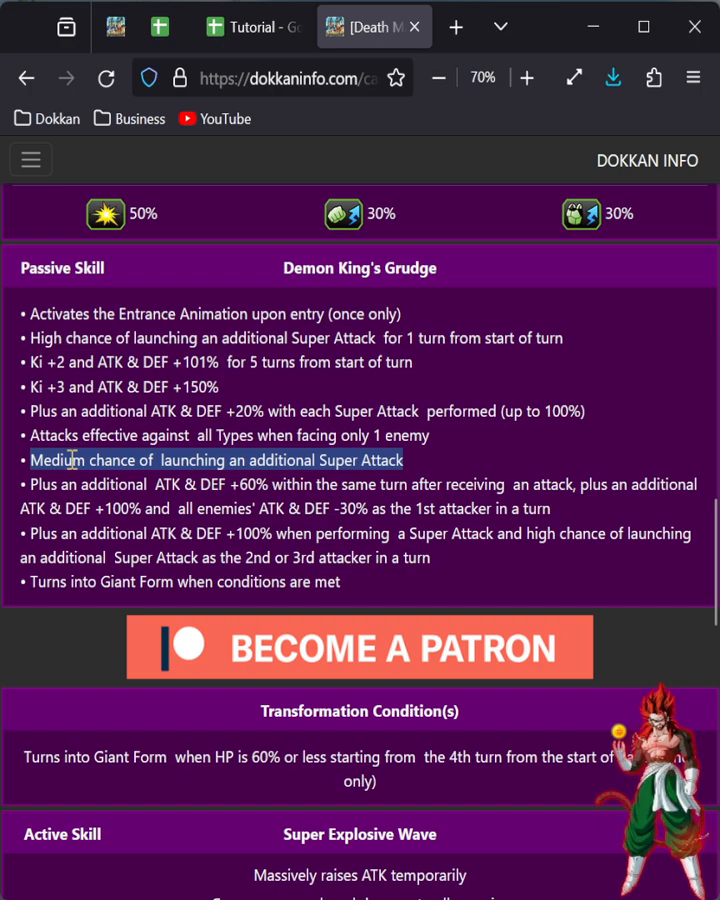
{"action": "left_click", "coordinate": [252, 27]}
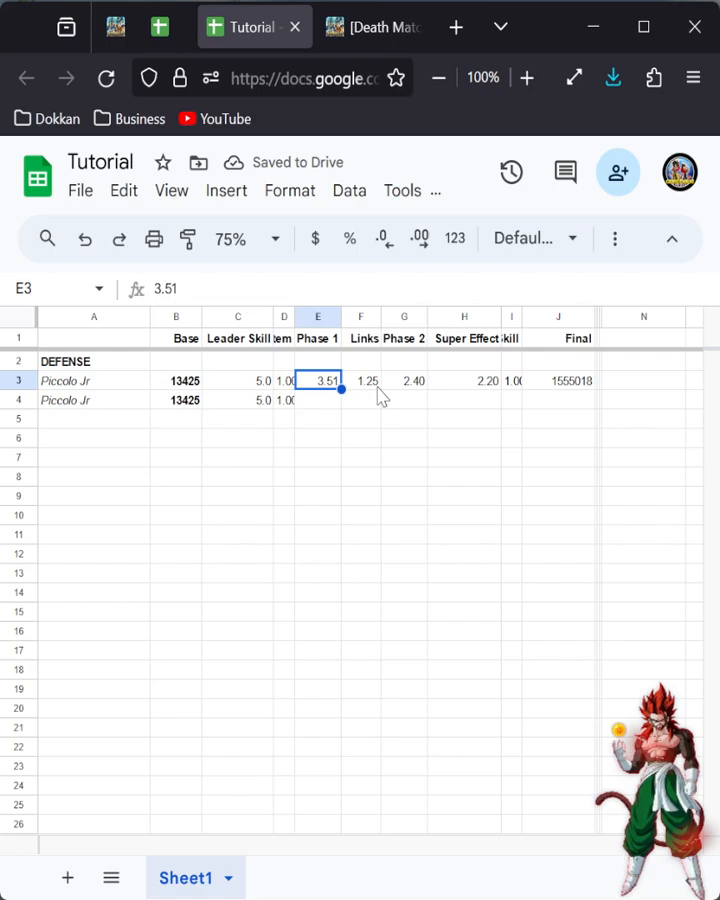
Step: Copy name, base and leader skill into row 4 with Phase 1 1.00 and Links 1.25
{"action": "left_click", "coordinate": [360, 380]}
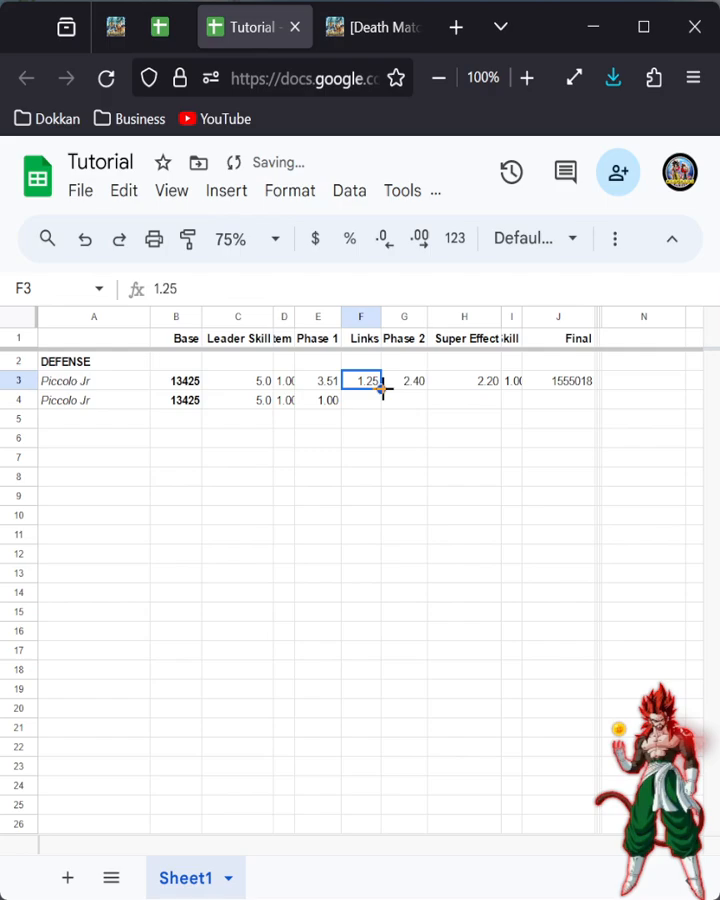
{"action": "left_click", "coordinate": [373, 27]}
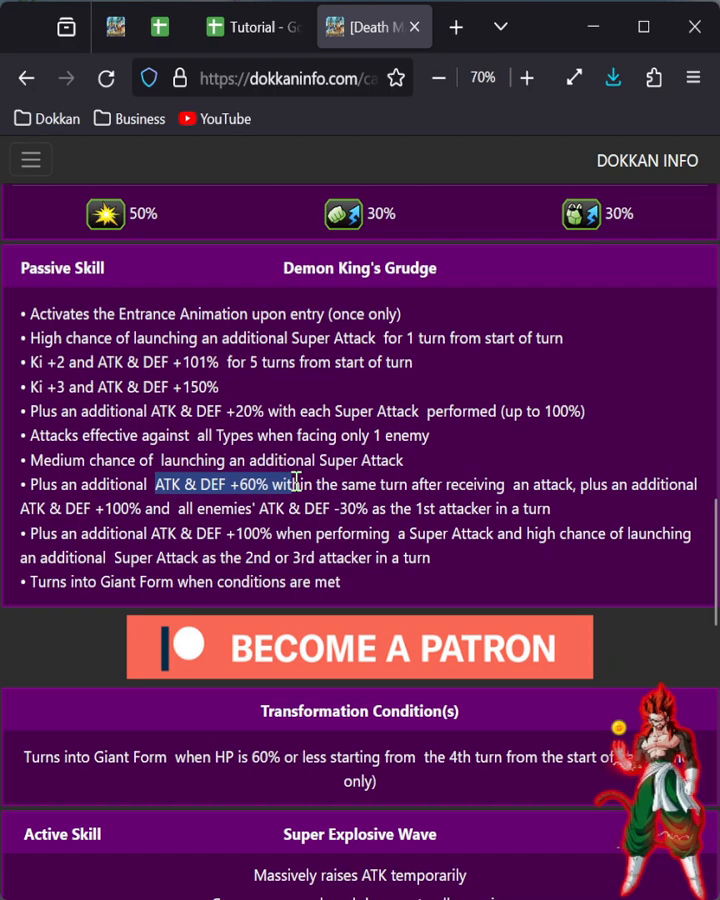
{"action": "left_click", "coordinate": [242, 27]}
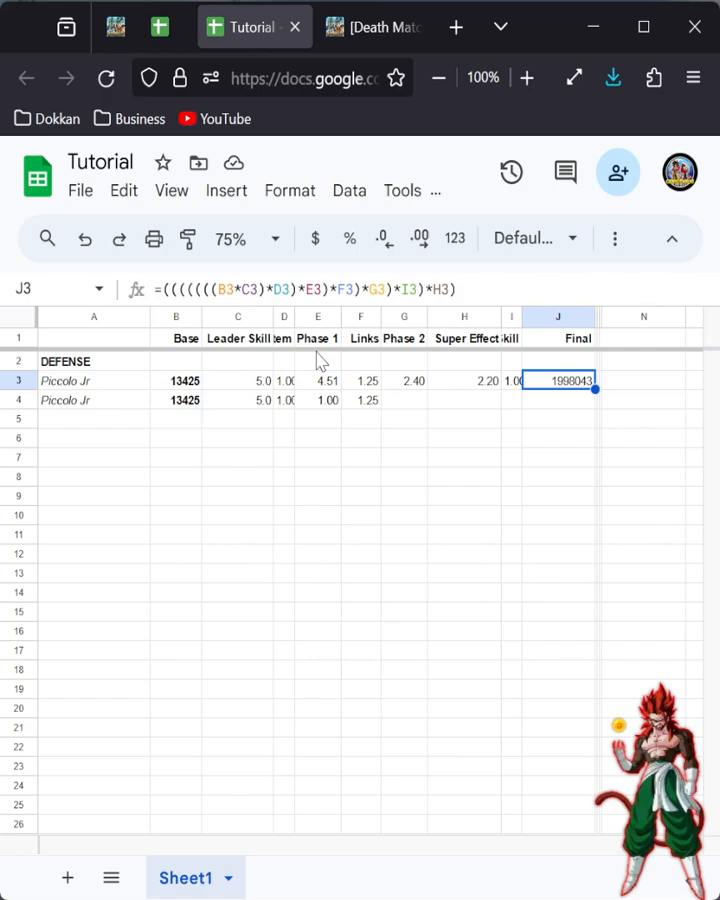
{"action": "left_click", "coordinate": [373, 27]}
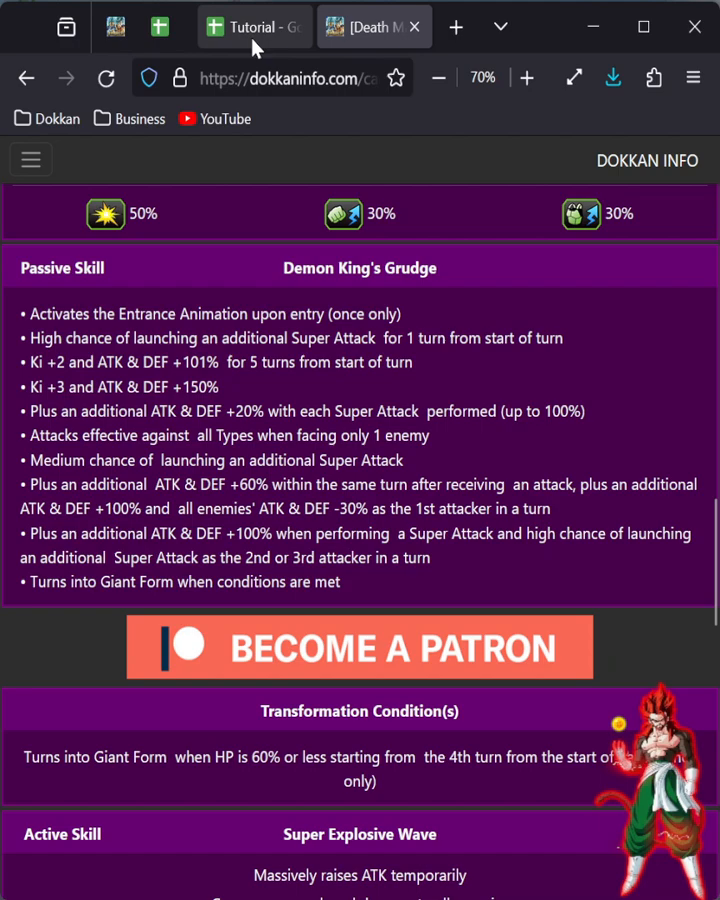
{"action": "left_click", "coordinate": [253, 27]}
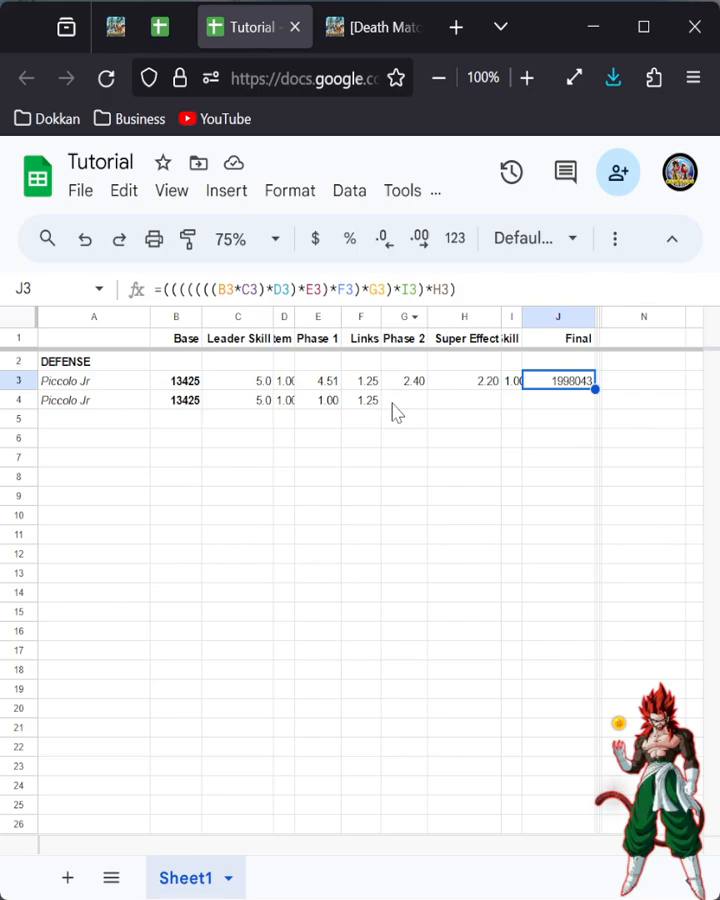
{"action": "left_click", "coordinate": [373, 27]}
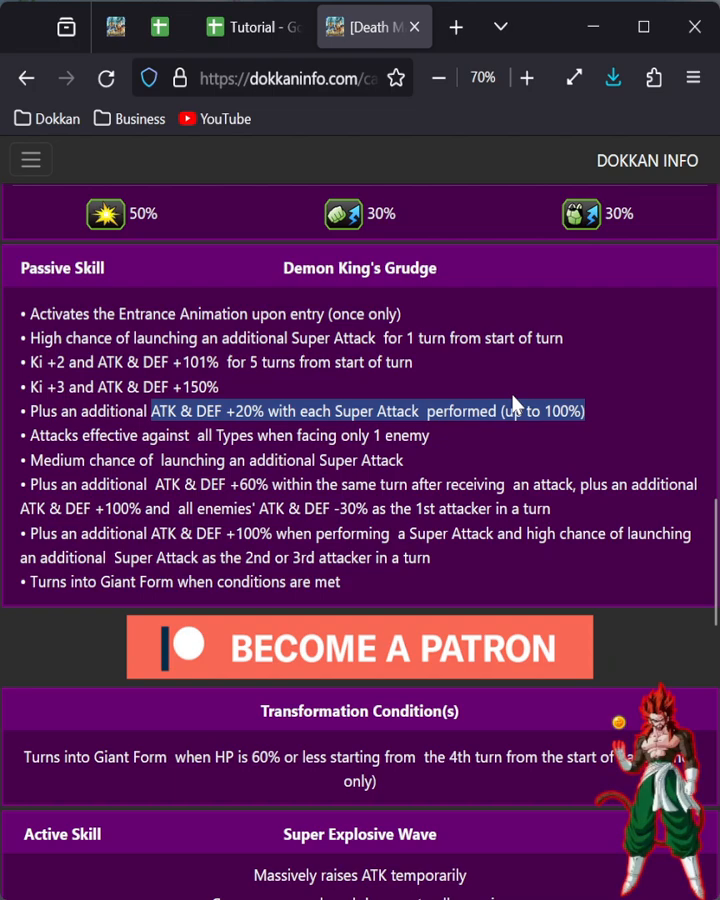
Step: Set row 4's Super Effect to 1.00 and Phase 1 to 3.51, checking Final DEF 530120
{"action": "left_click", "coordinate": [253, 27]}
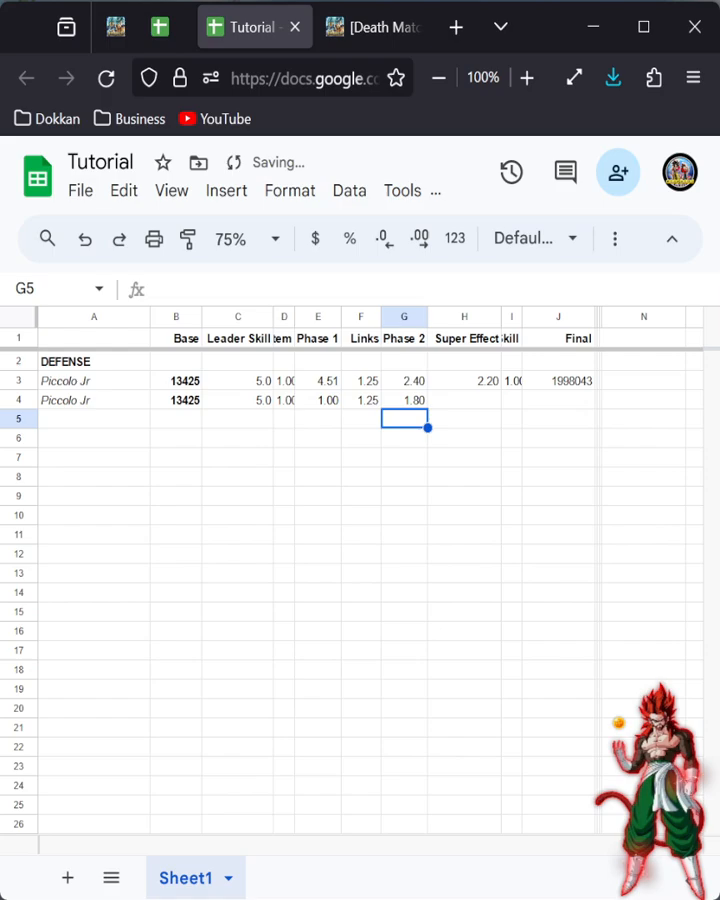
{"action": "left_click", "coordinate": [372, 27]}
{"action": "type", "text": "1"}
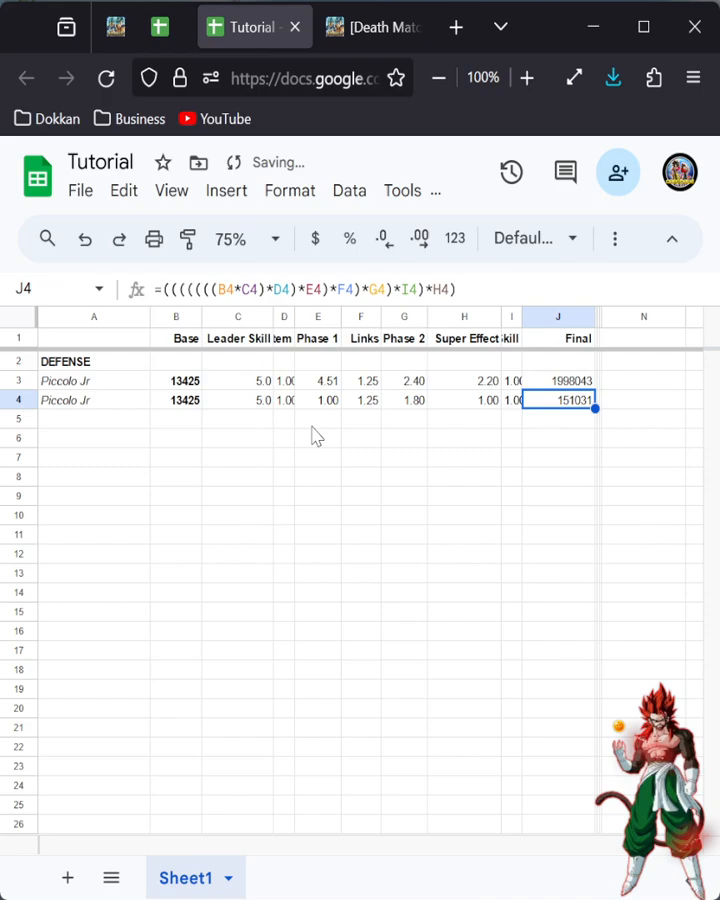
{"action": "left_click", "coordinate": [373, 27]}
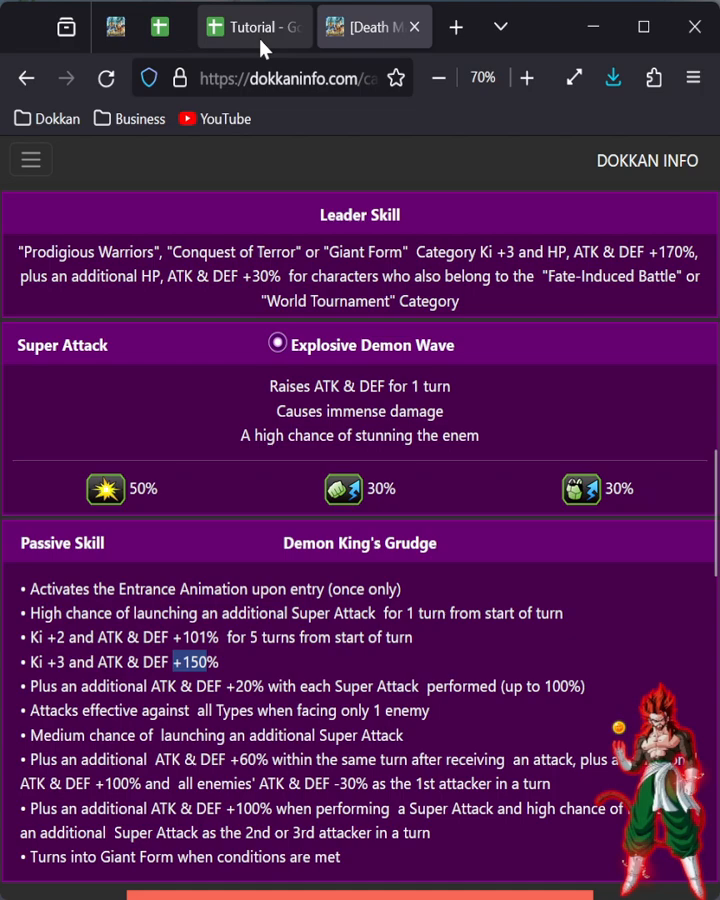
{"action": "left_click", "coordinate": [253, 27]}
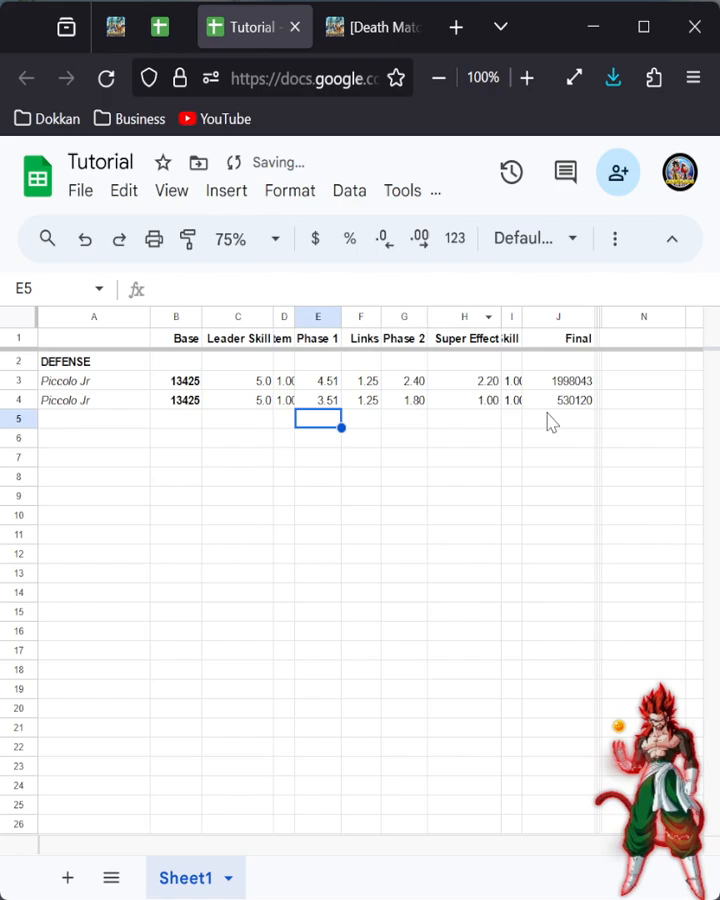
{"action": "left_click", "coordinate": [558, 400]}
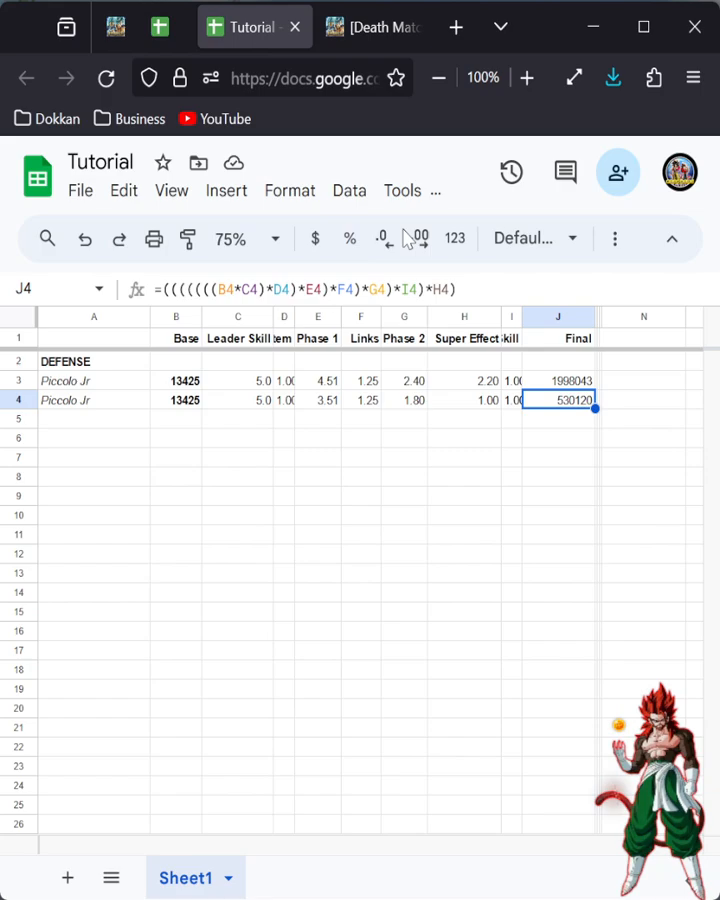
{"action": "left_click", "coordinate": [373, 27]}
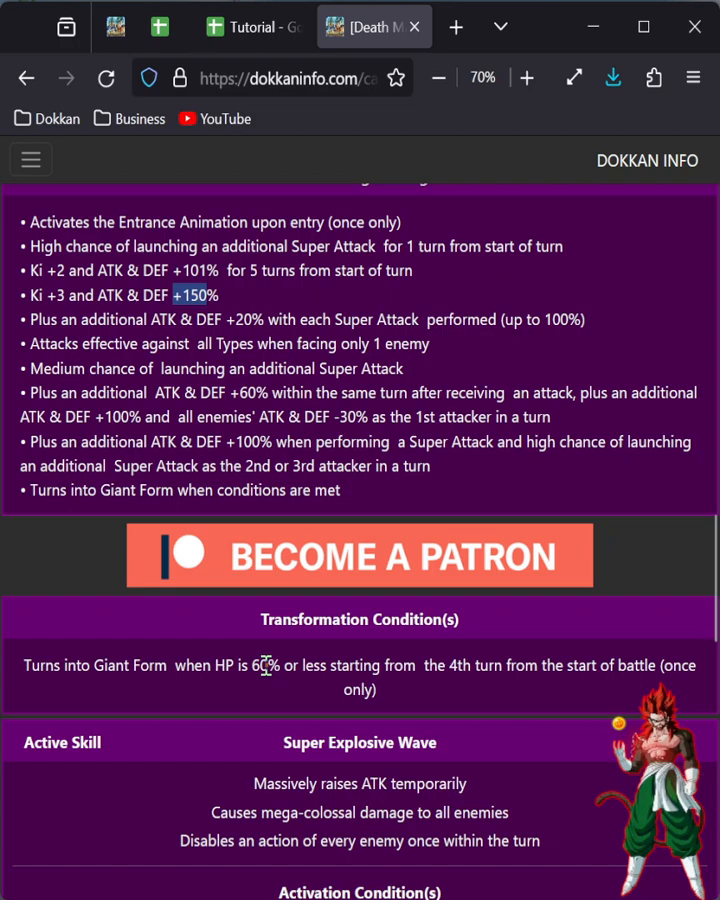
{"action": "scroll", "scroll_direction": "down", "scroll_amount": 3}
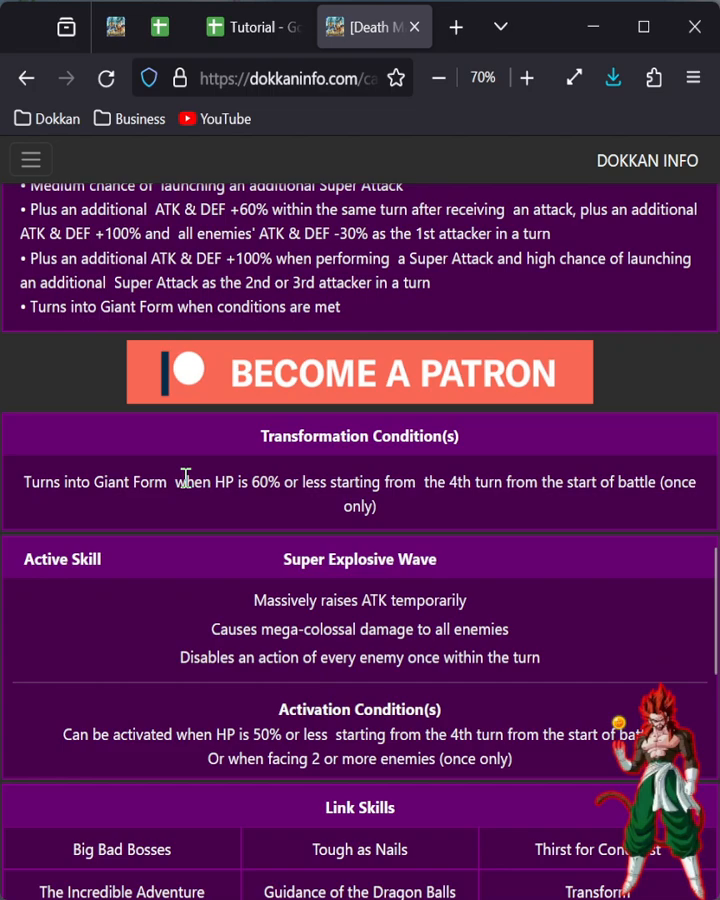
Step: Highlight the +100% Super Attack boost passive and raise row 4's Phase 2 to 2.80
{"action": "scroll", "scroll_direction": "down", "scroll_amount": 3}
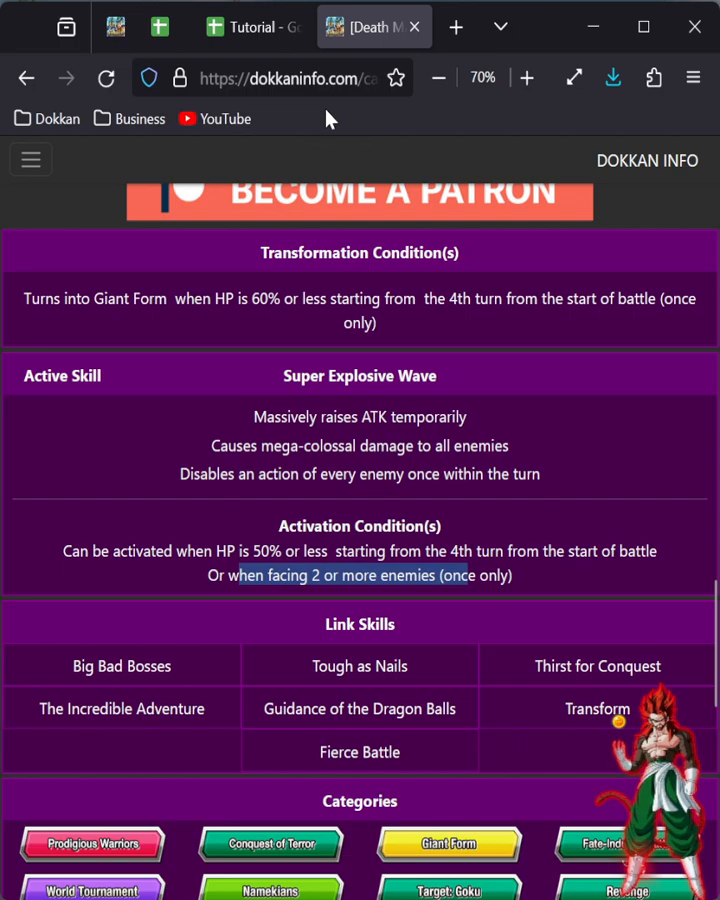
{"action": "left_click", "coordinate": [252, 26]}
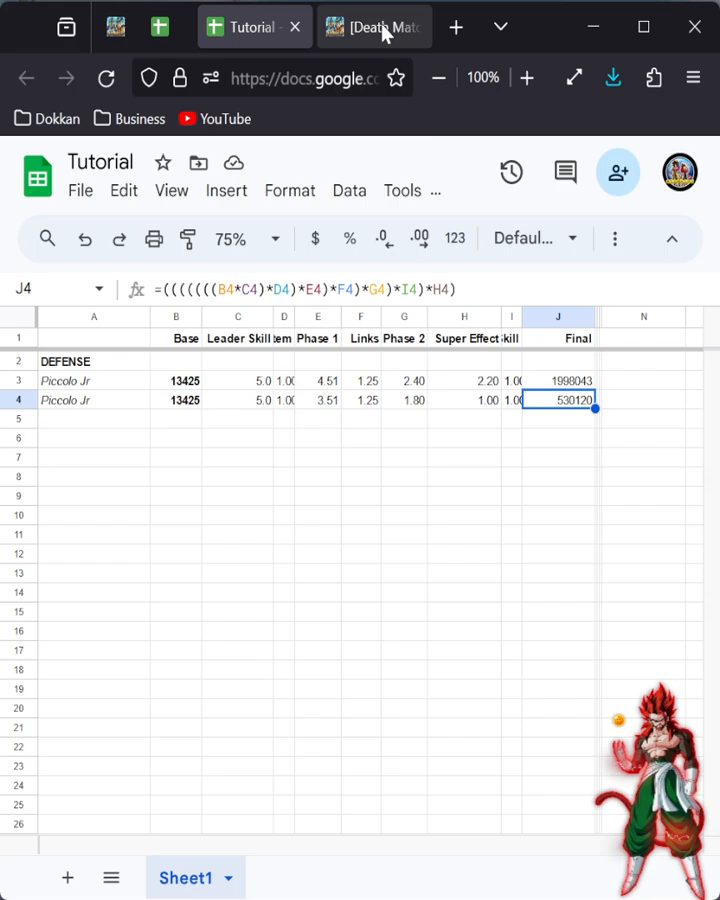
{"action": "left_click", "coordinate": [370, 27]}
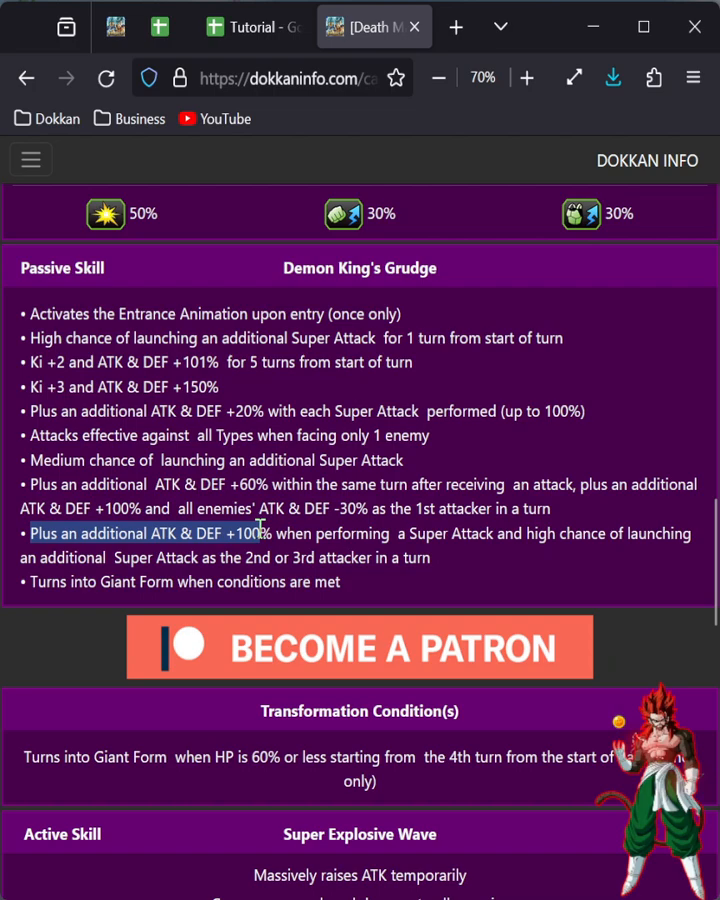
{"action": "left_click_drag", "start_coordinate": [258, 533], "coordinate": [213, 557]}
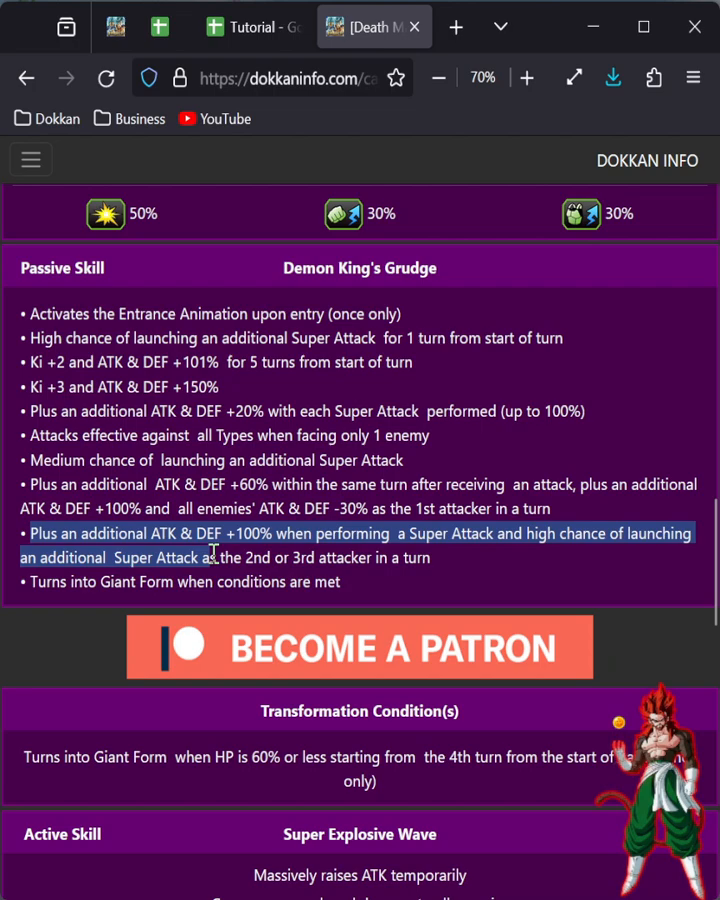
{"action": "mouse_move", "coordinate": [183, 547]}
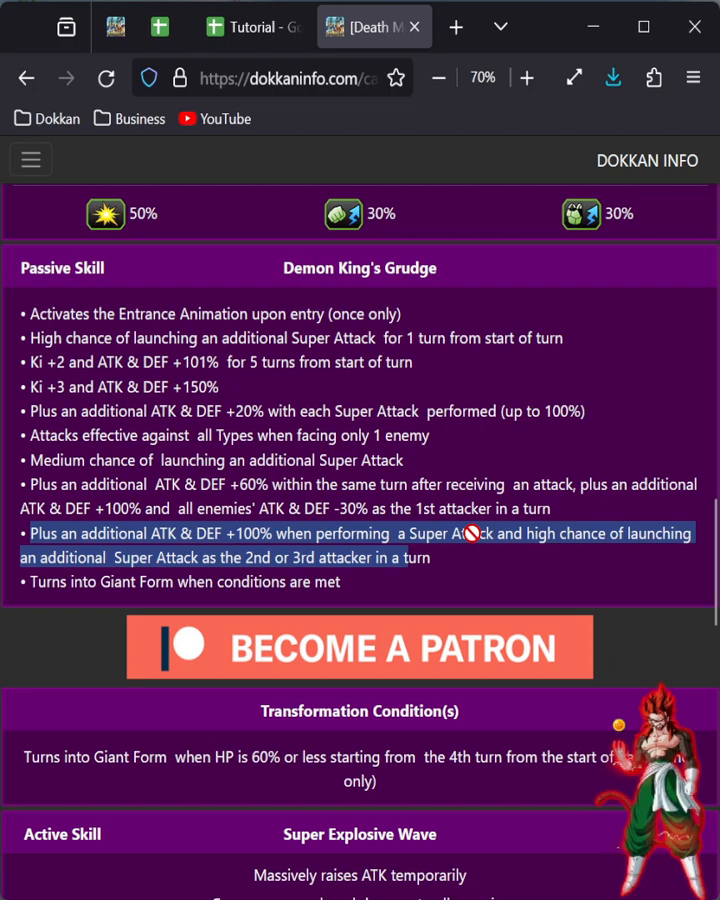
{"action": "left_click", "coordinate": [253, 26]}
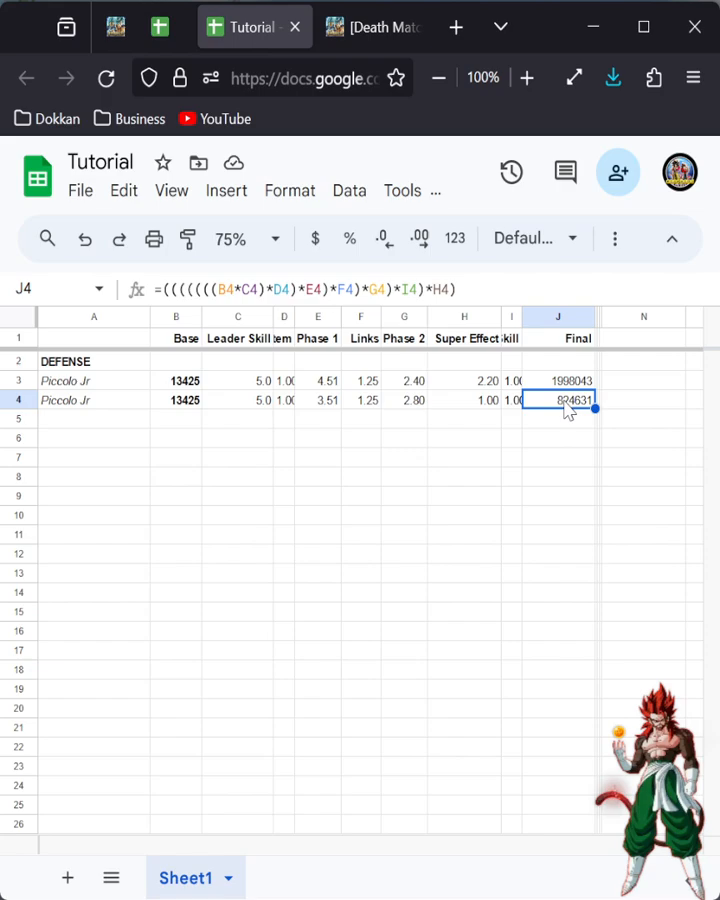
{"action": "left_click", "coordinate": [373, 27]}
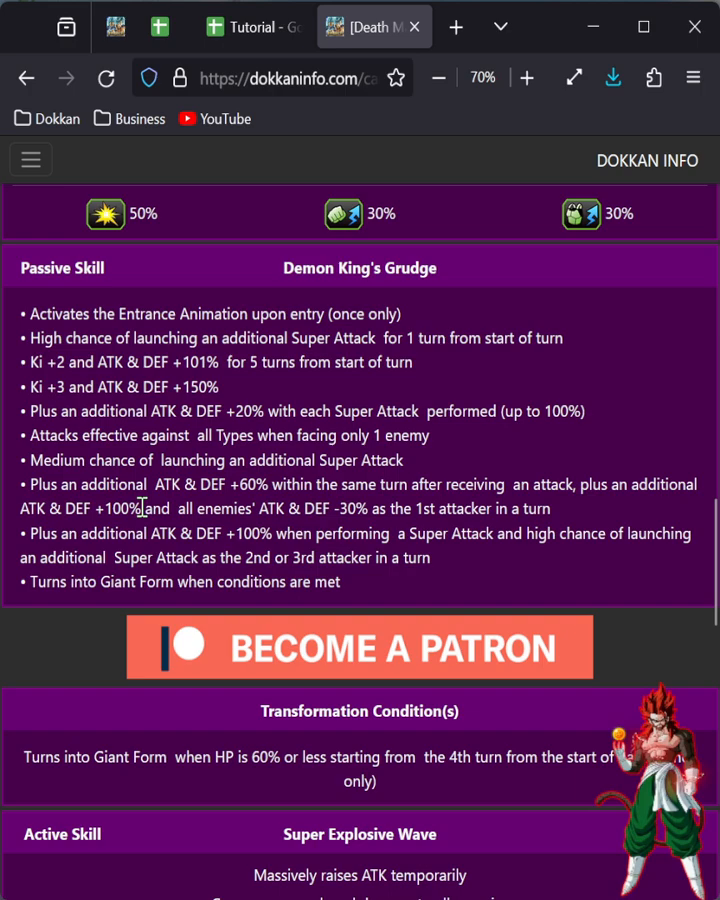
{"action": "left_click", "coordinate": [253, 27]}
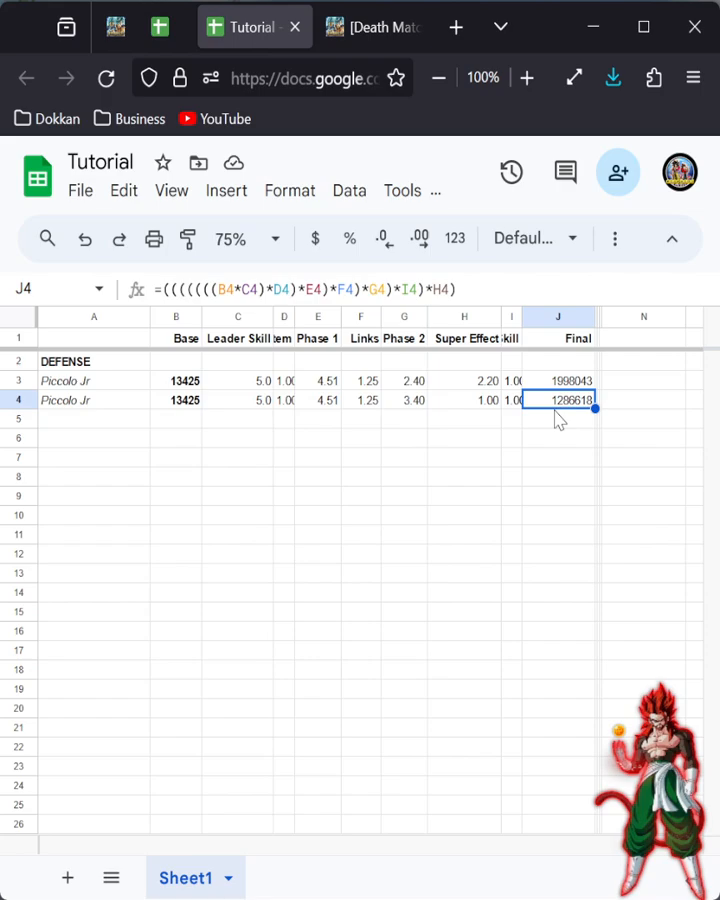
Step: Set row 4 to Phase 1 4.51, Phase 2 3.60, Super Effect 1.30, Final 1770992
{"action": "left_click", "coordinate": [253, 27]}
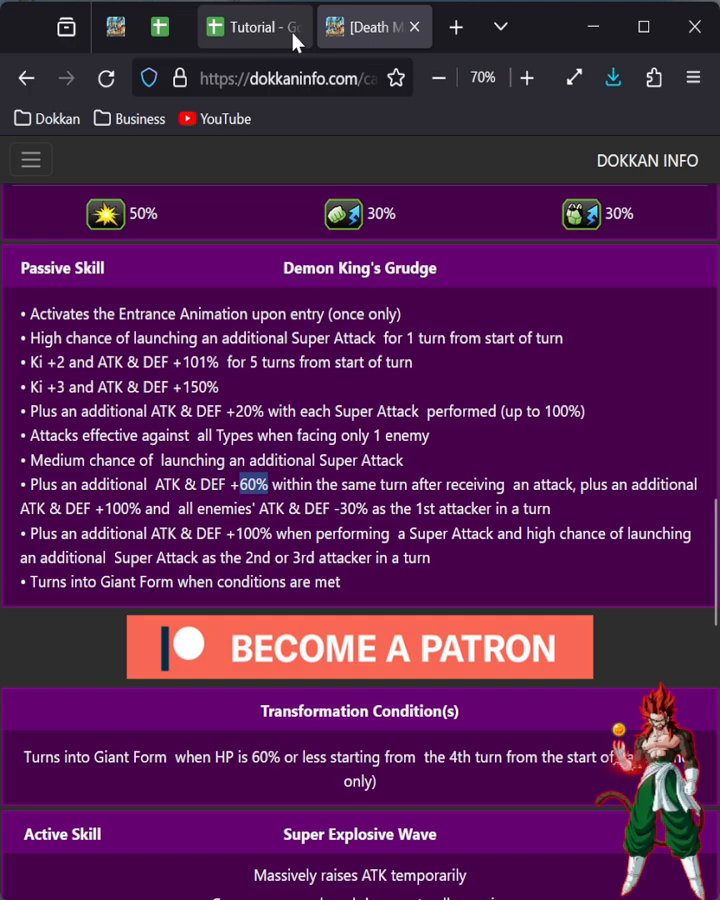
{"action": "left_click", "coordinate": [254, 26]}
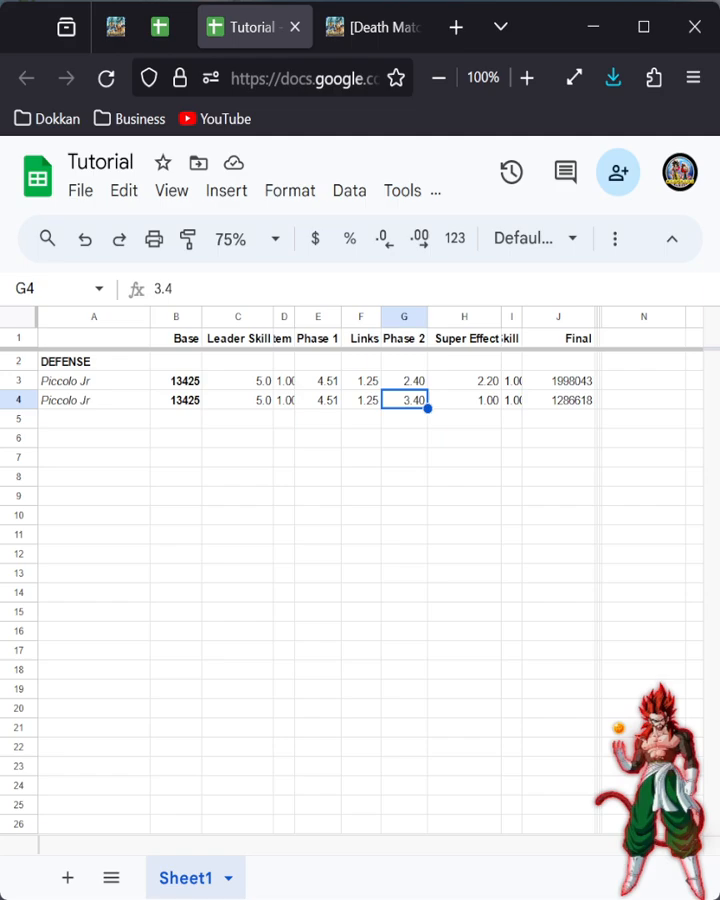
{"action": "type", "text": "3.6"}
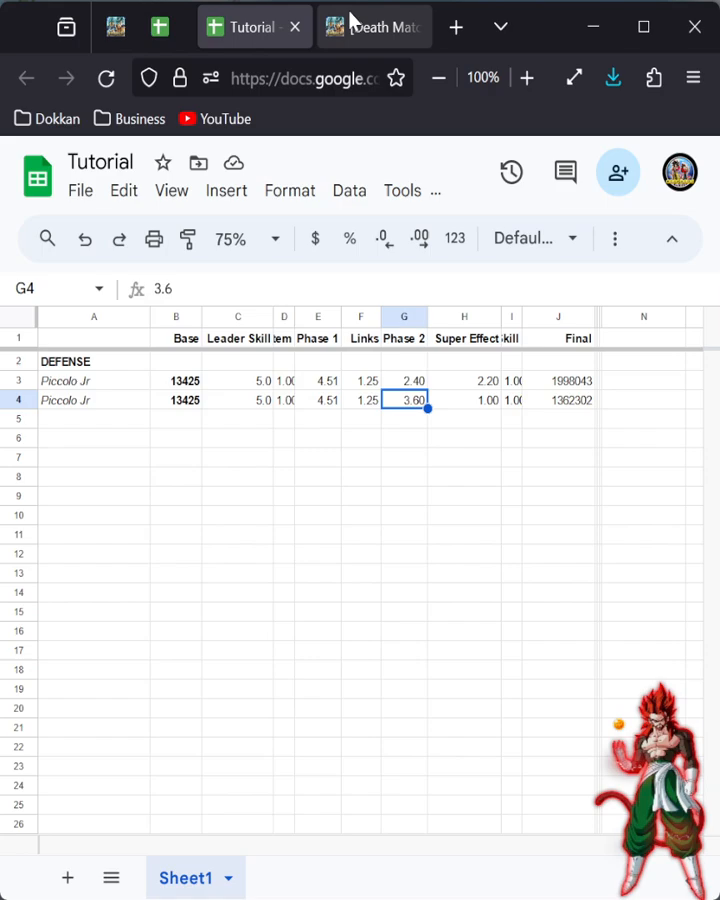
{"action": "left_click", "coordinate": [374, 26]}
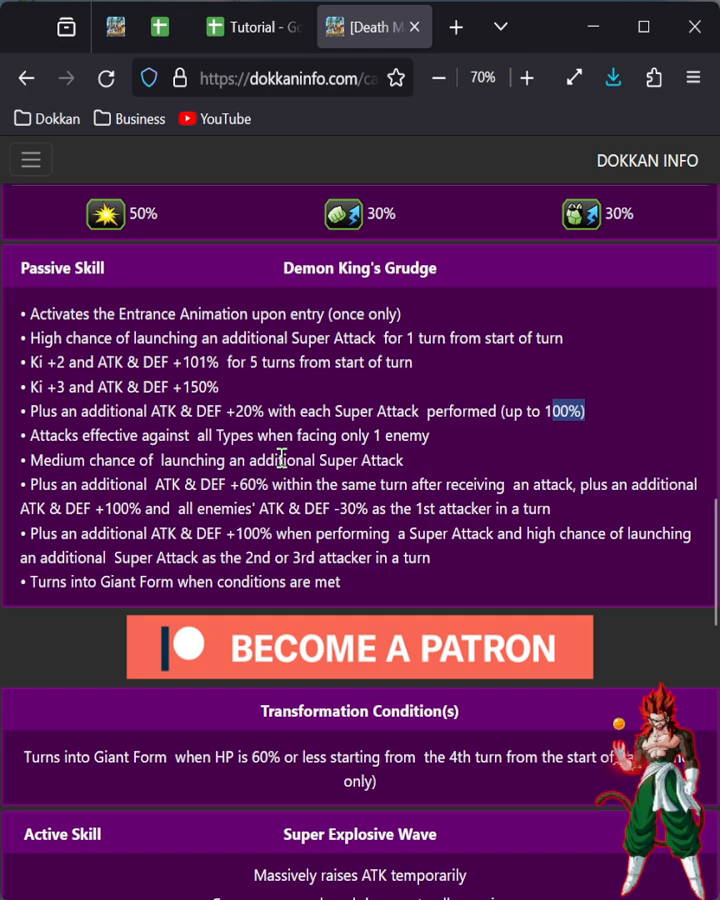
{"action": "left_click", "coordinate": [252, 27]}
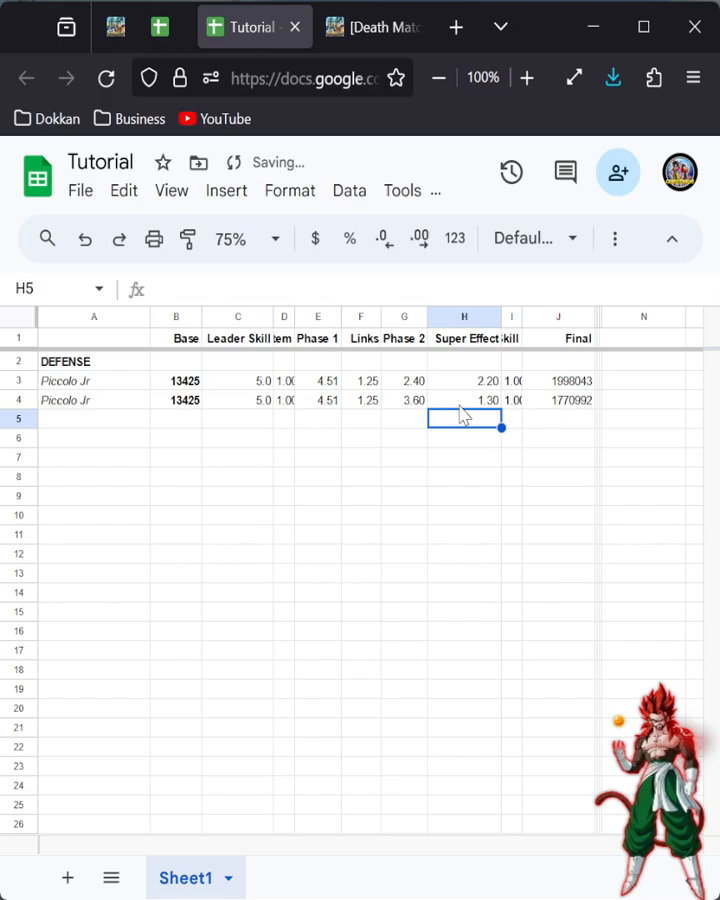
{"action": "left_click", "coordinate": [372, 27]}
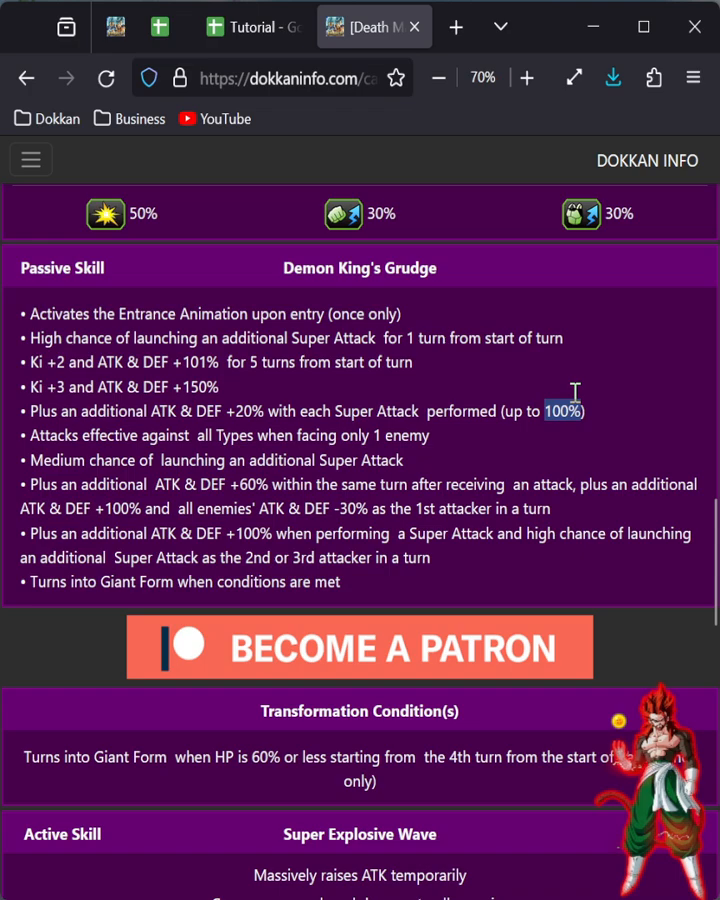
Step: Compare Super Effect 1.6 and 2.2 in row 4, then delete that row
{"action": "left_click", "coordinate": [254, 26]}
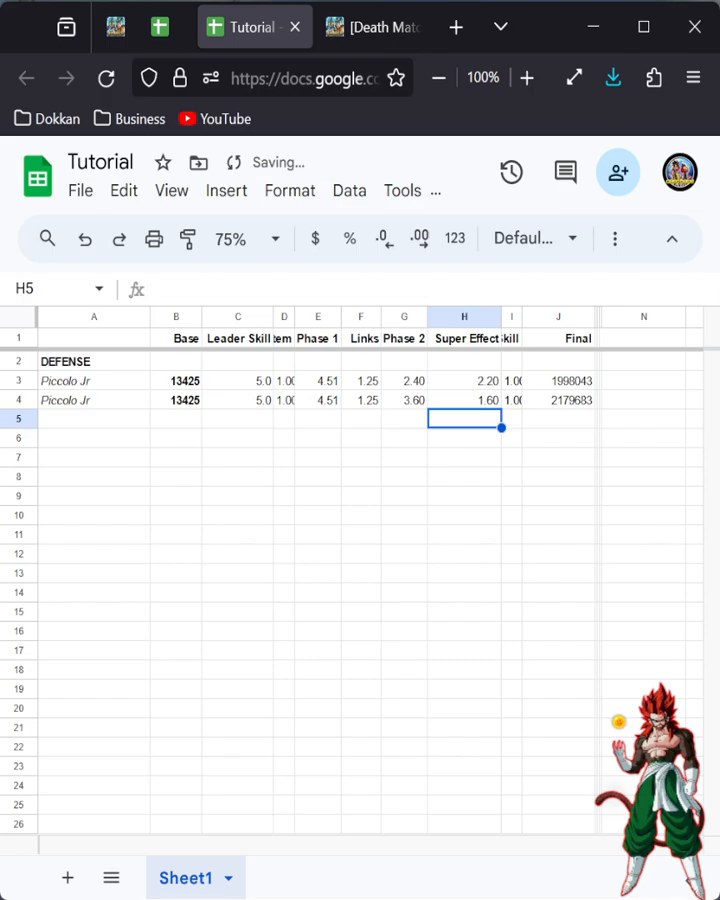
{"action": "left_click", "coordinate": [374, 27]}
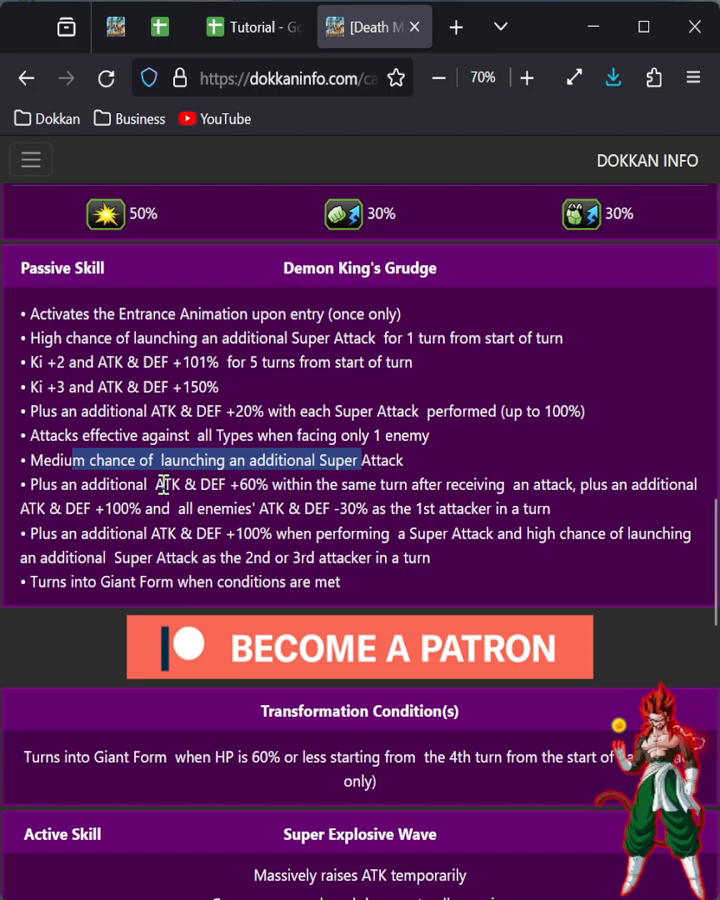
{"action": "left_click", "coordinate": [253, 26]}
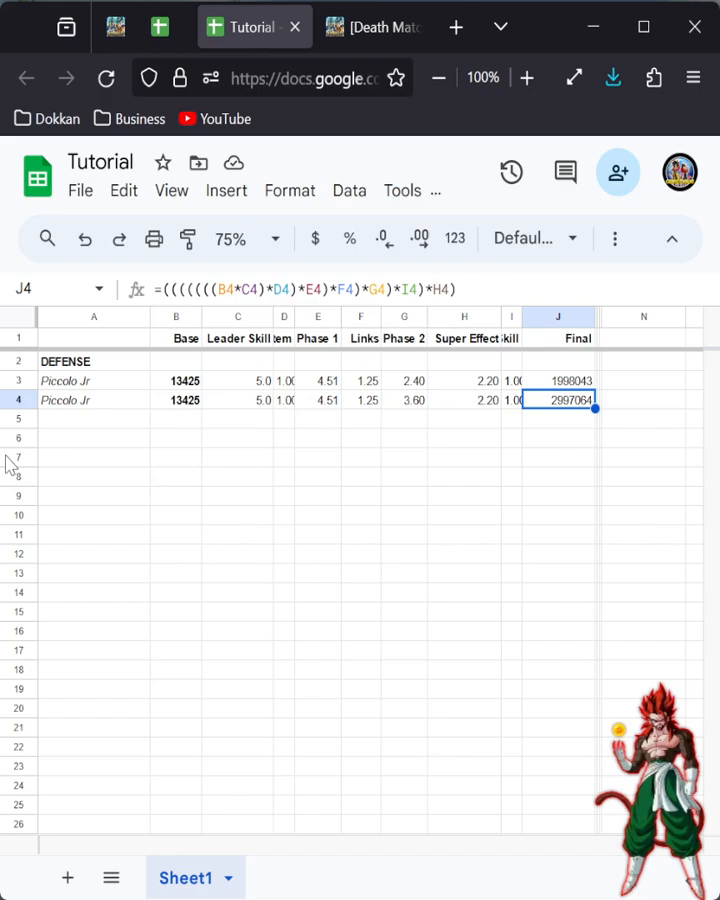
{"action": "mouse_move", "coordinate": [378, 402]}
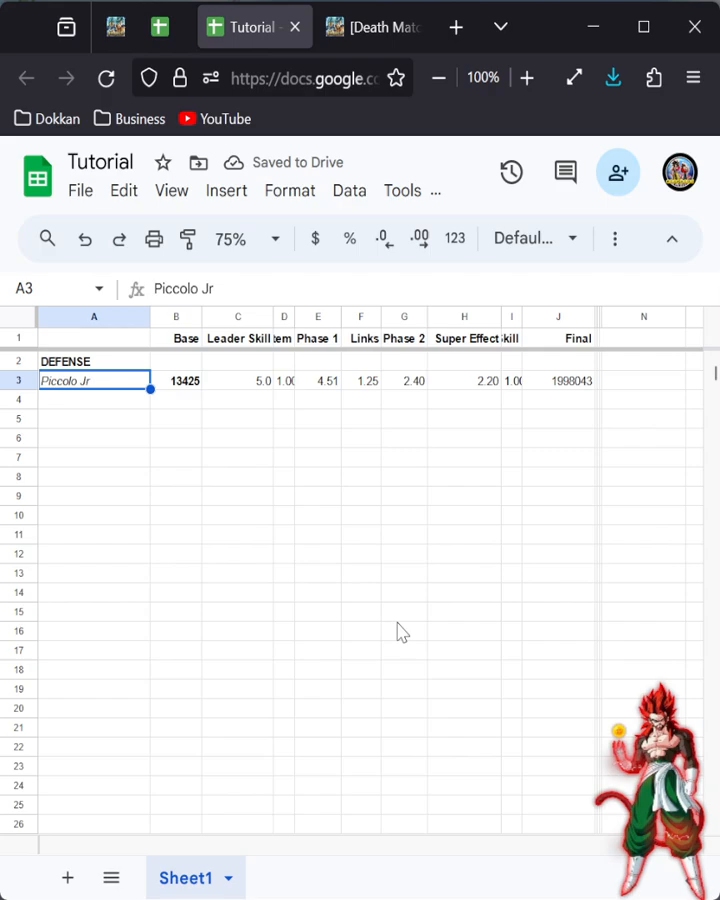
{"action": "left_click", "coordinate": [373, 27]}
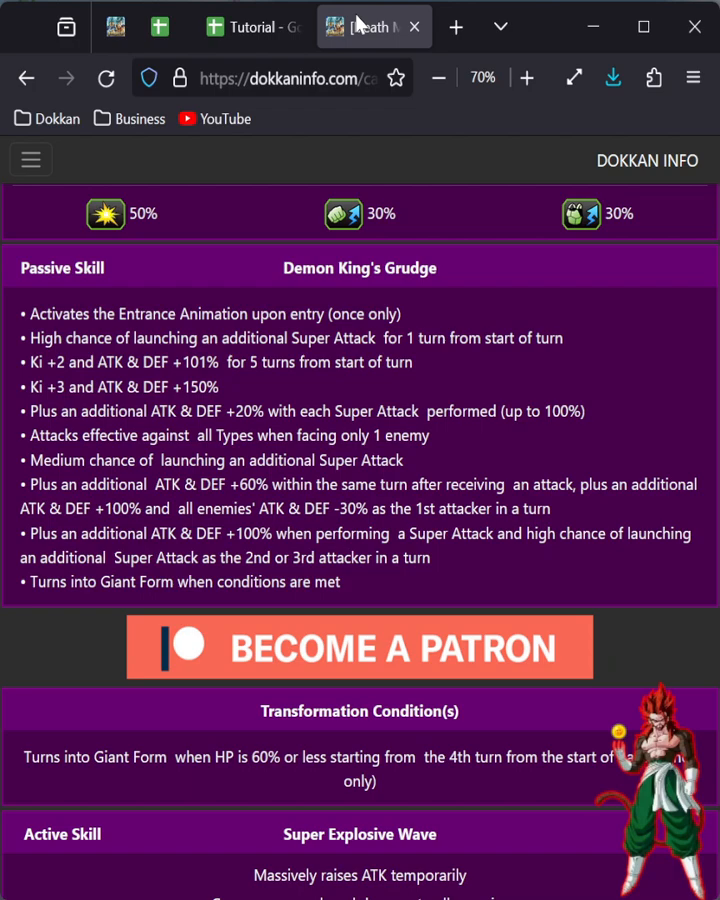
{"action": "left_click", "coordinate": [254, 26]}
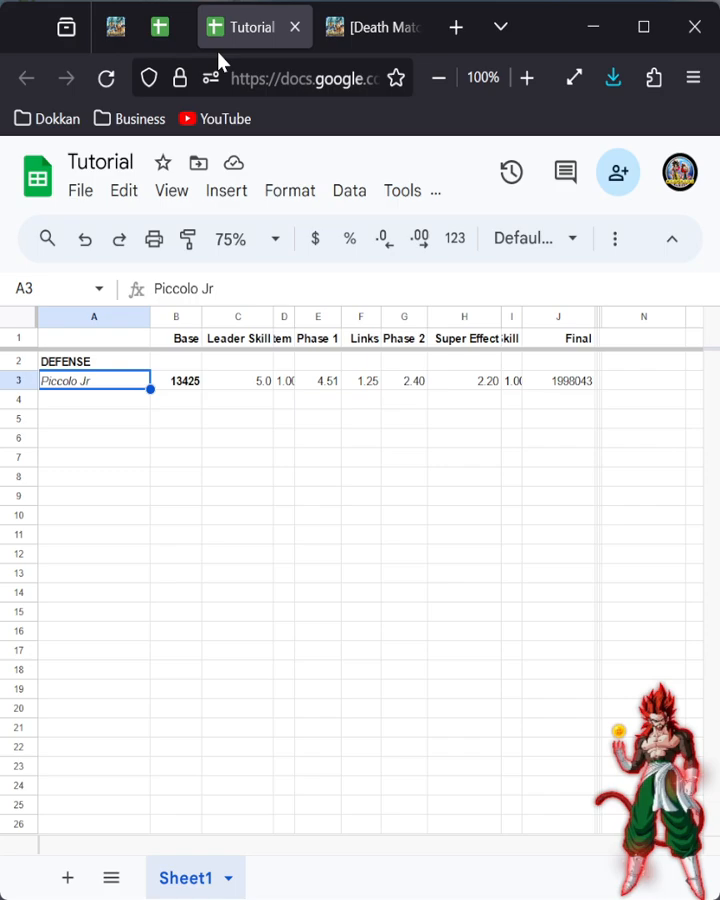
{"action": "mouse_move", "coordinate": [387, 122]}
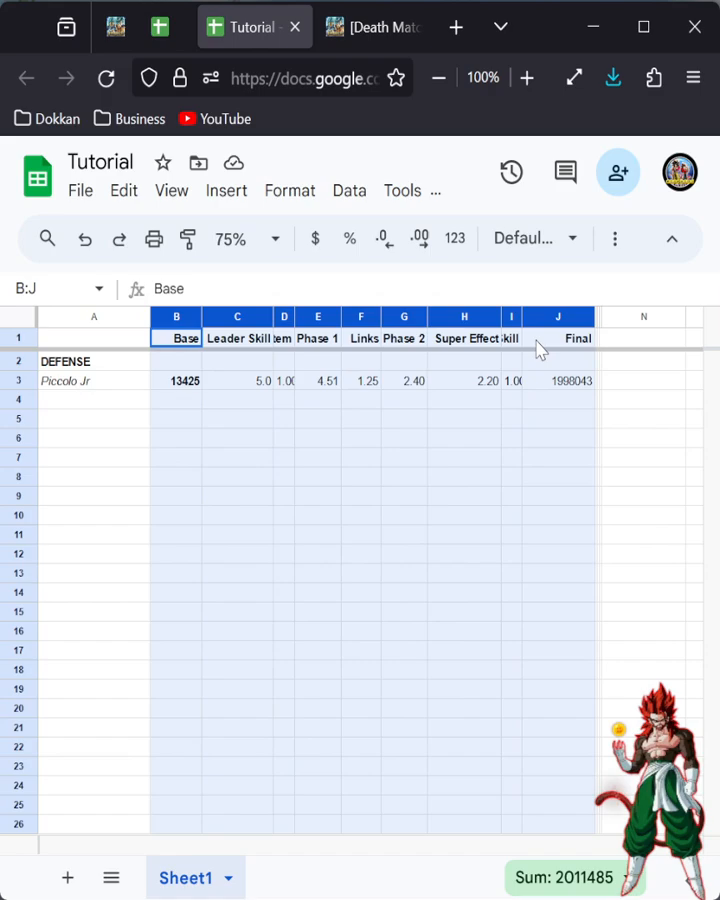
{"action": "left_click", "coordinate": [237, 380]}
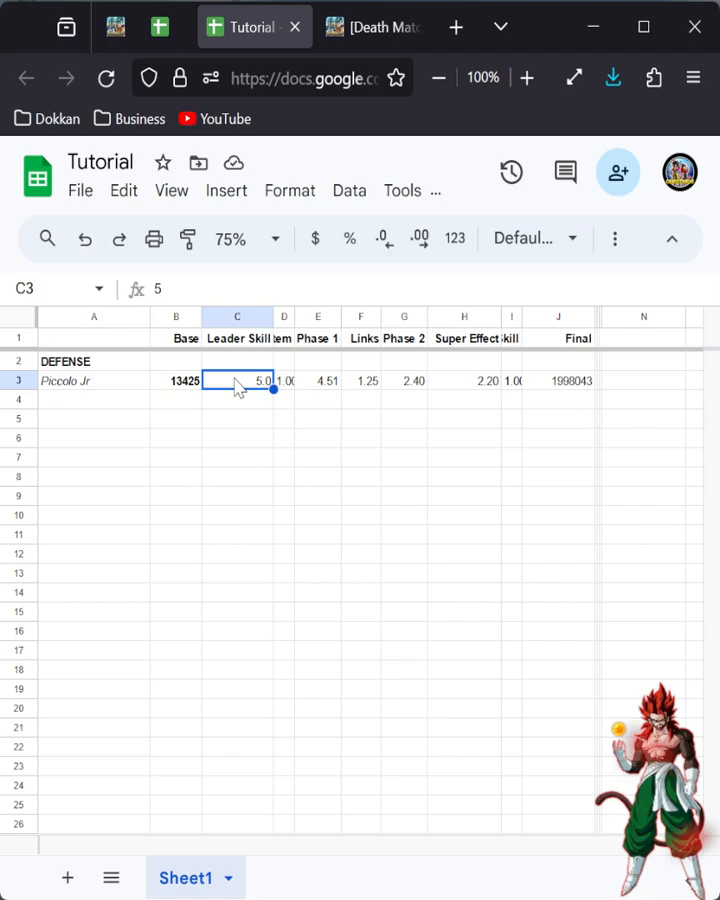